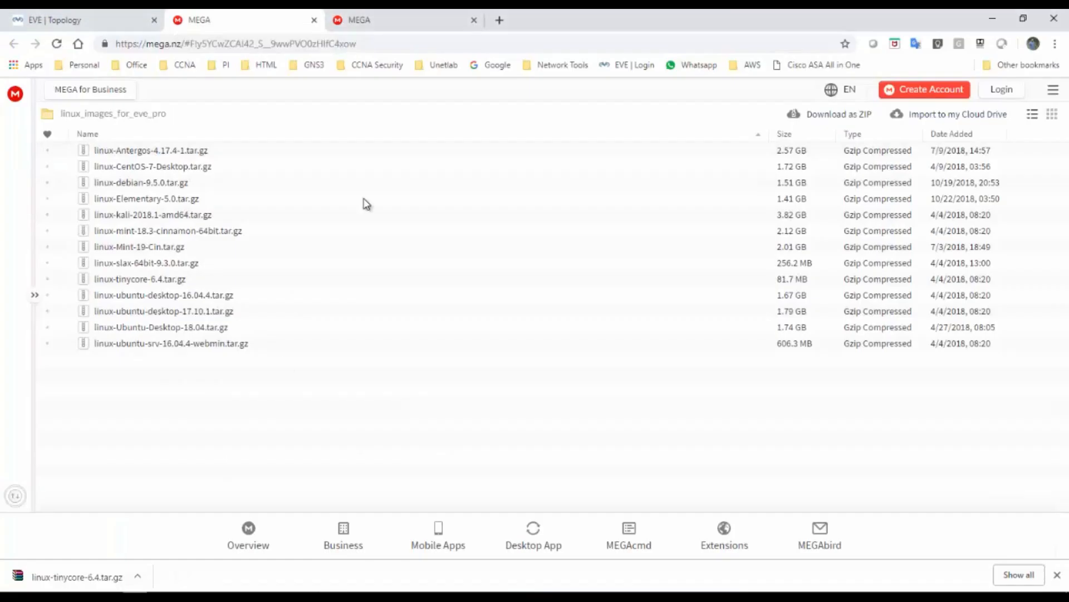
- Open EVE-NG's 'howto create own Linux image' page in a new tab and follow its Linux images download link
click(499, 20)
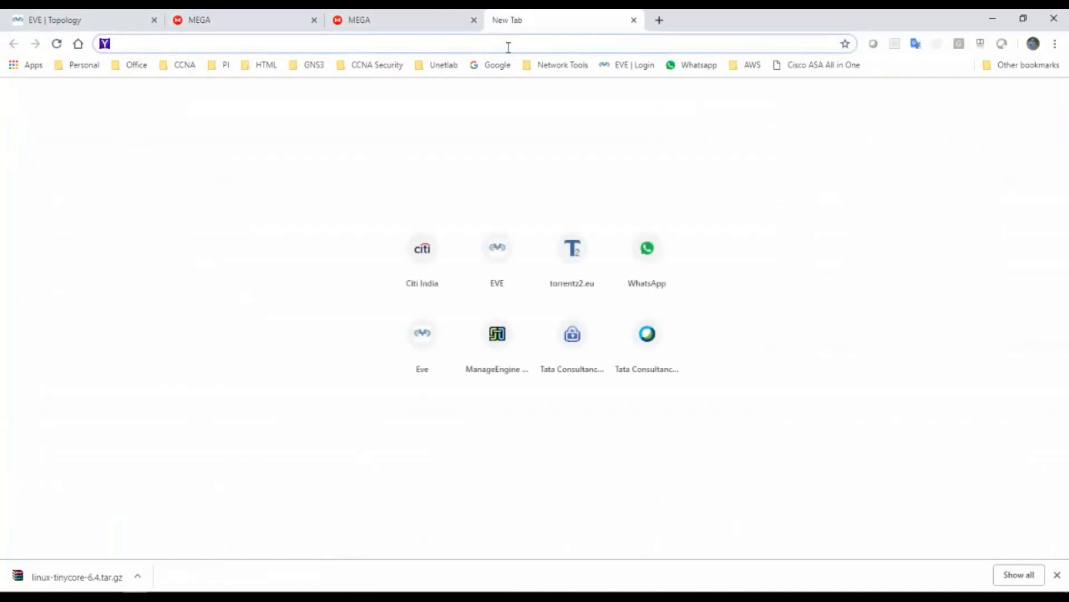
text(www.eve-ng.net/documentation/howto-s/106-howto-create-own-linux-image)
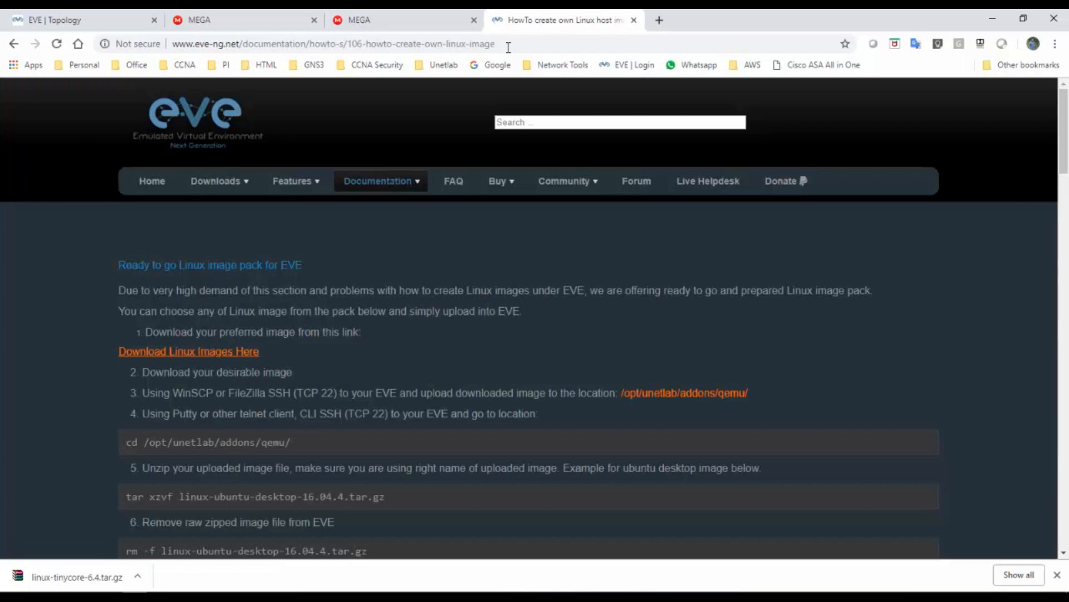
mouse_move(183, 368)
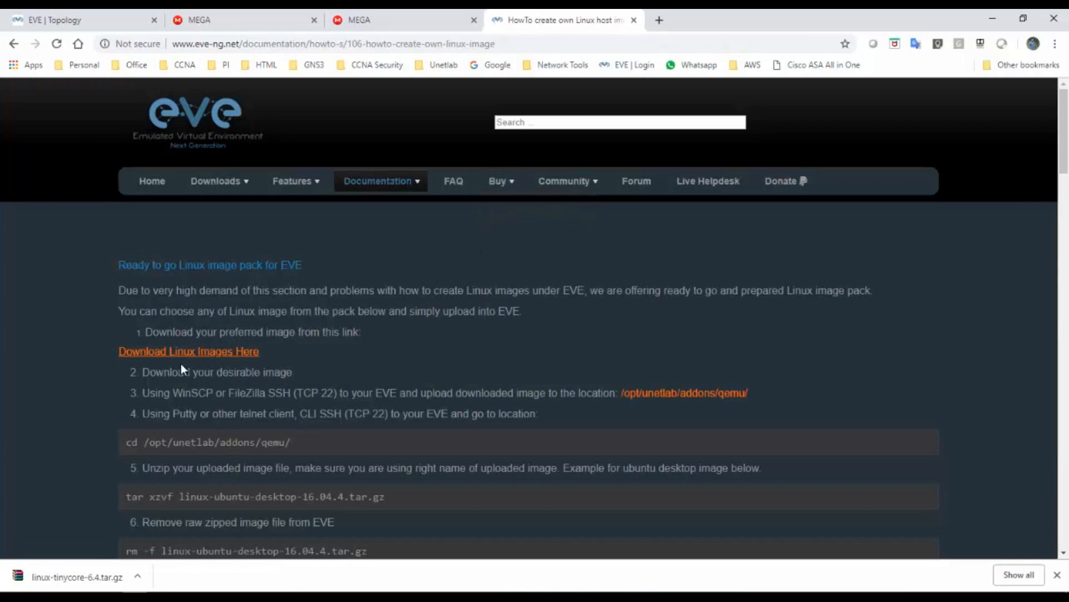
mouse_move(188, 359)
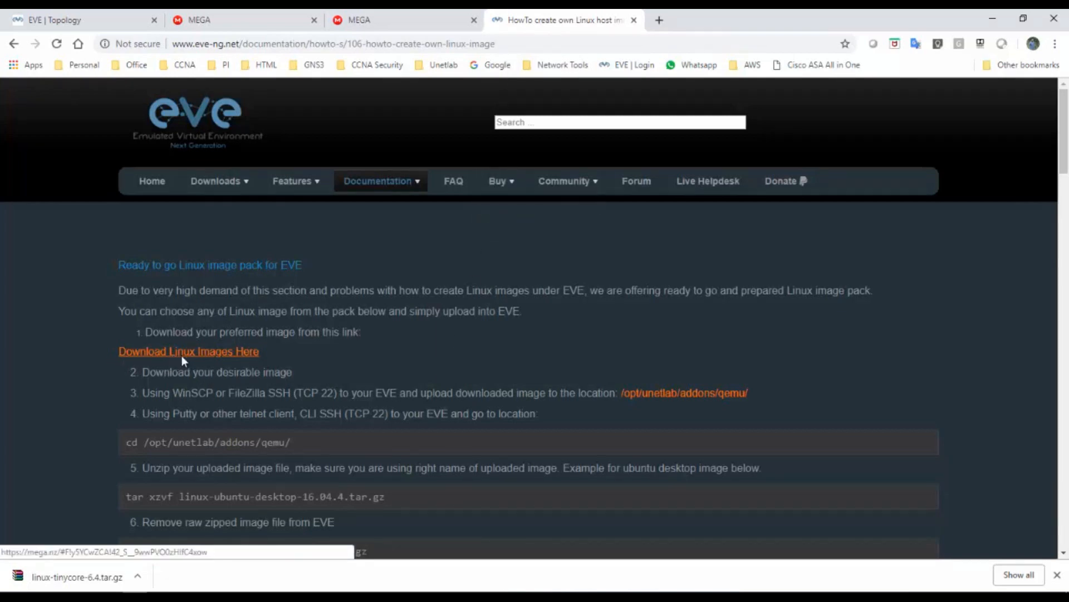
click(188, 351)
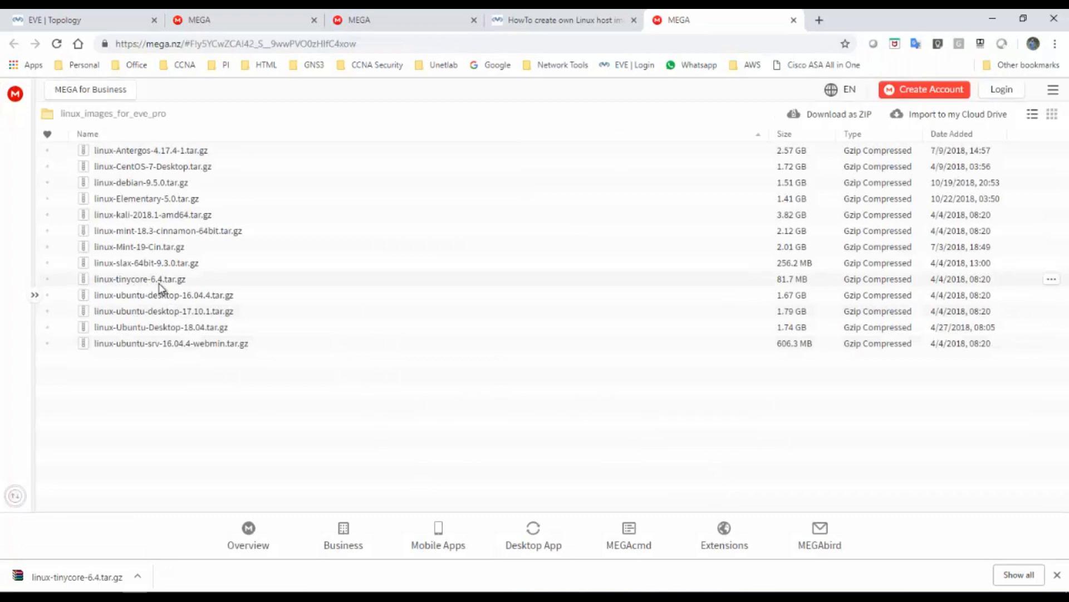
mouse_move(225, 295)
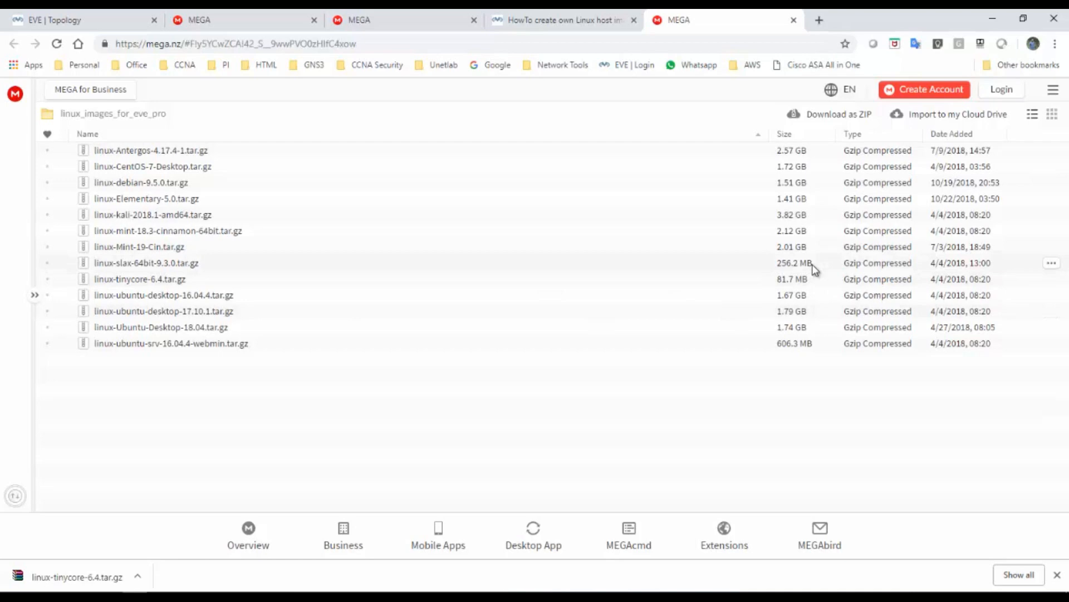
mouse_move(679, 292)
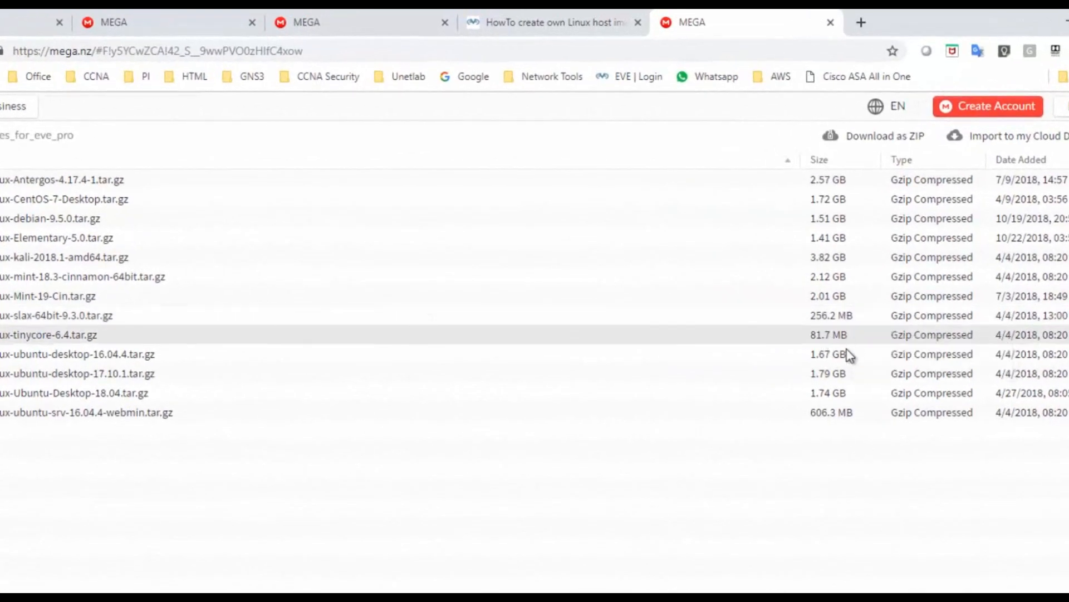
mouse_move(361, 112)
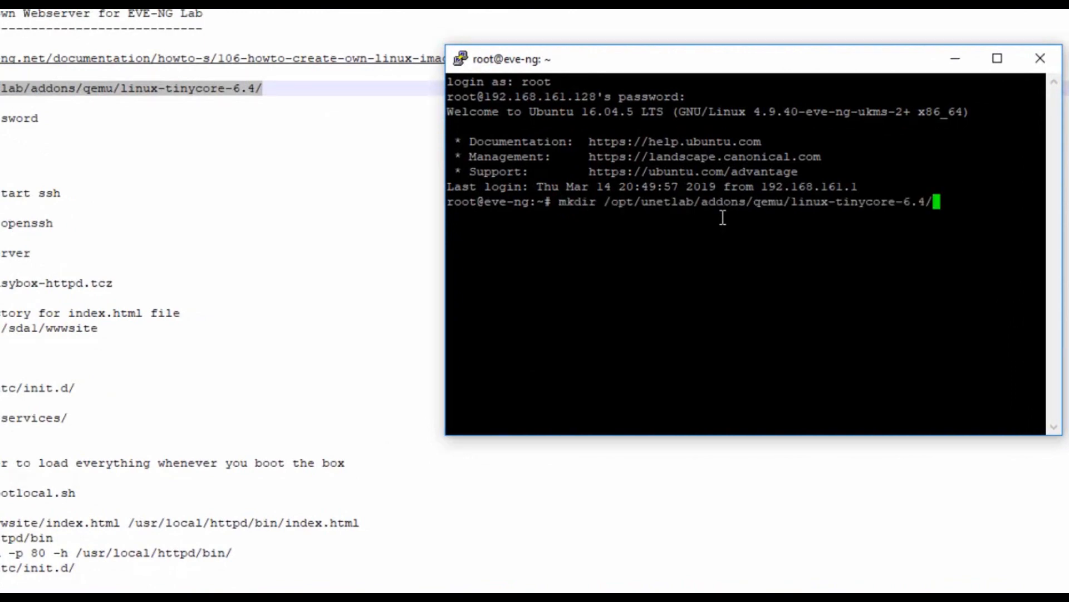
- Create the /opt/unetlab/addons/qemu/linux-tinycore-6.4/ directory with mkdir, then begin a cd command
key(Return)
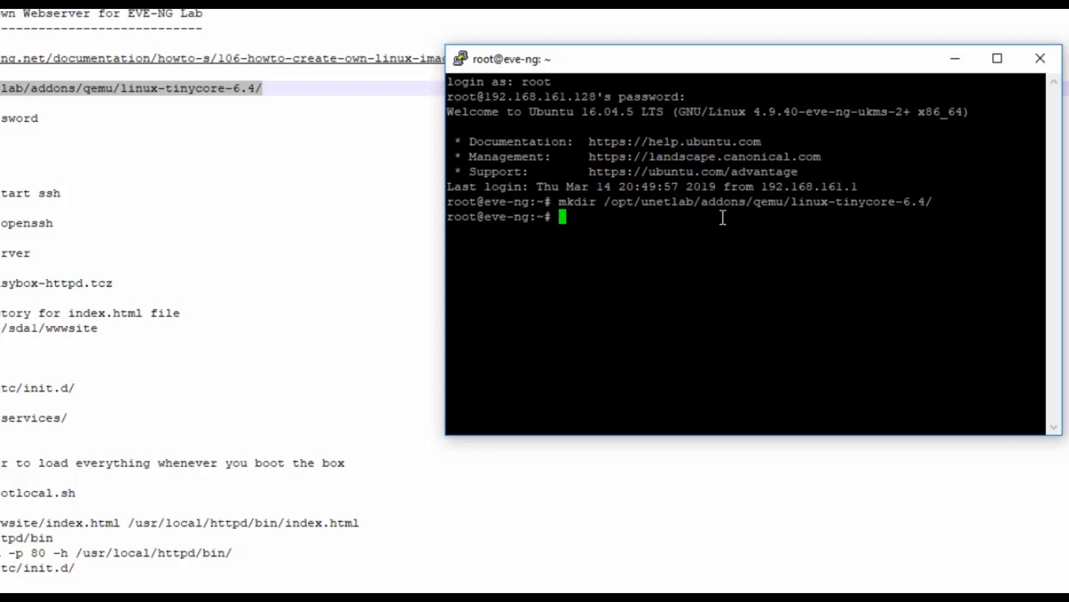
text(cd)
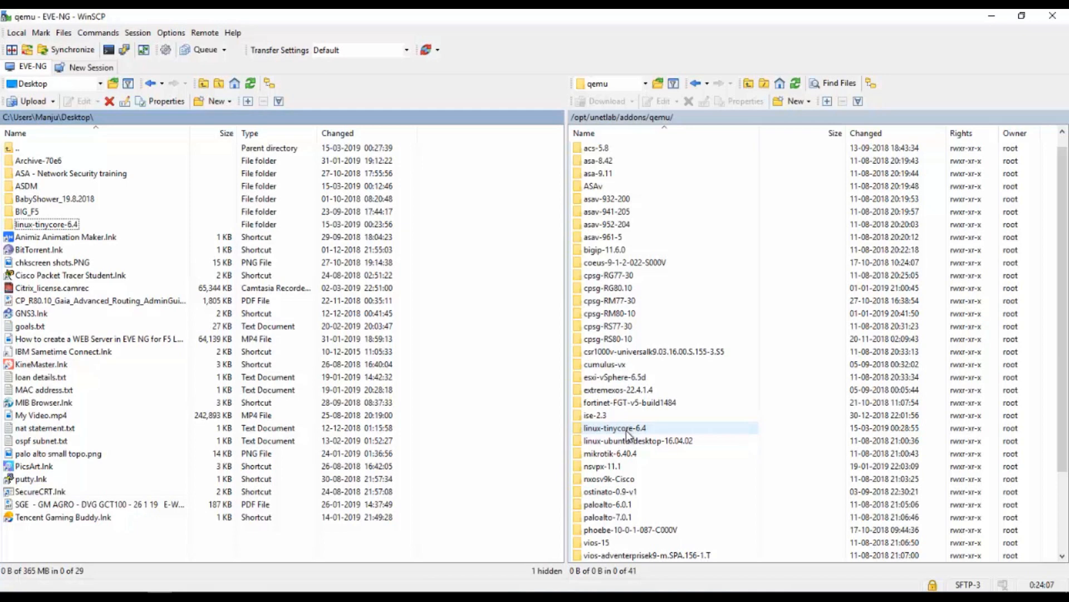
- Upload hda.qcow2 from the local linux-tinycore-6.4 folder into the server's linux-tinycore-6.4 folder
double_click(614, 428)
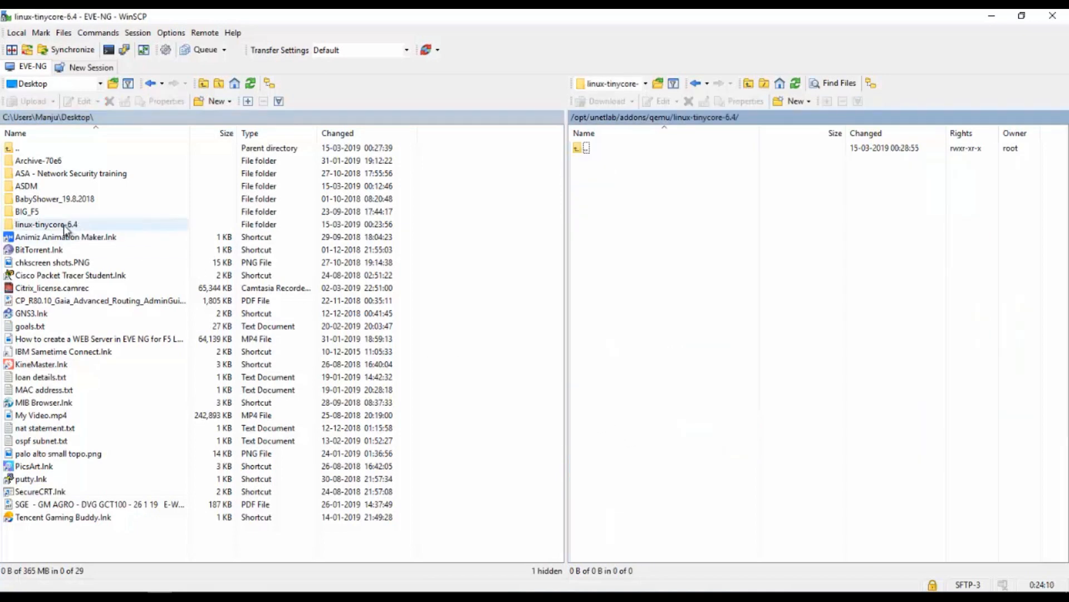
double_click(47, 224)
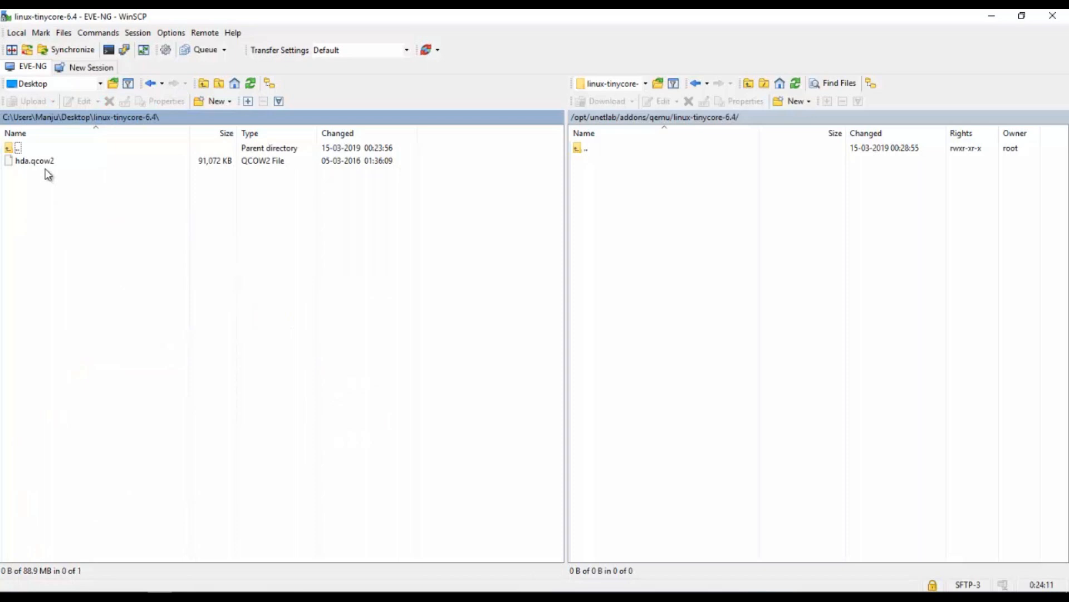
click(33, 161)
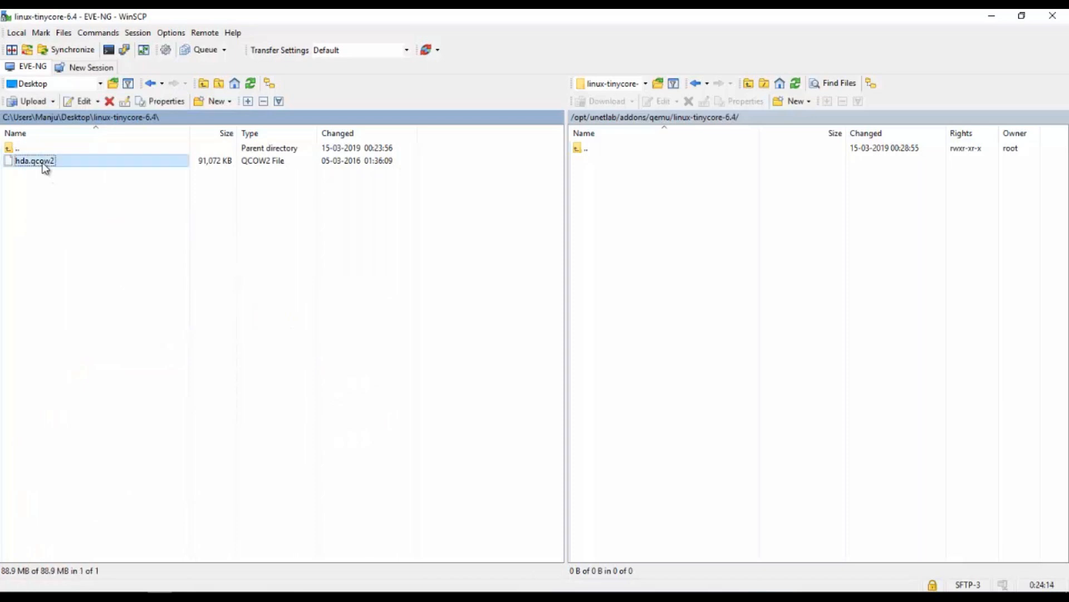
mouse_move(30, 101)
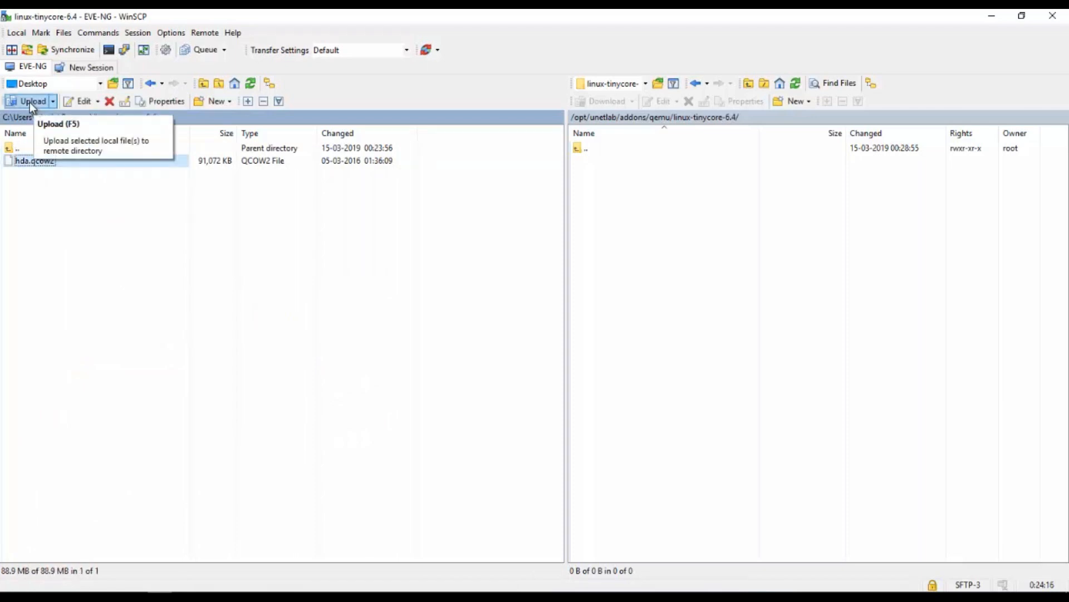
click(30, 101)
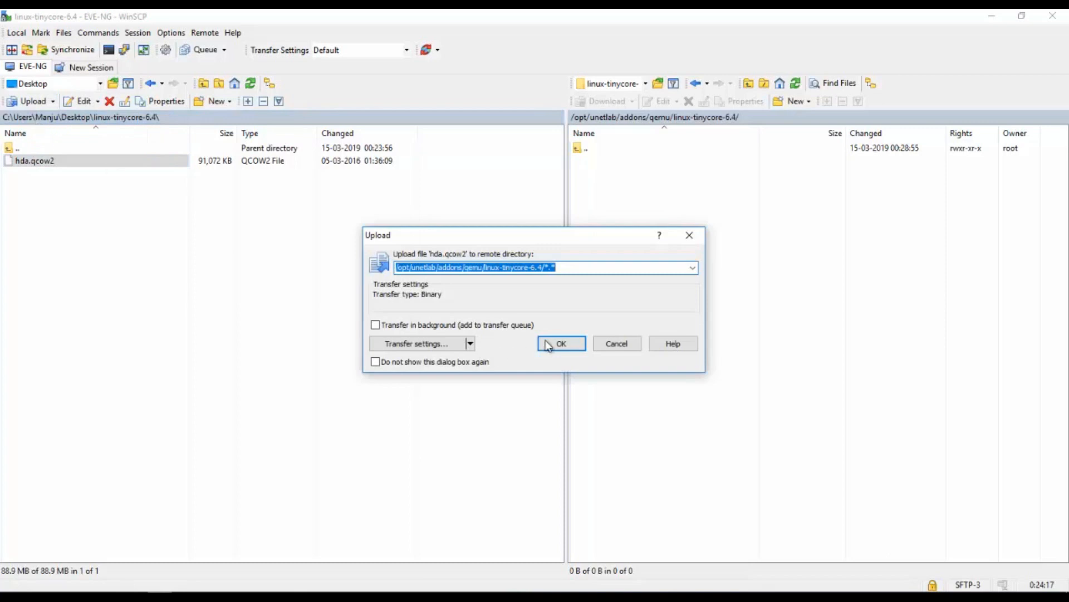
click(561, 344)
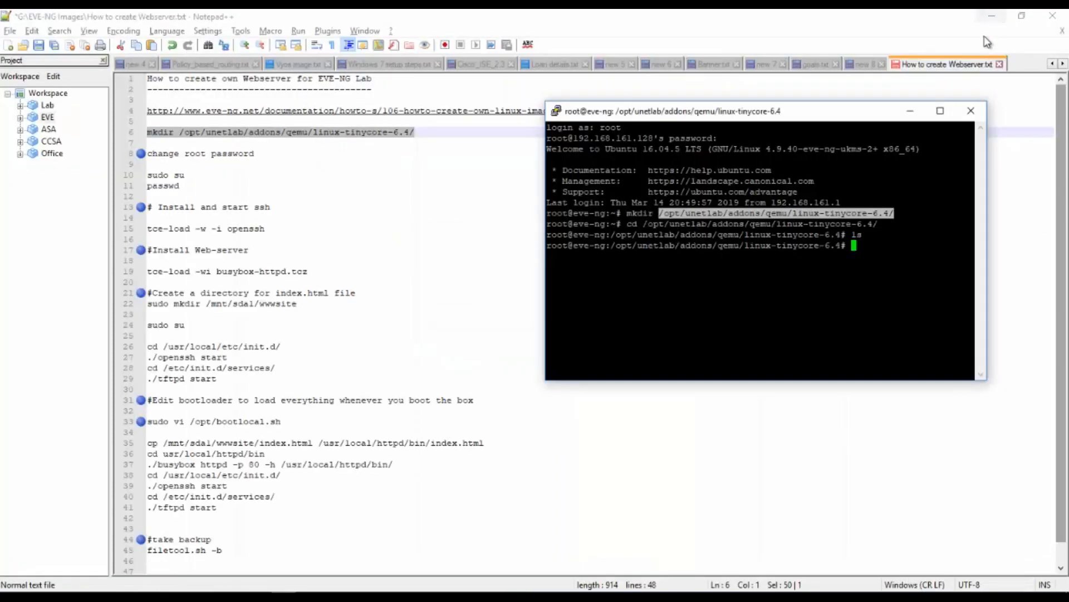
- List the tinycore folder to verify hda.qcow2, then run unl_wrapper -a fixpermissions
key(Return)
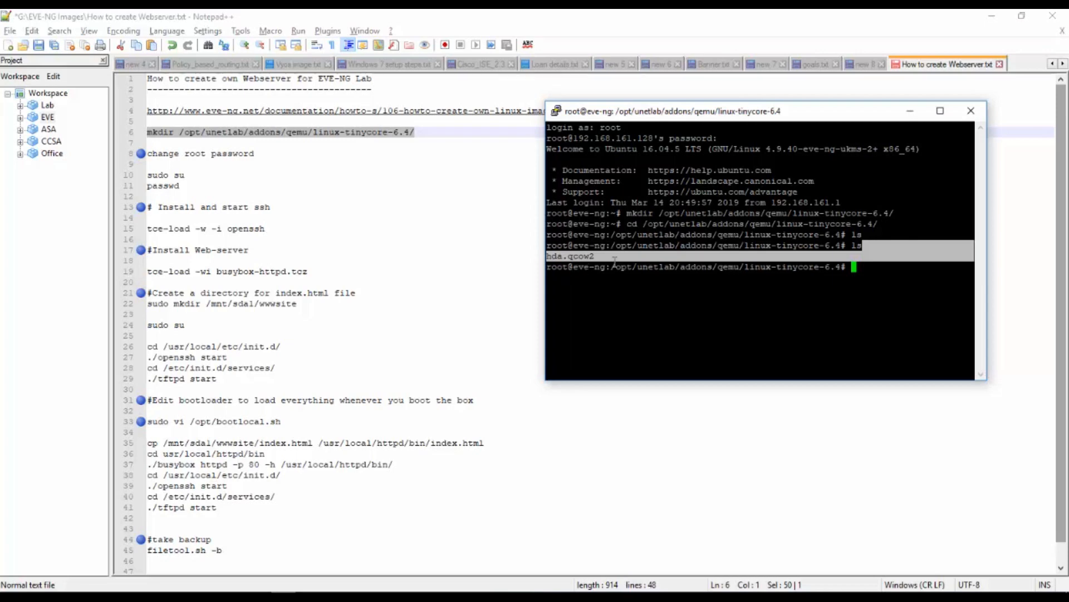
mouse_move(420, 117)
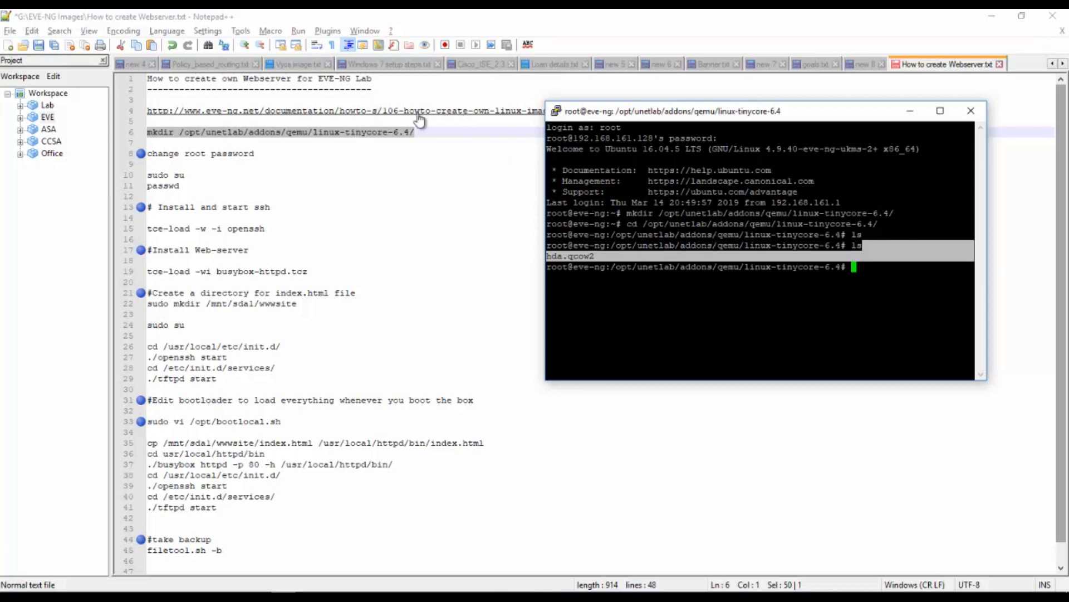
click(389, 64)
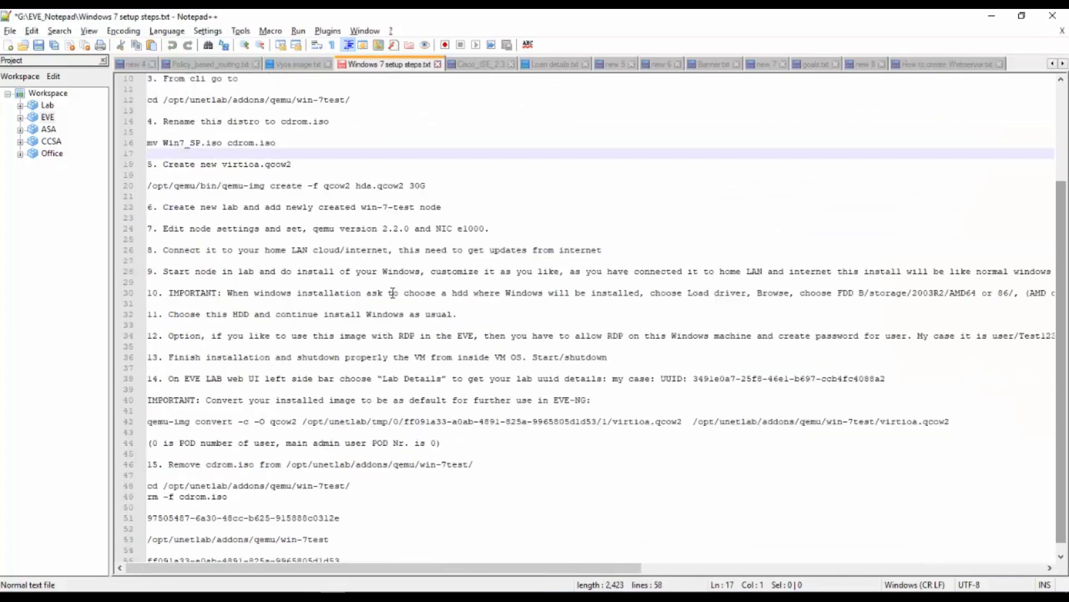
scroll(down, 3)
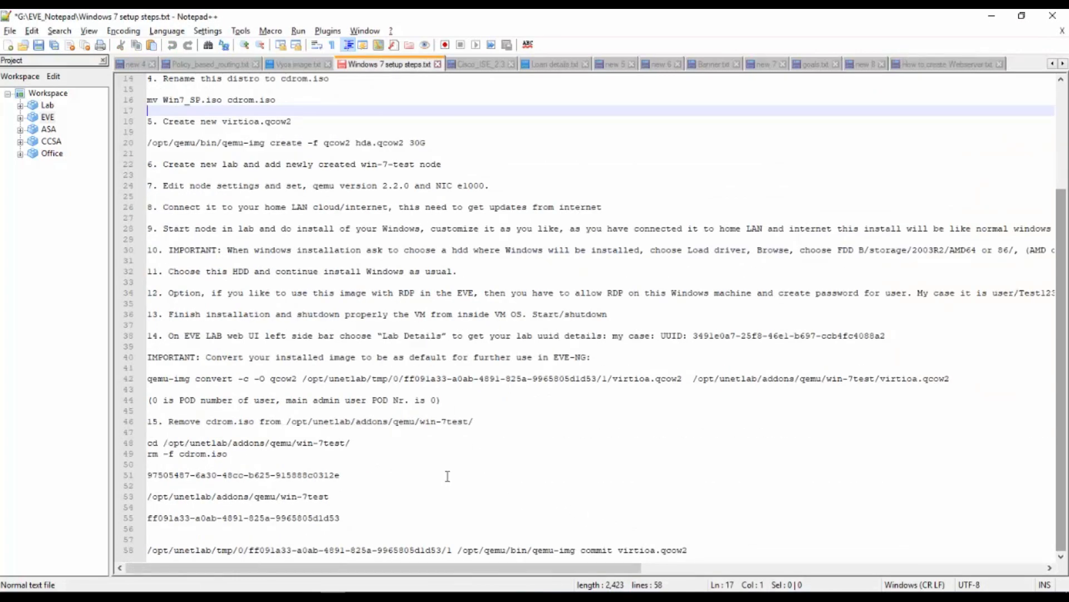
click(945, 63)
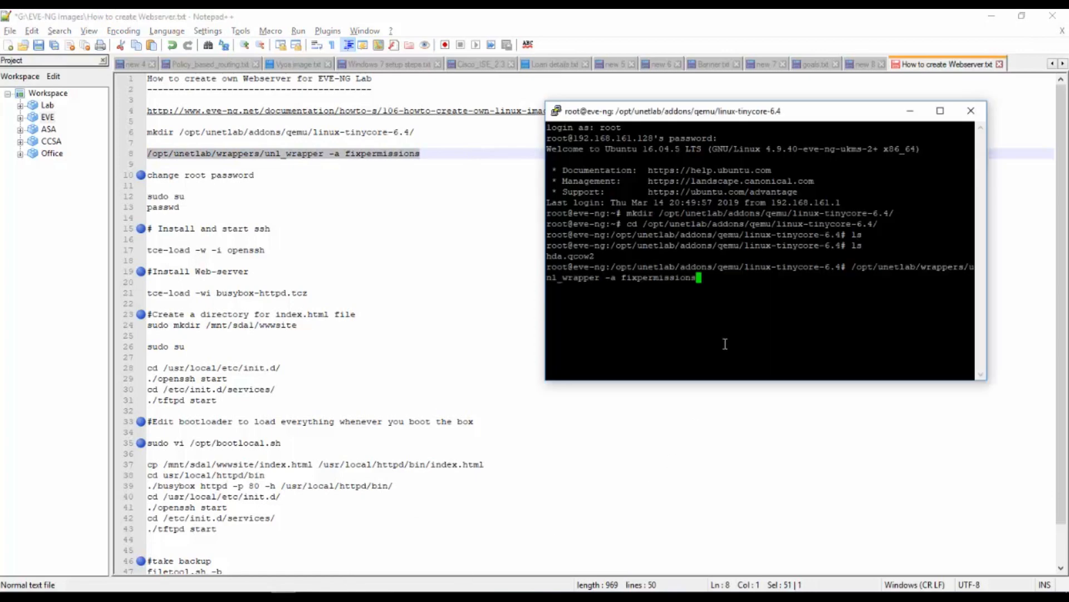
key(Return)
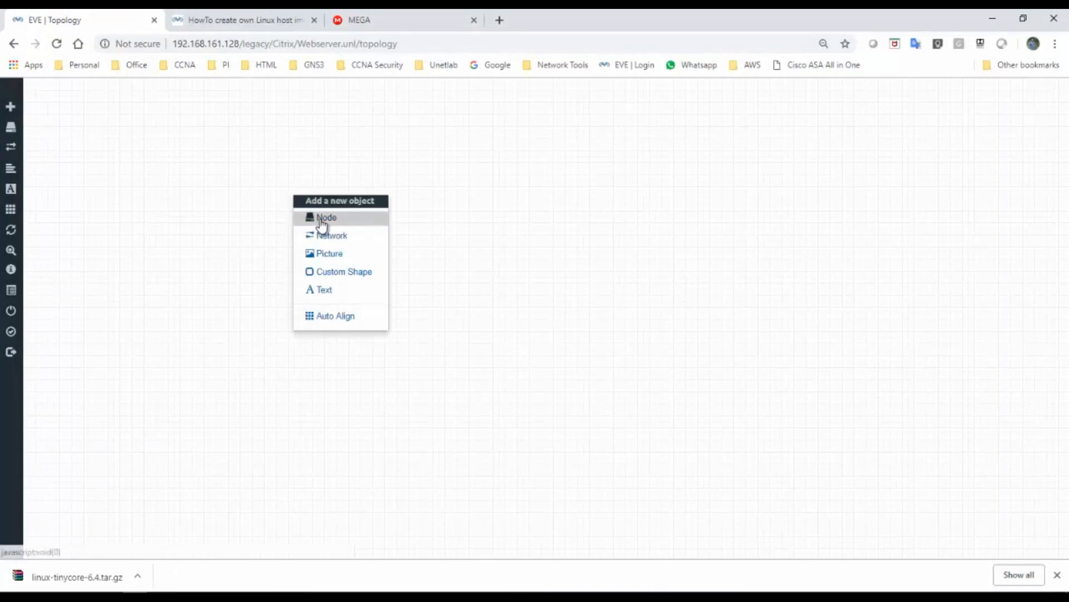
- Add a Linux node using the linux-tinycore-6.4 image with 512 MB memory
click(327, 217)
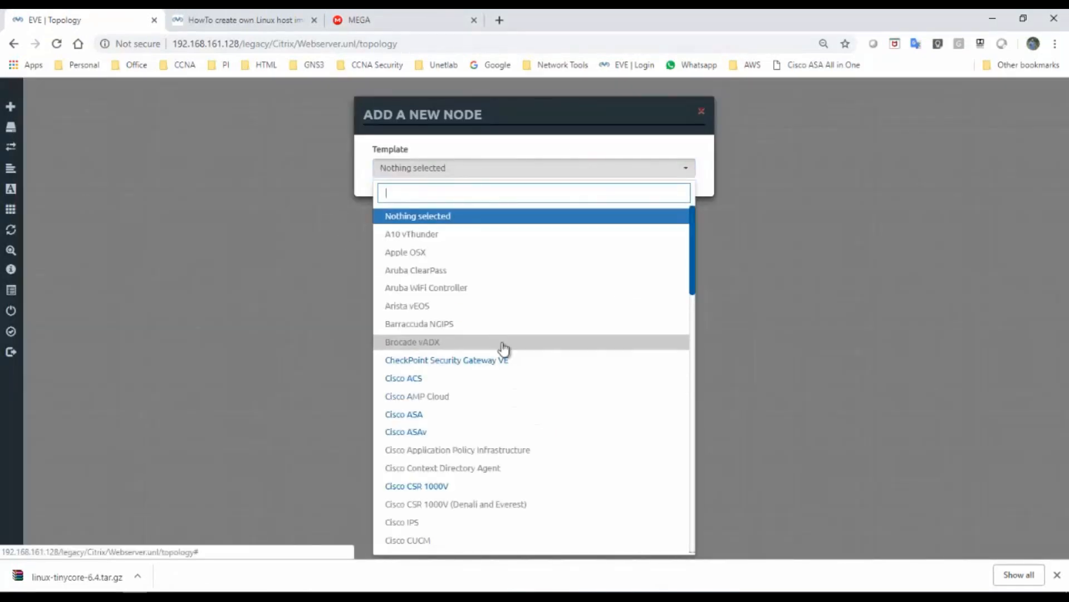
text(lix)
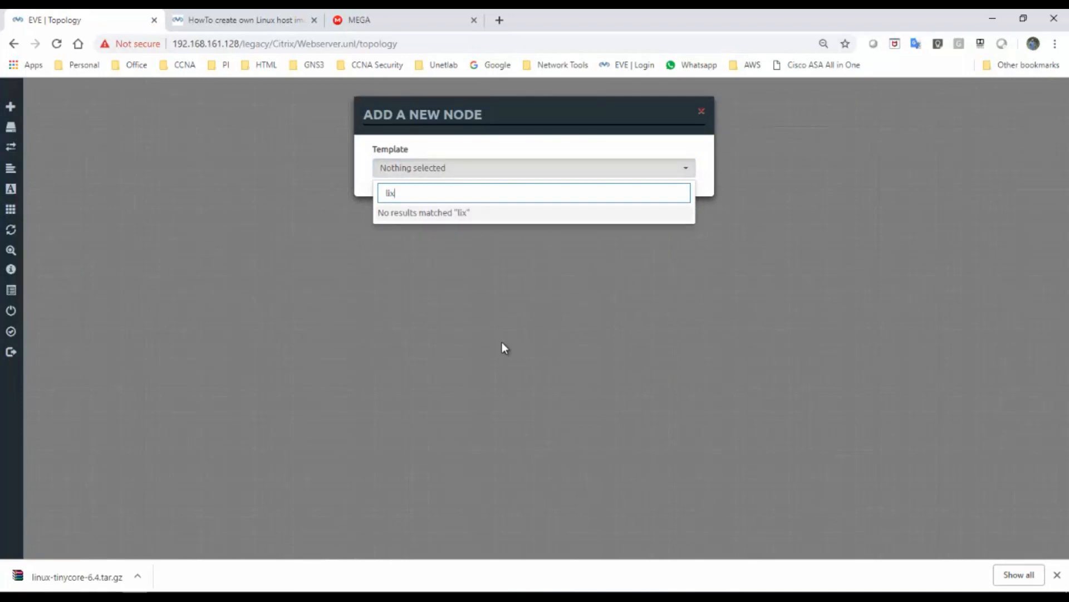
key(BackSpace)
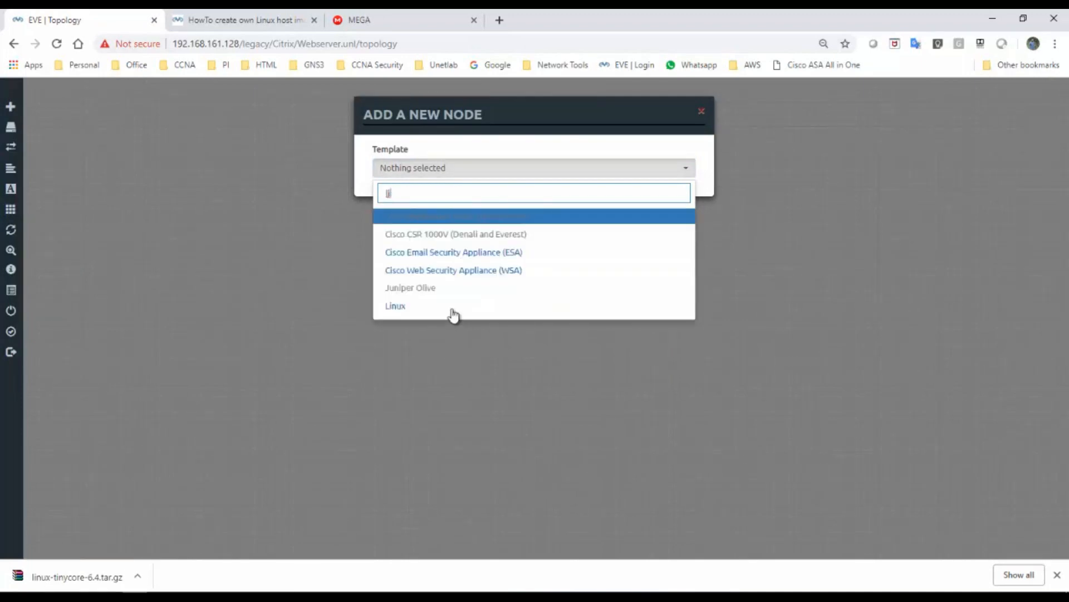
click(395, 306)
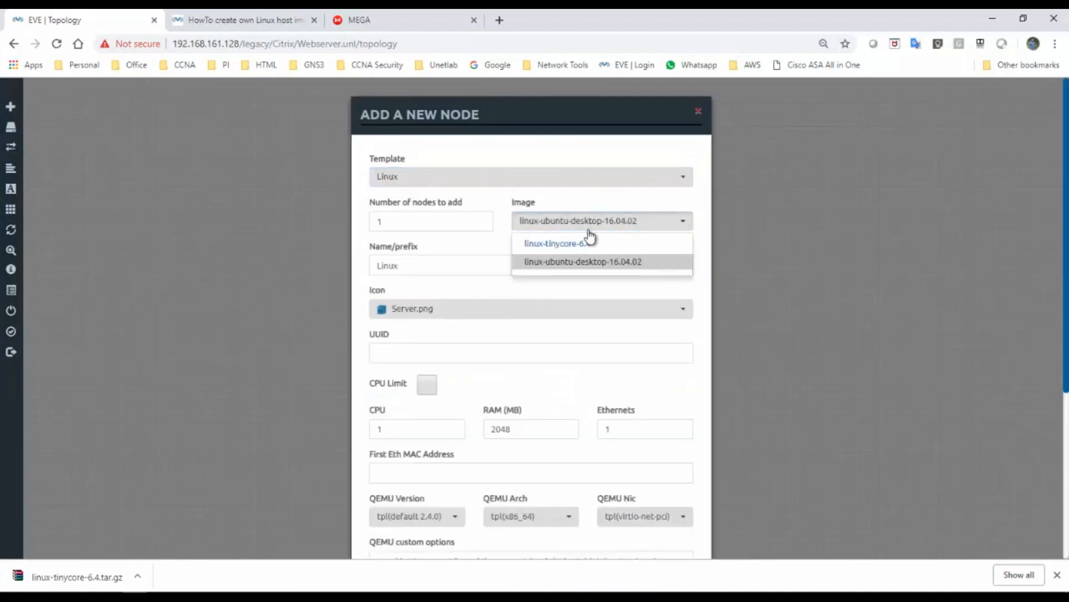
click(555, 242)
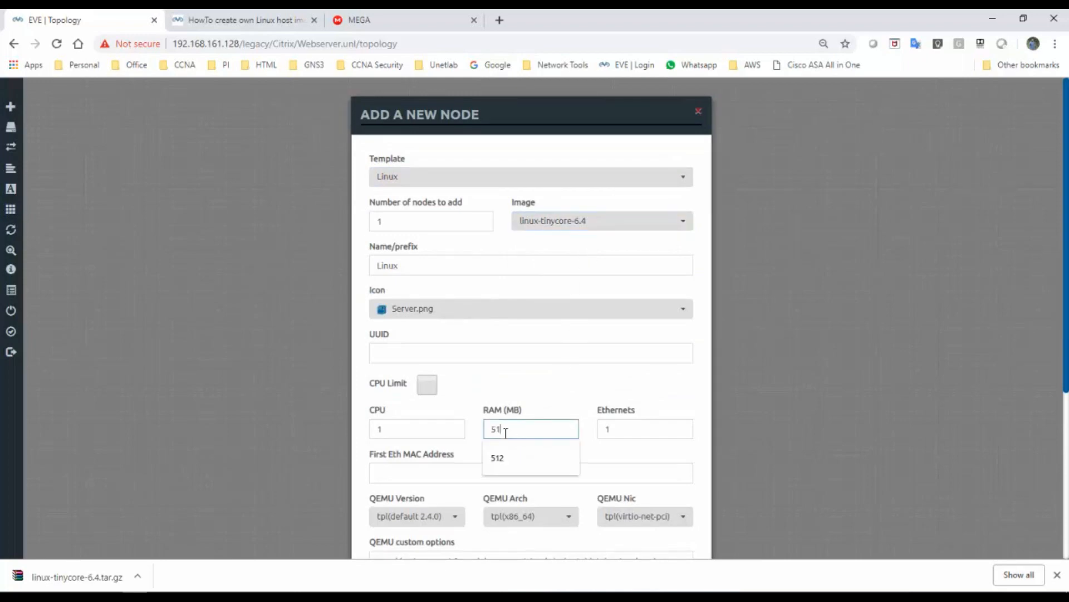
click(497, 457)
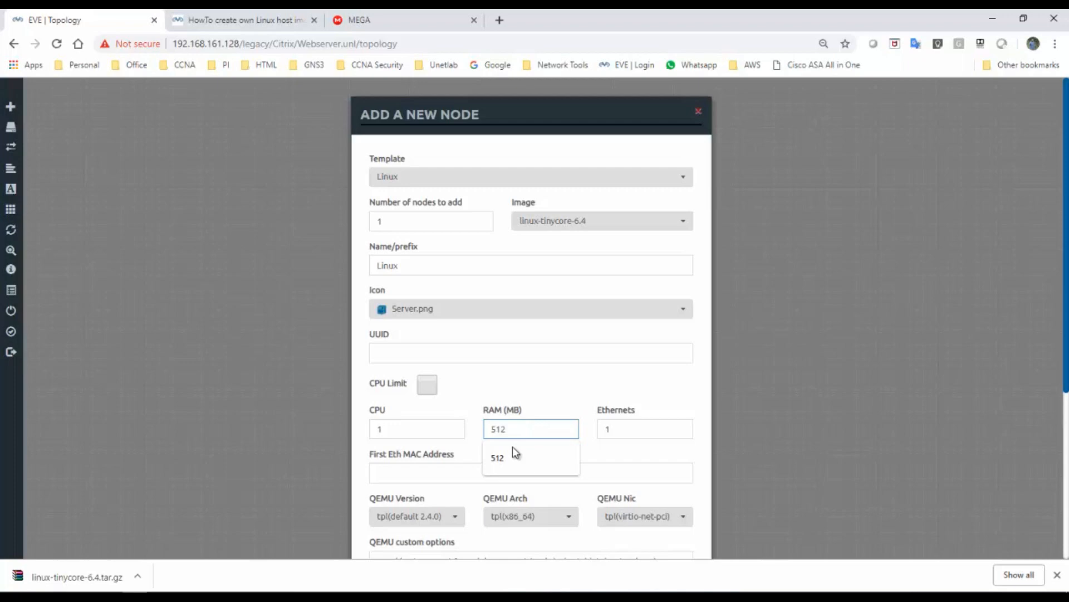
scroll(down, 3)
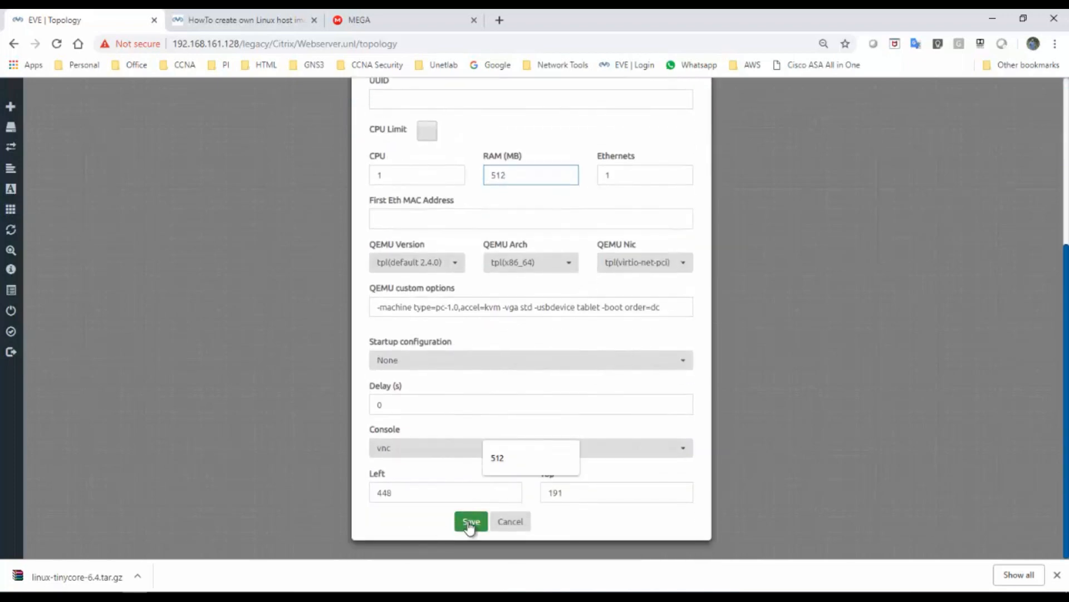
- Add a Windows node and link its e0 to the Linux node's e0
click(470, 521)
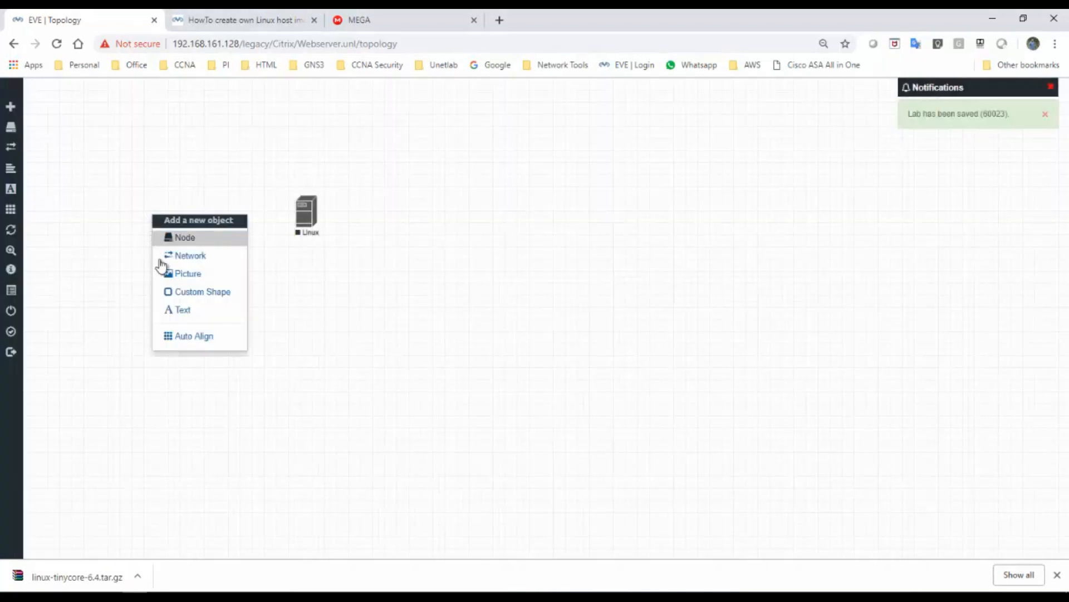
click(183, 237)
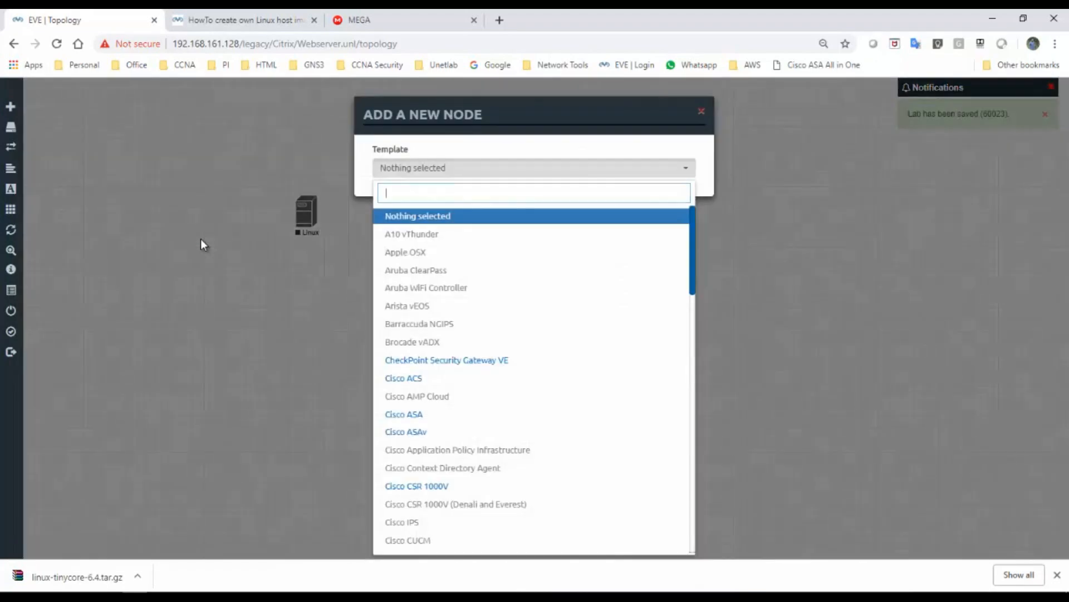
text(win)
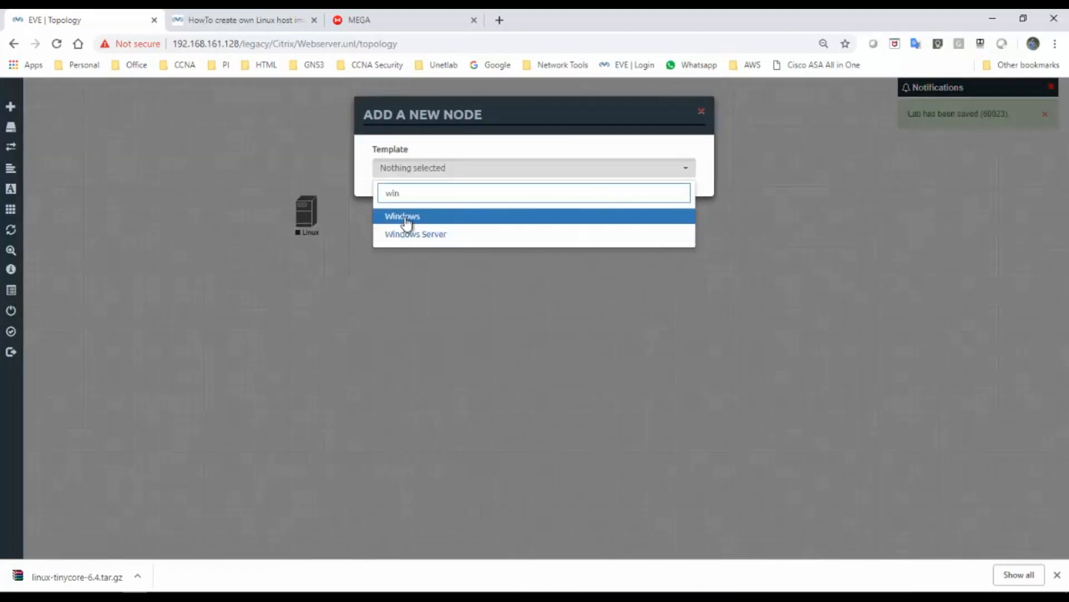
click(402, 217)
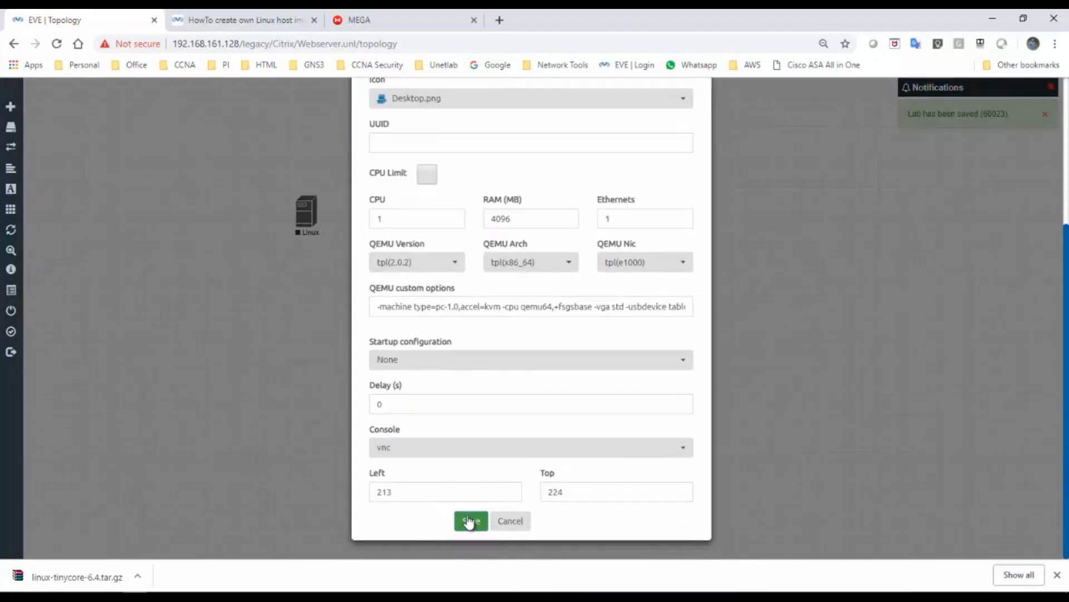
click(471, 520)
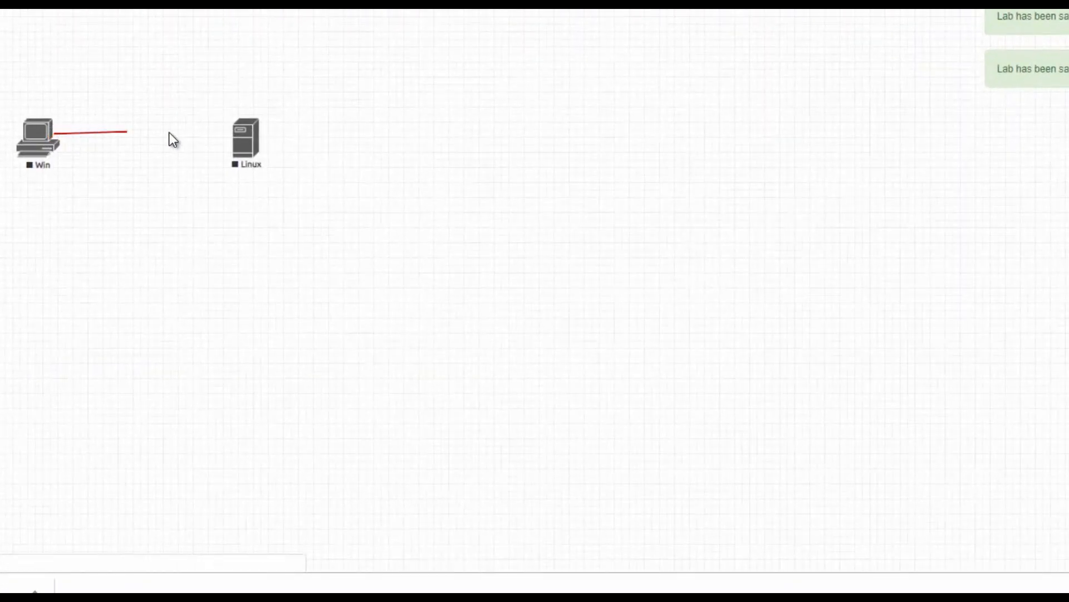
drag(61, 133, 244, 133)
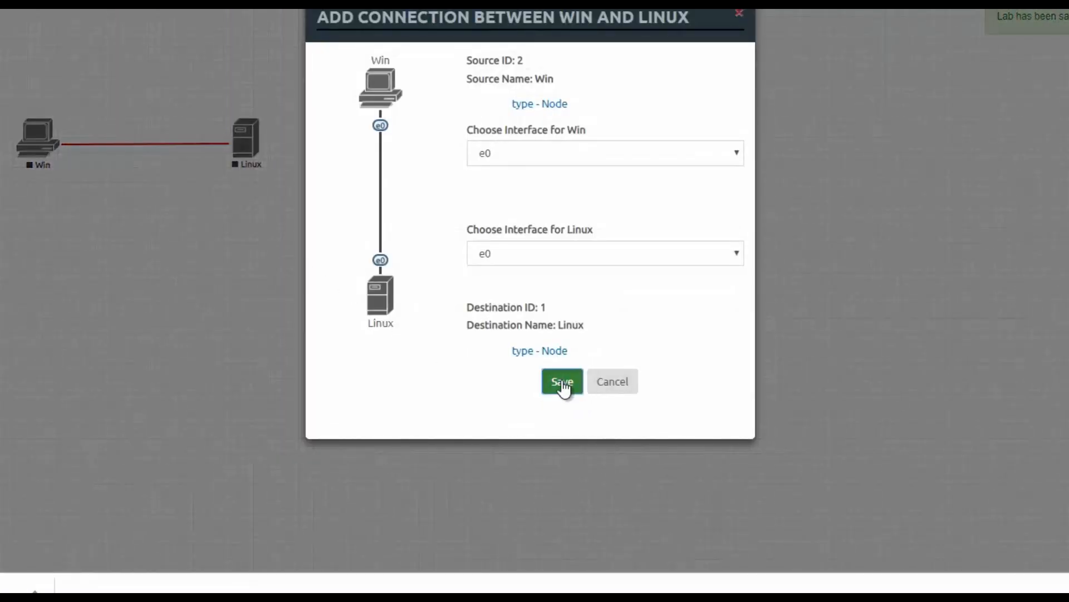
click(561, 381)
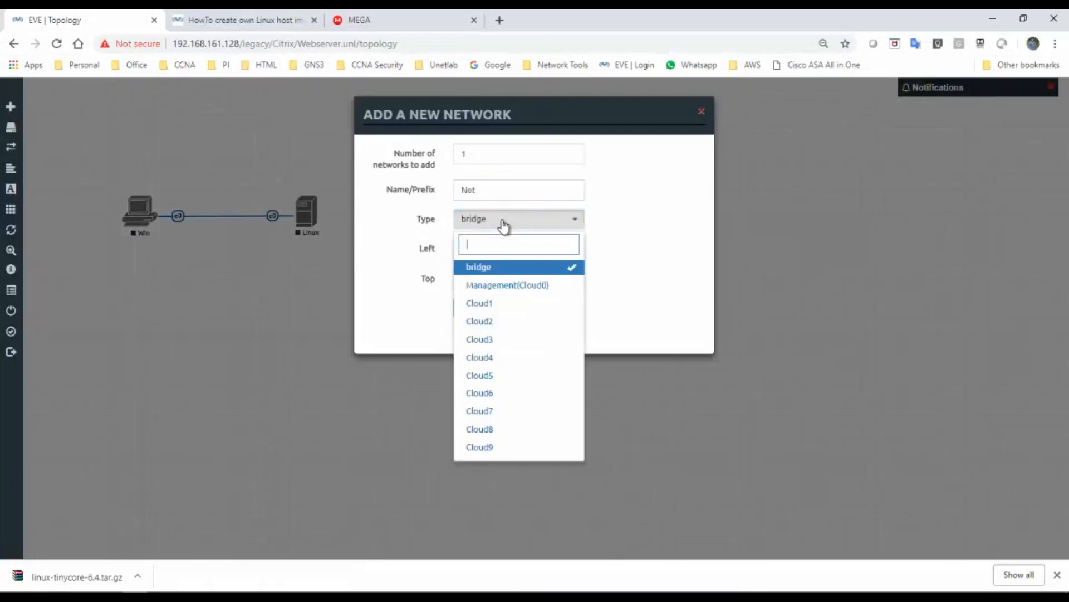
- Create a Cloud1 Net network connected to Linux's e1, and start the Linux node
click(479, 303)
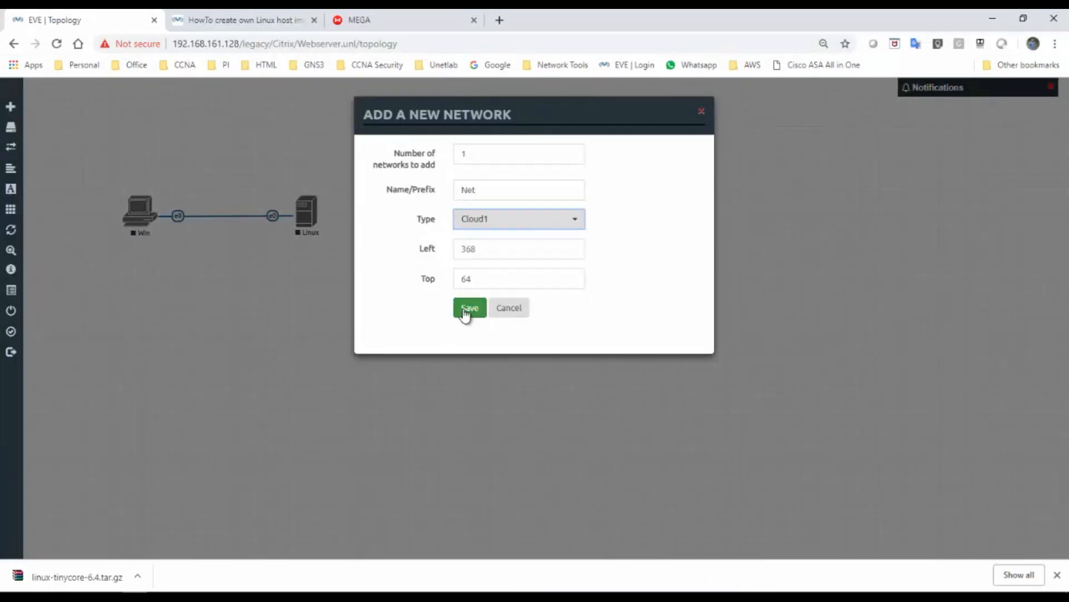
click(469, 307)
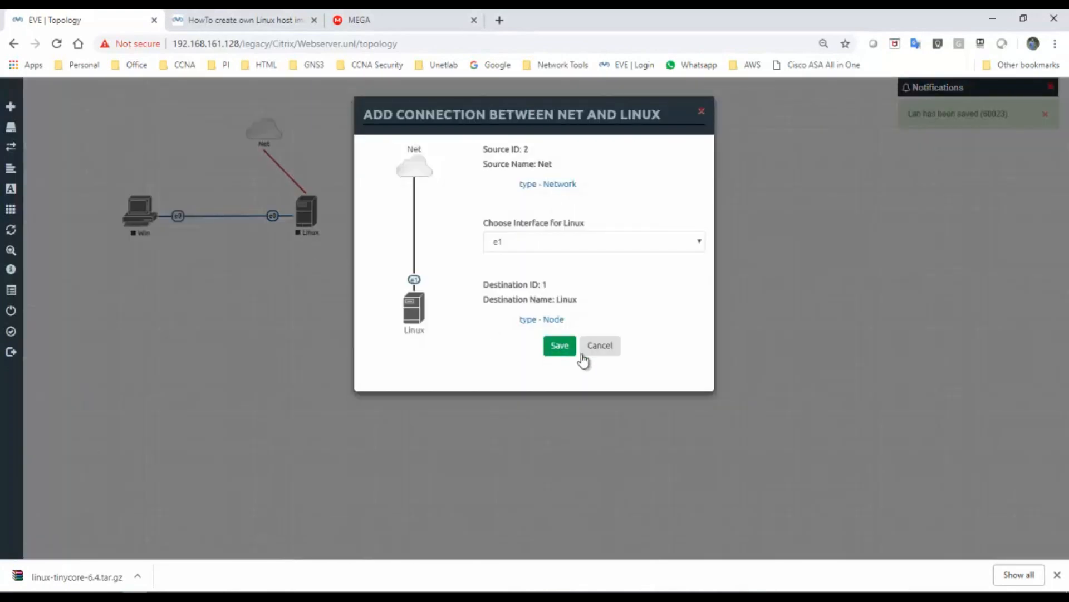
click(559, 346)
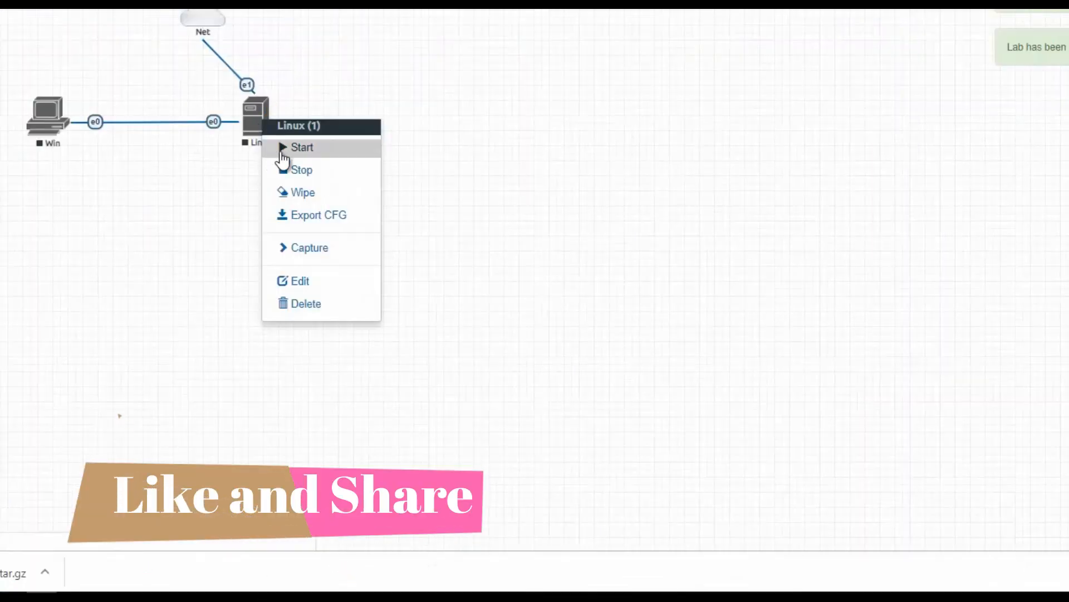
click(302, 147)
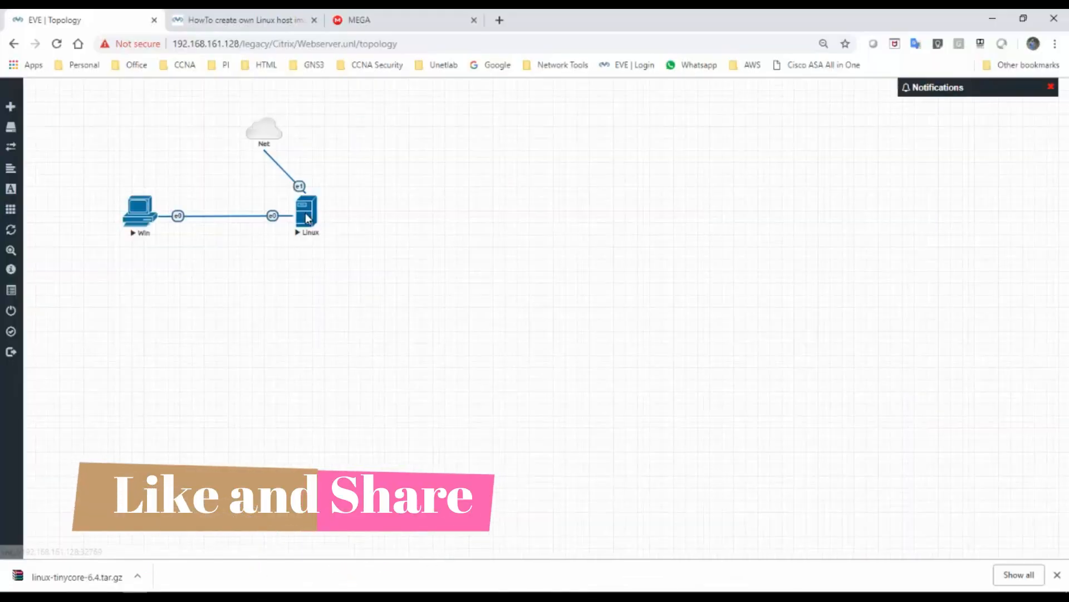
- Open the Linux console, launch Firefox, and set eth1 to DHCP in network settings
double_click(306, 210)
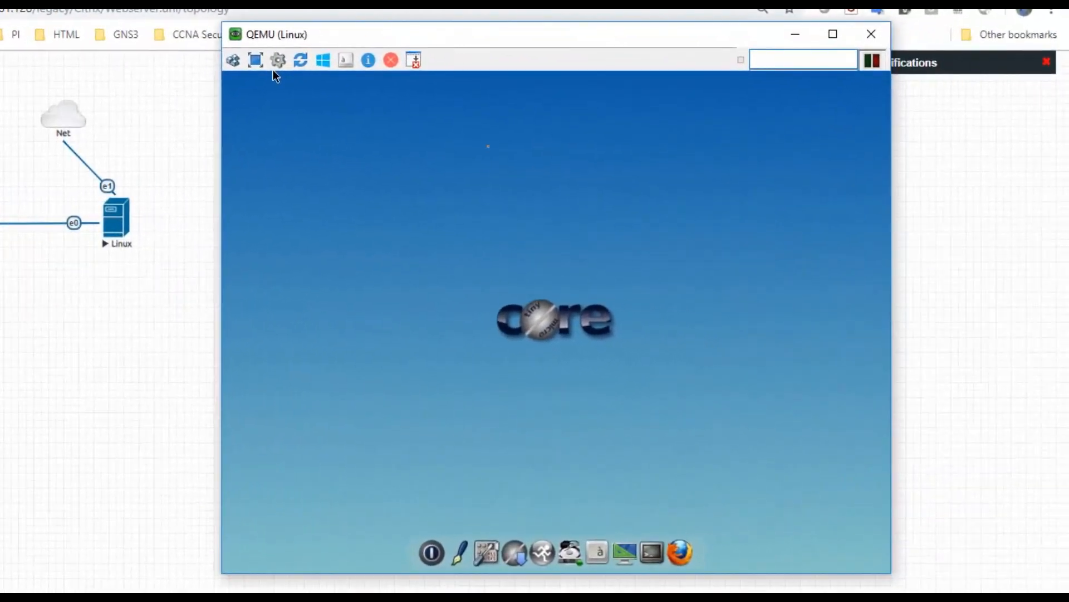
click(680, 552)
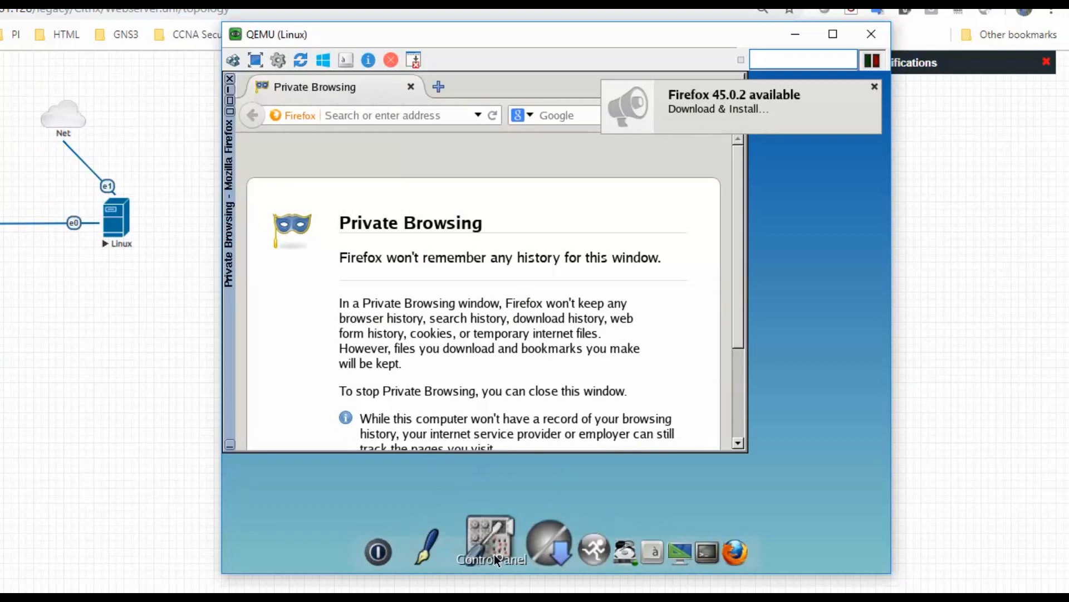
click(487, 539)
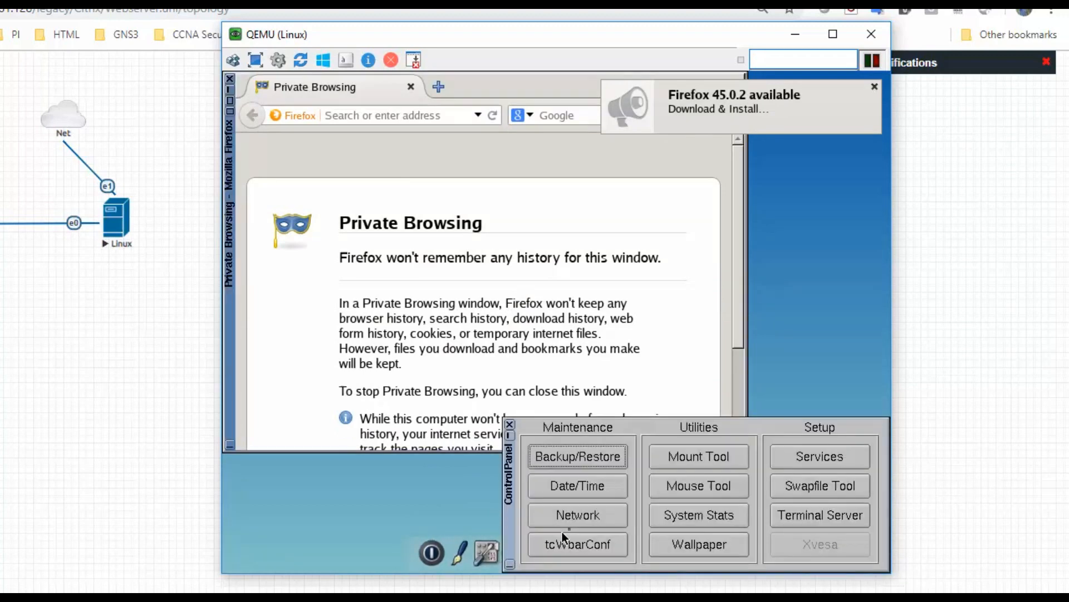
click(577, 514)
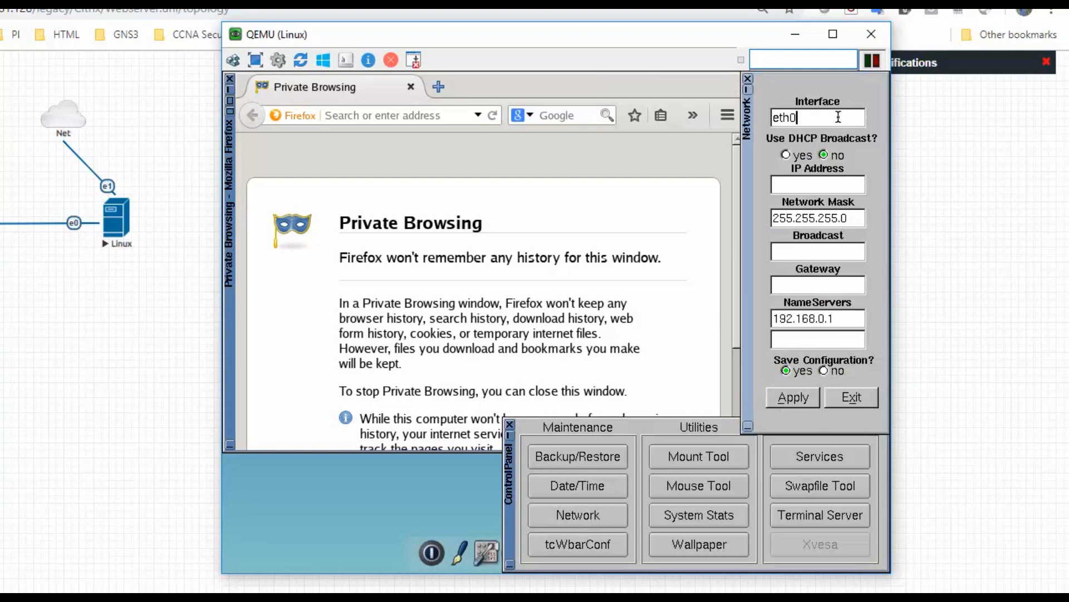
text(1)
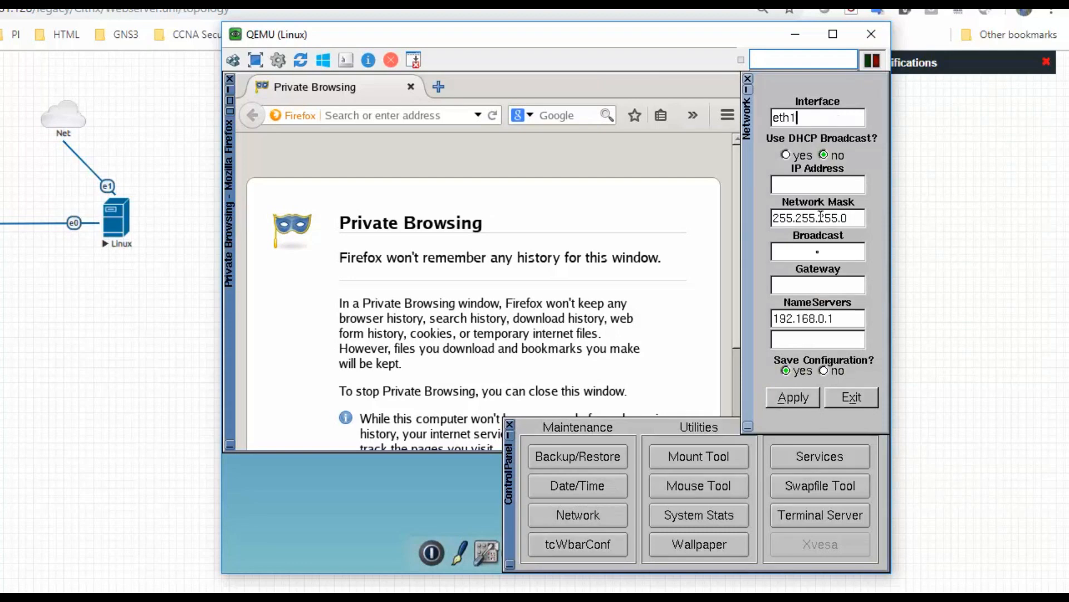
click(786, 155)
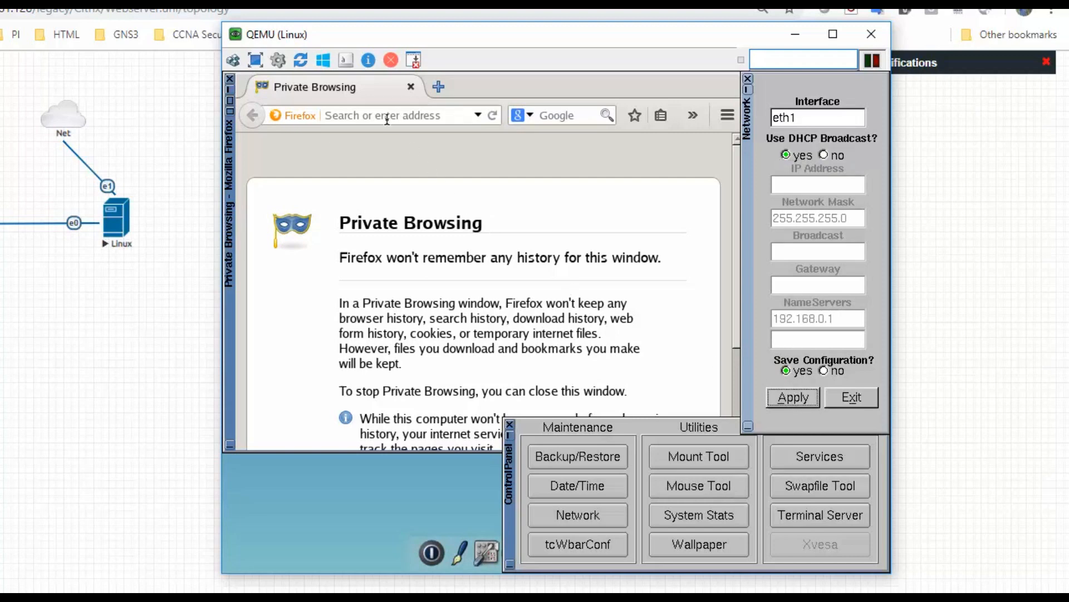
- Browse to google.com in Firefox to confirm internet access
text(go)
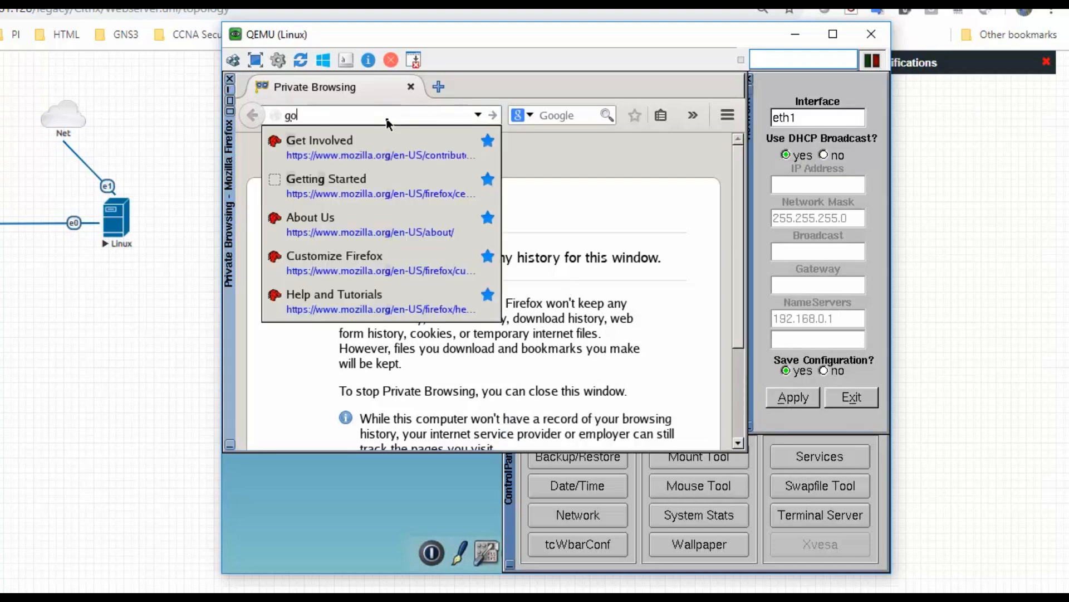
text(ogle)
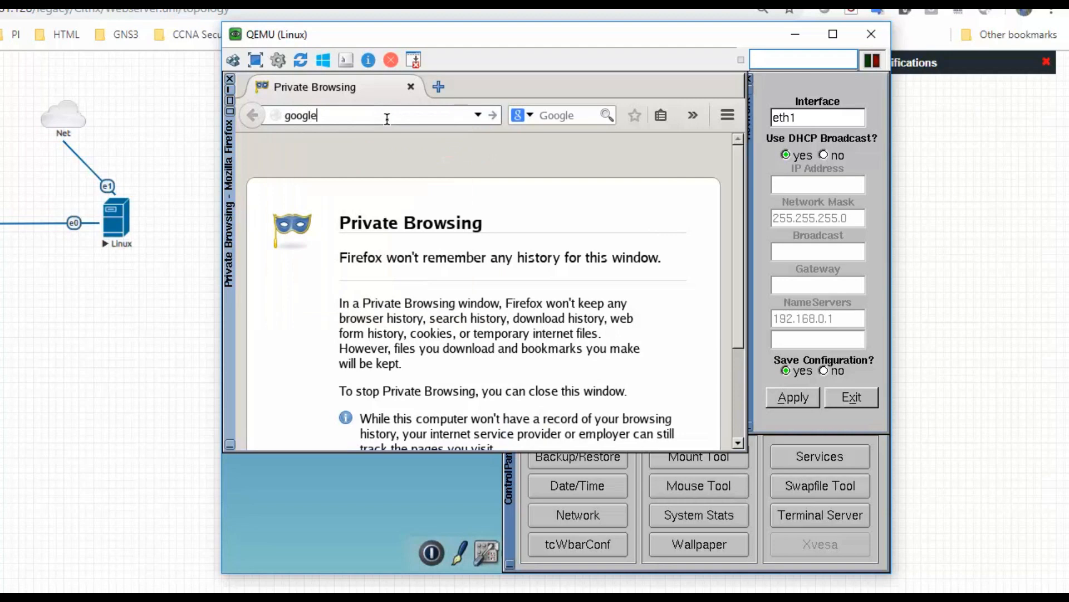
text(.com)
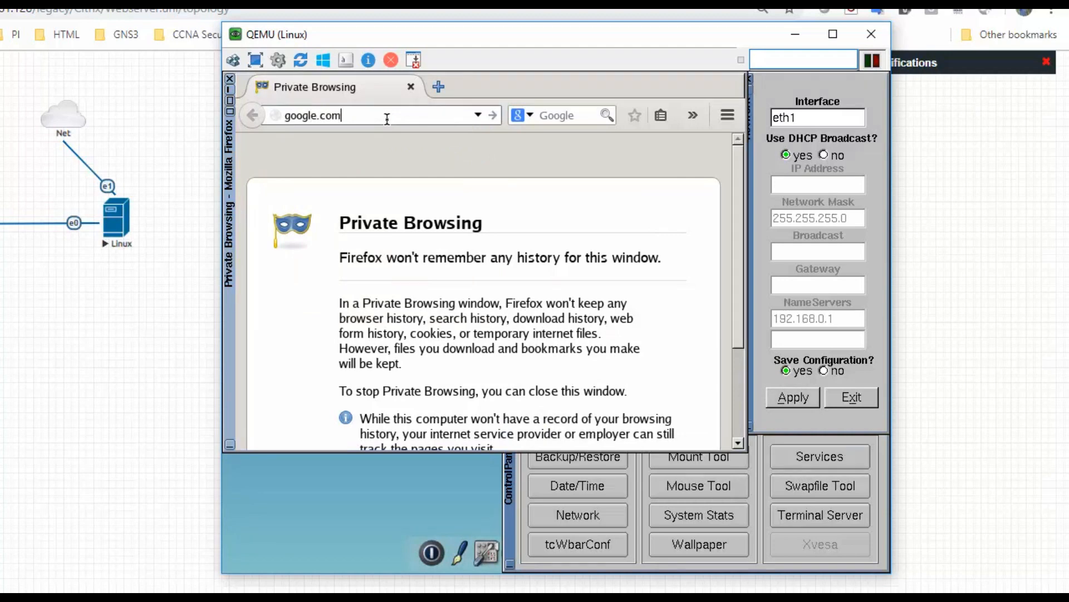
key(Return)
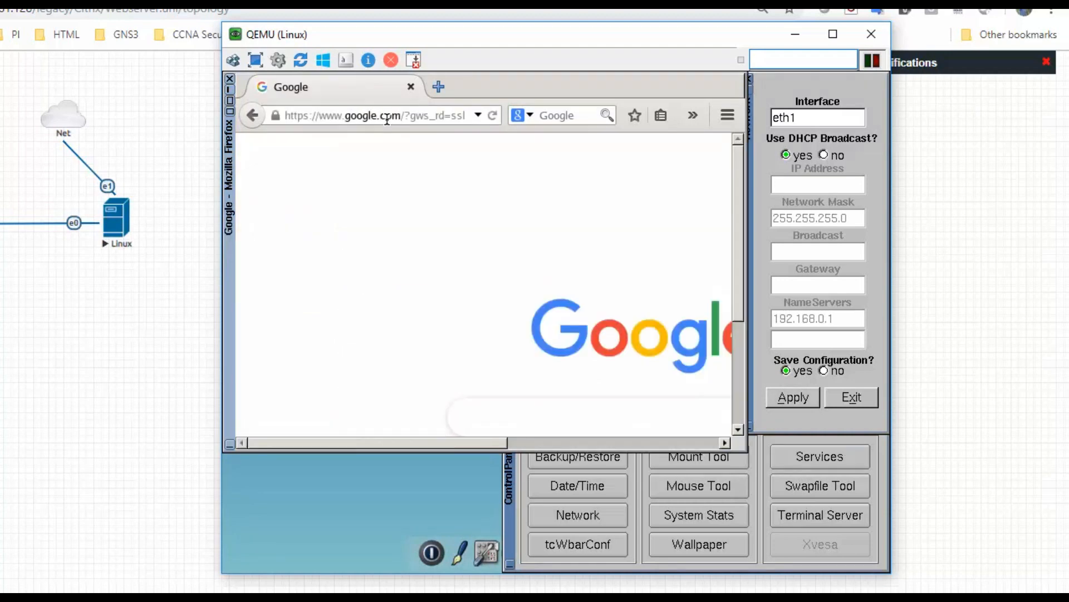
scroll(down, 3)
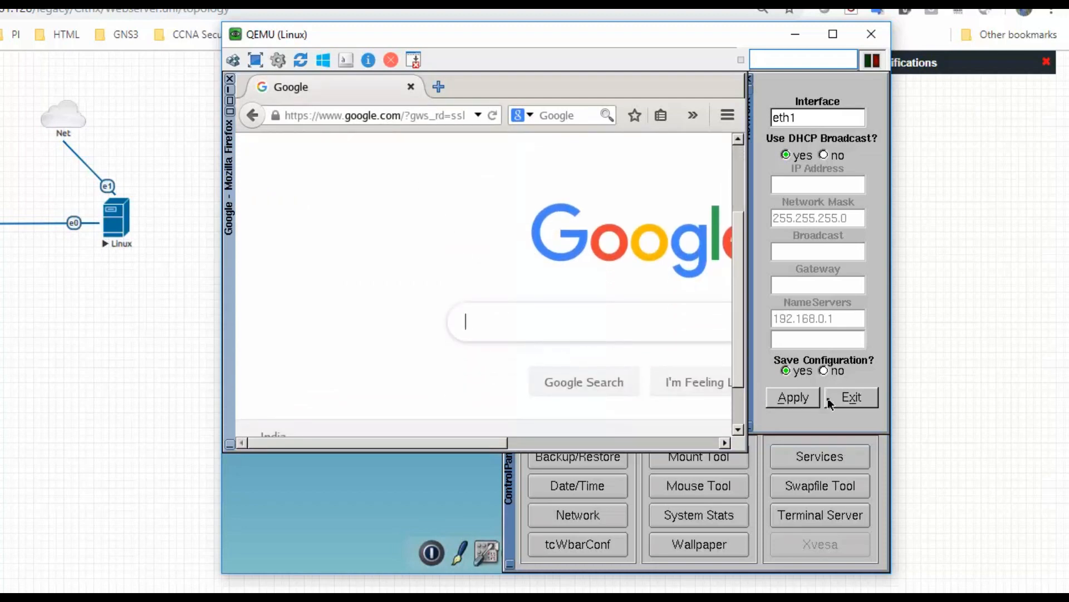
mouse_move(654, 429)
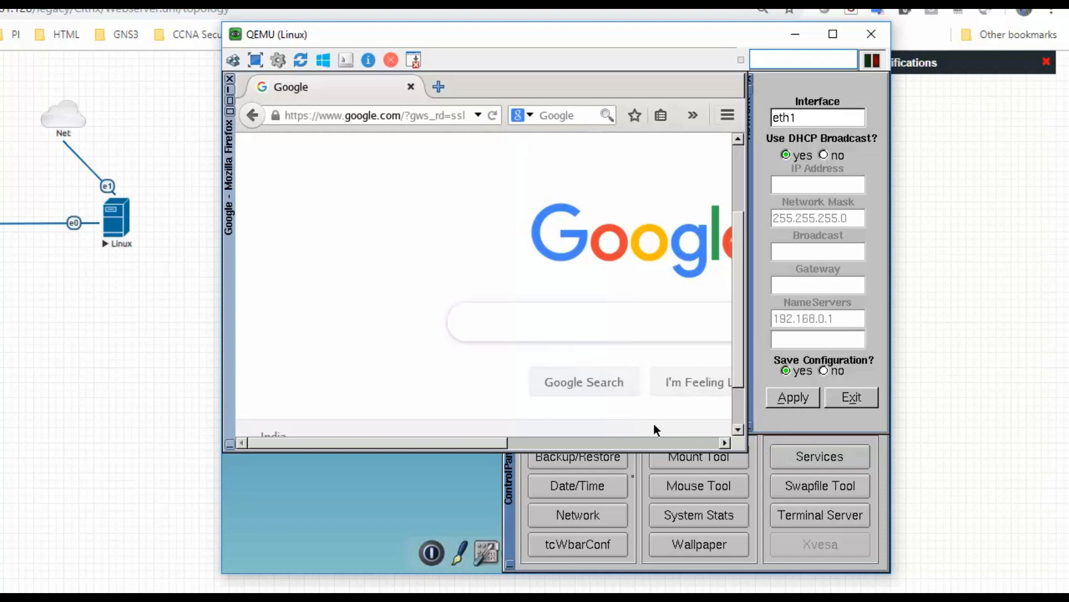
mouse_move(761, 554)
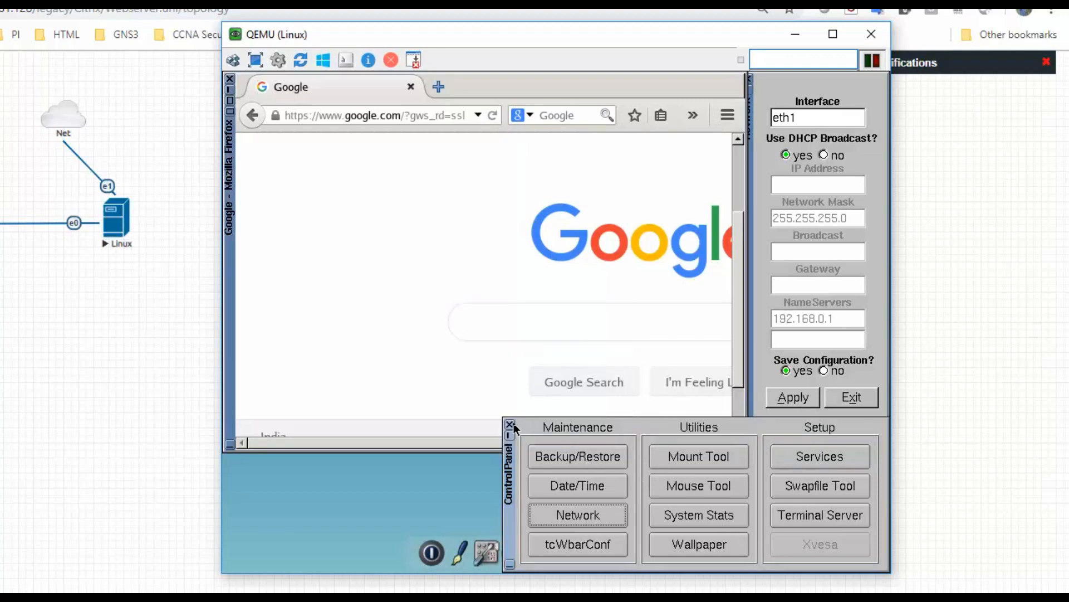
- Close the TinyCore control panel and select the service start commands in the Notepad++ notes
click(511, 426)
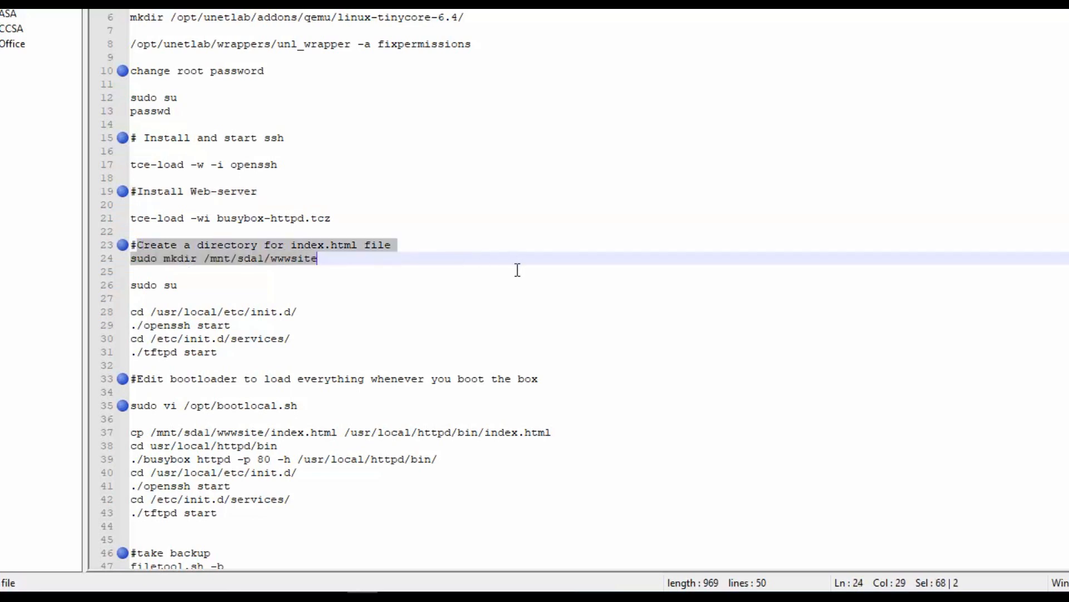
mouse_move(416, 256)
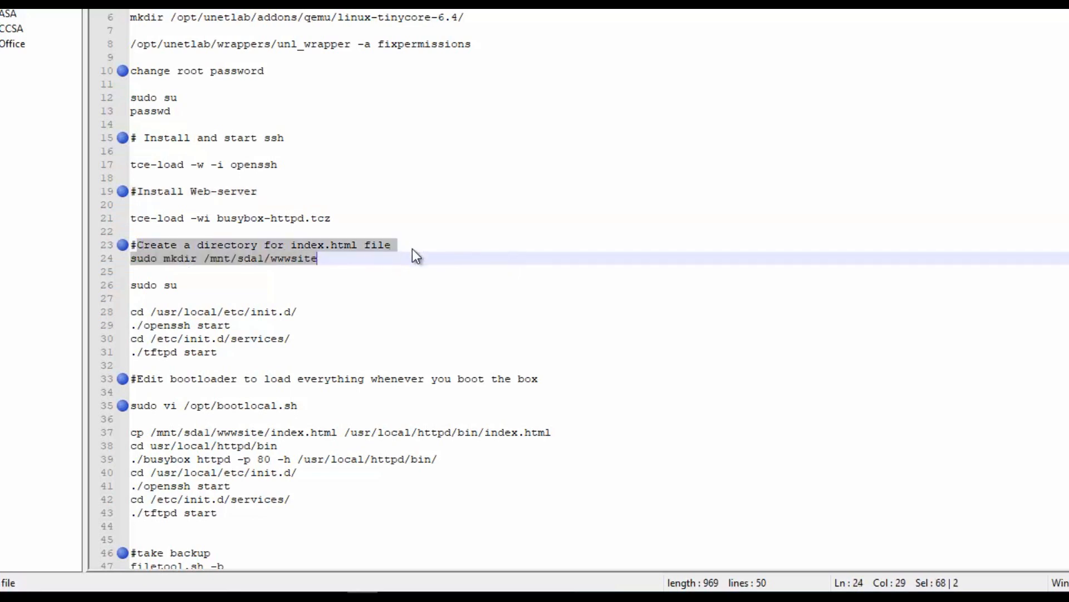
click(215, 352)
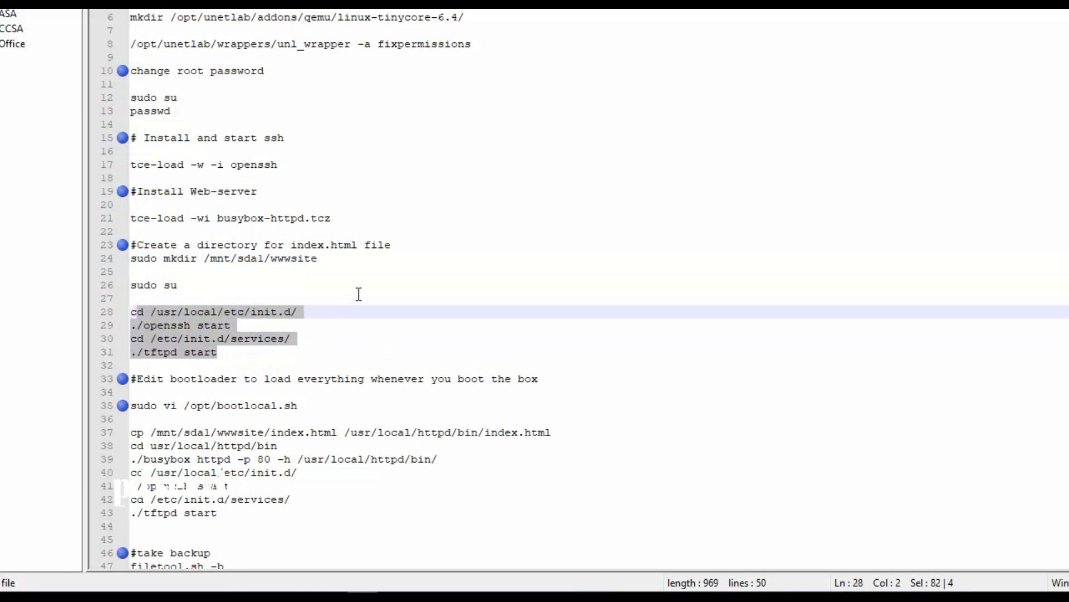
scroll(down, 3)
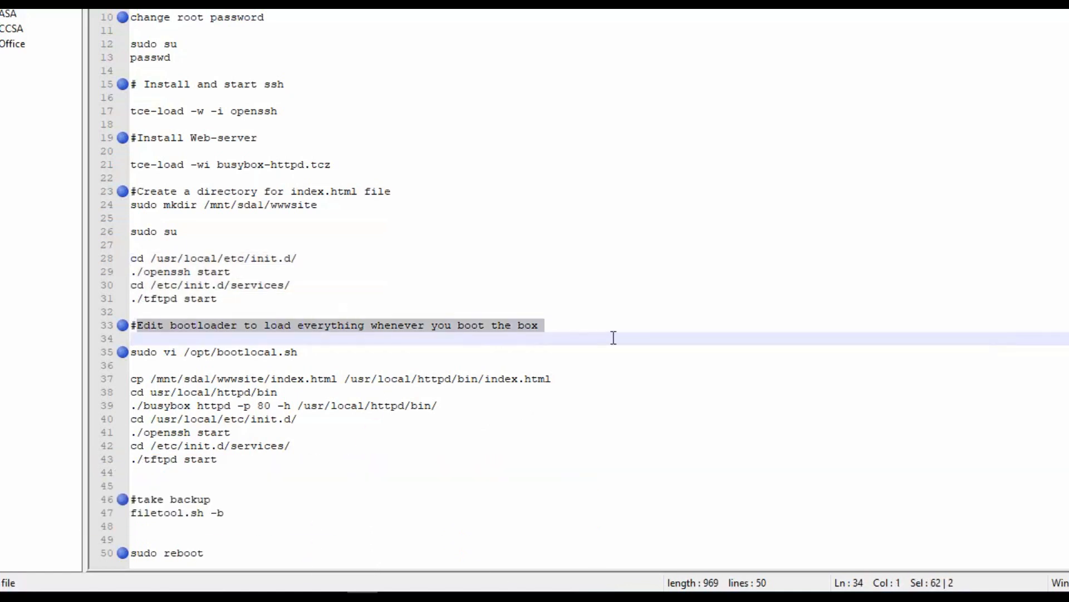
click(134, 338)
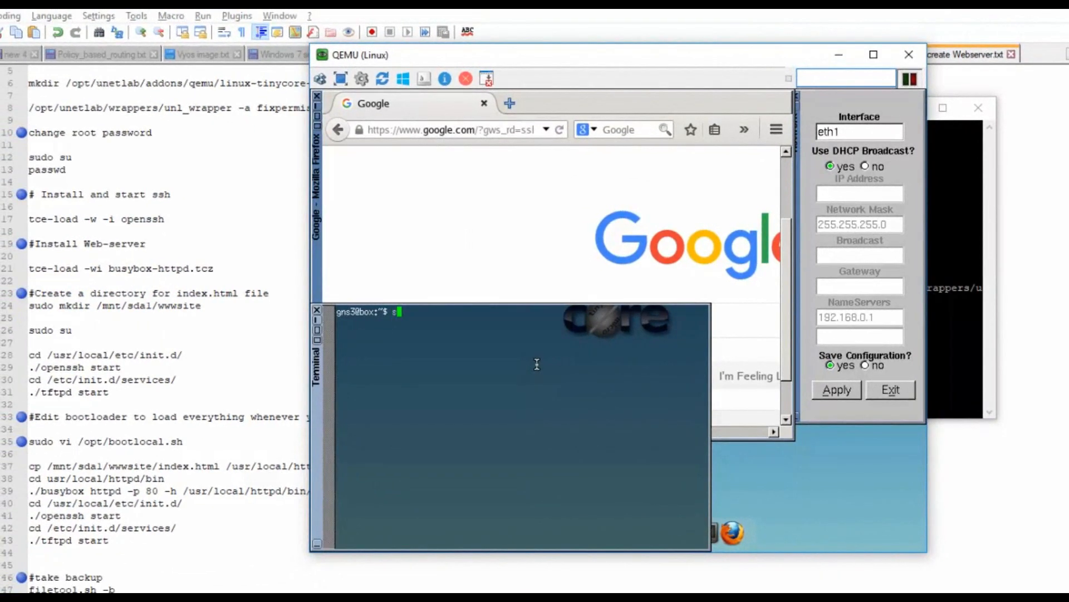
- Switch to root with sudo su and set a new root password, retyping it to confirm
text(sudo su)
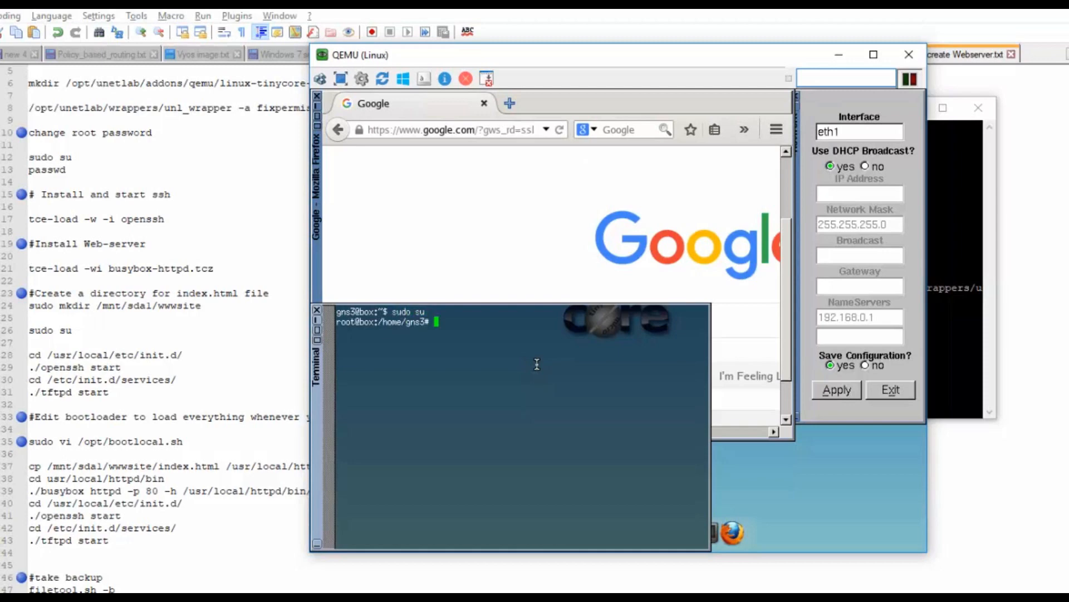
text([ass)
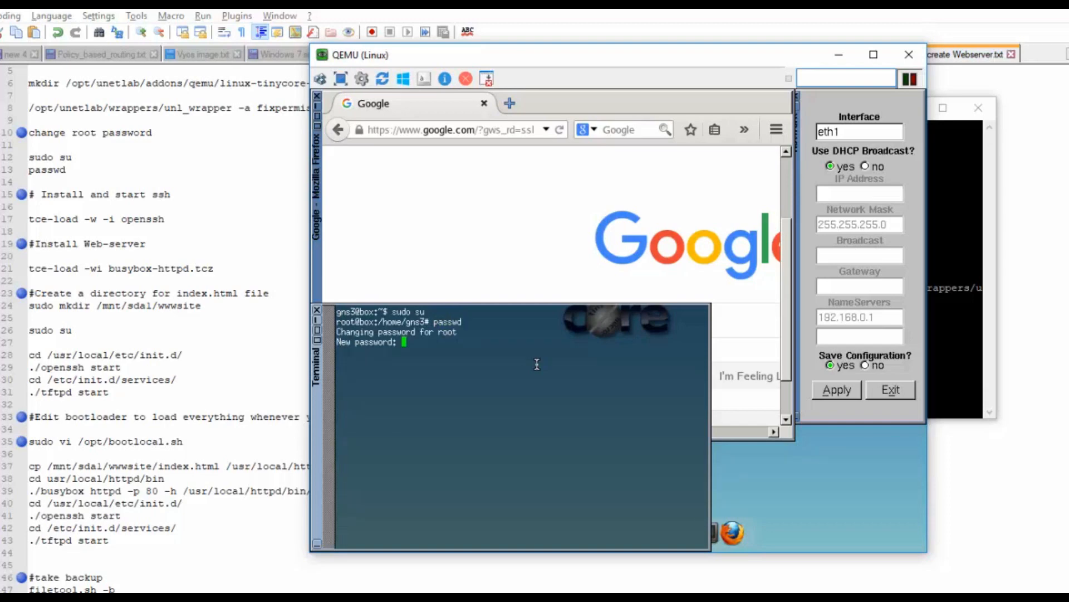
key(Return)
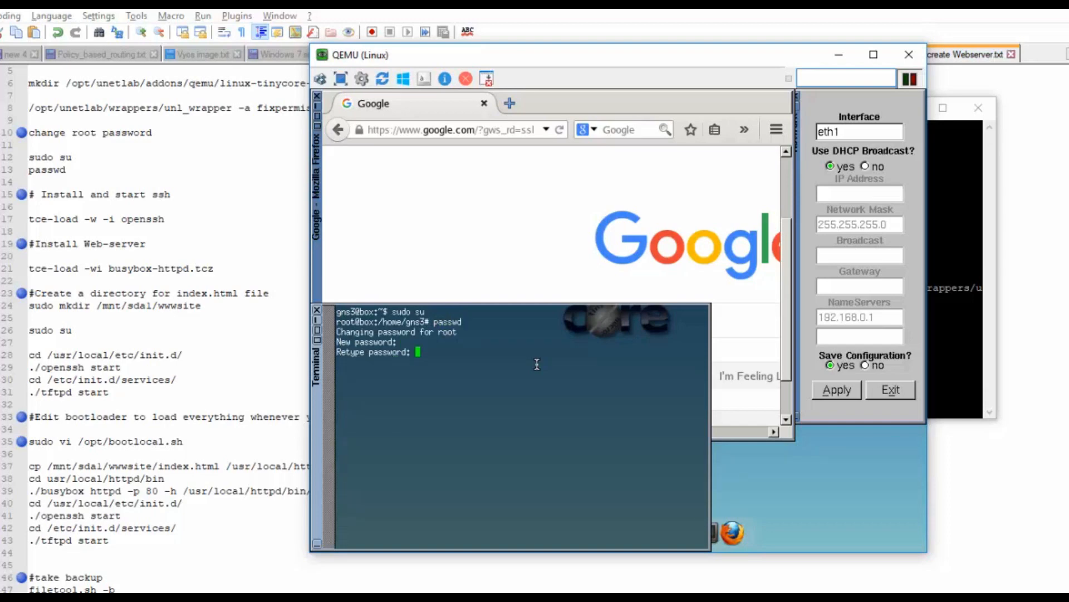
key(Return)
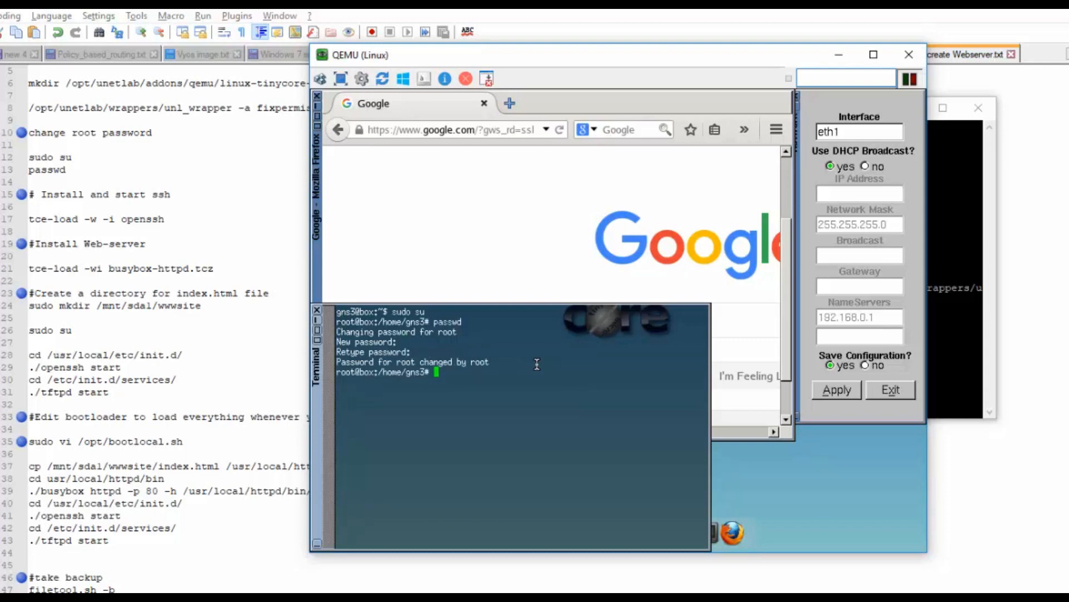
mouse_move(327, 321)
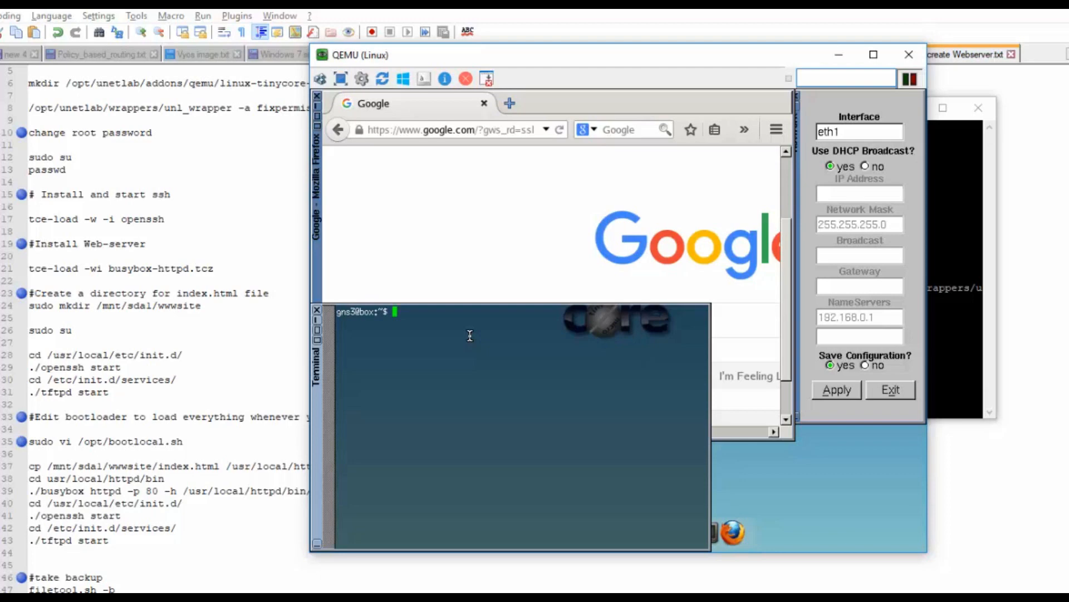
- Download and install the openssh package with tce-load -w -i
text(tce-)
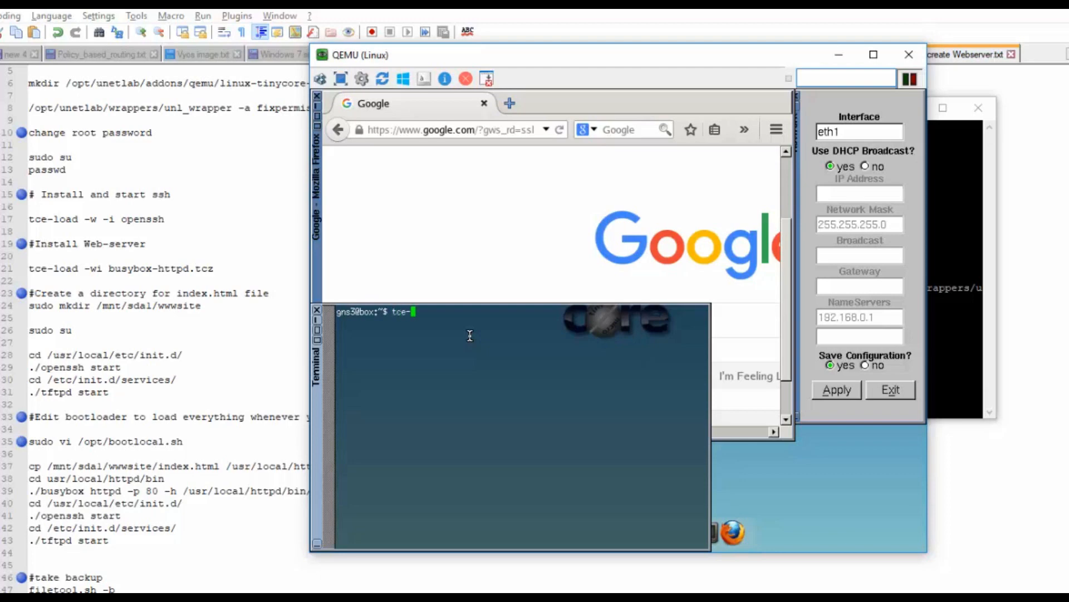
text(load)
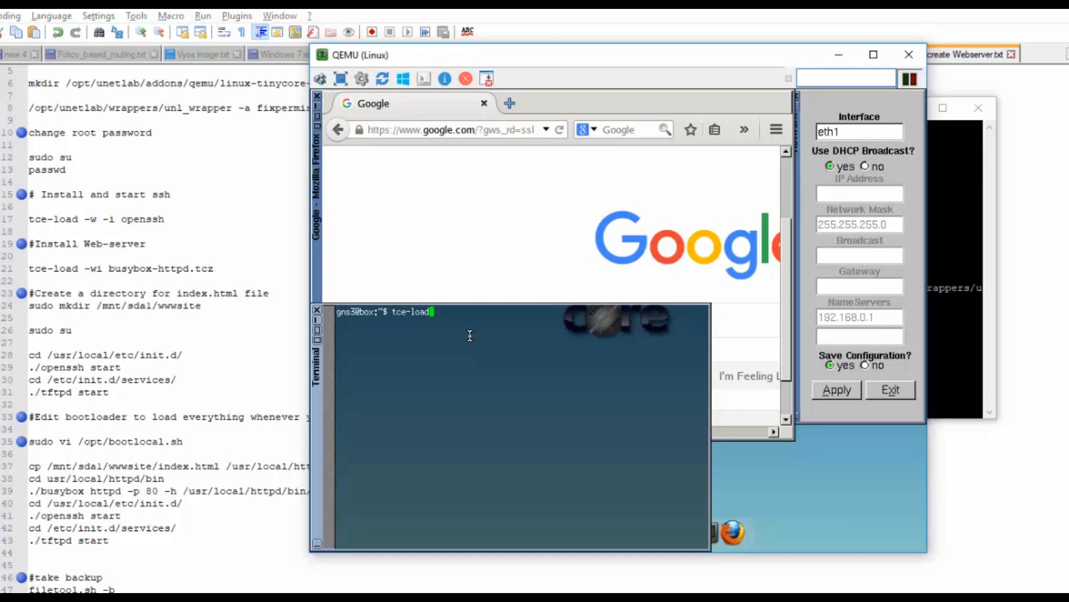
text(-w -)
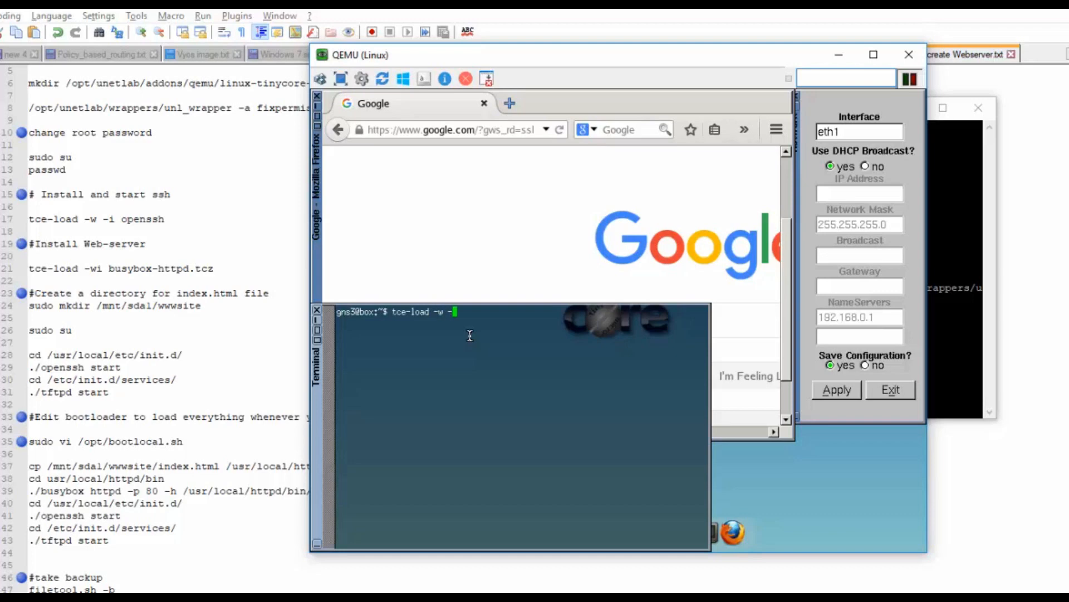
text(i)
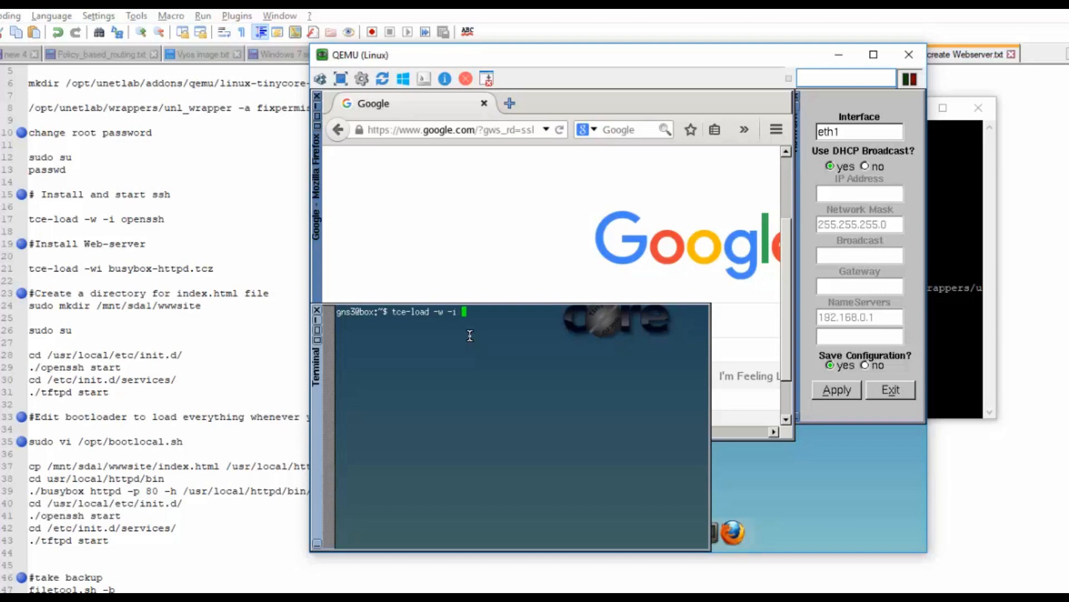
text(opens)
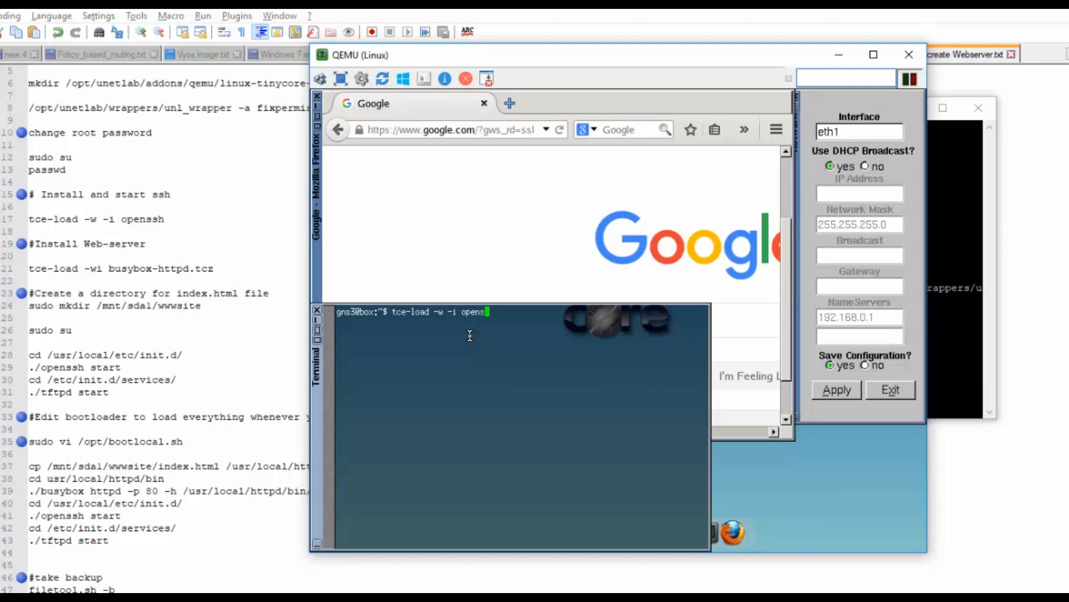
key(Return)
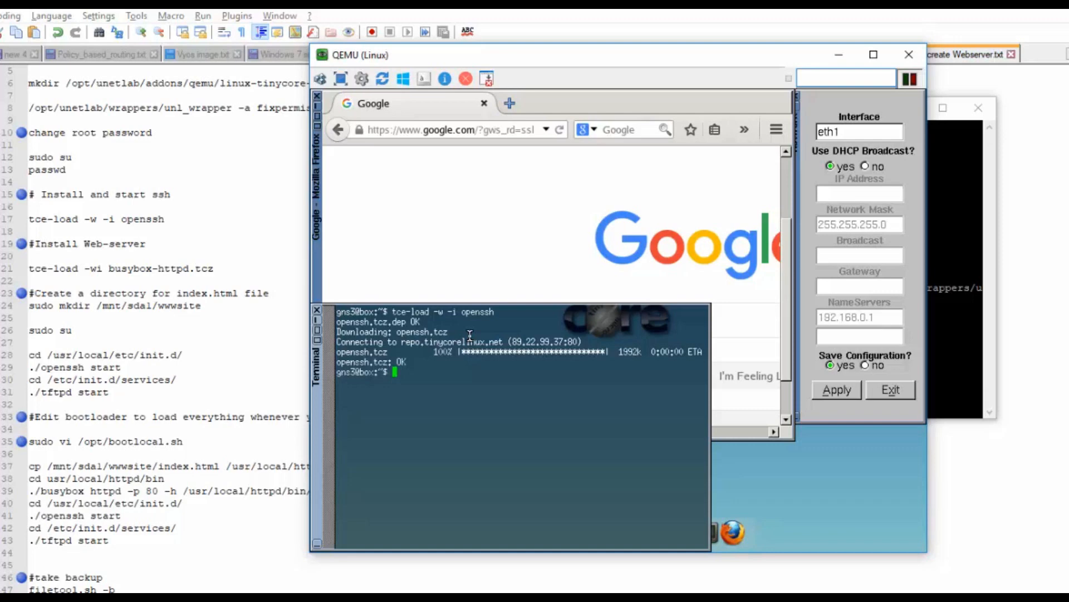
- Install busybox-httpd.tcz with tce-load -wi, retyping the command after the failed attempt
text(tce-load)
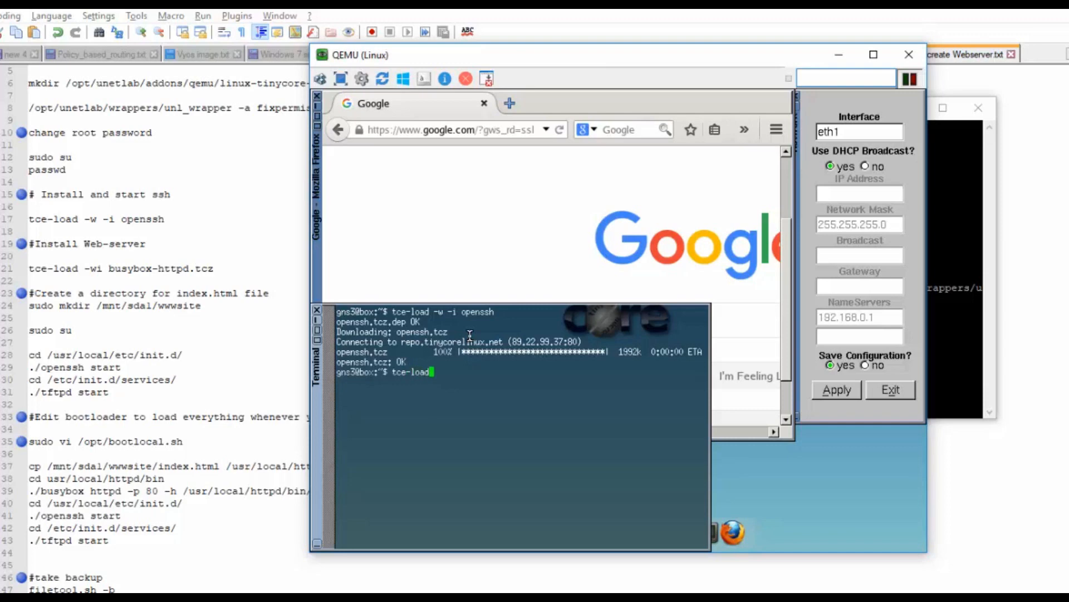
text(-wi busybox-hhtpd)
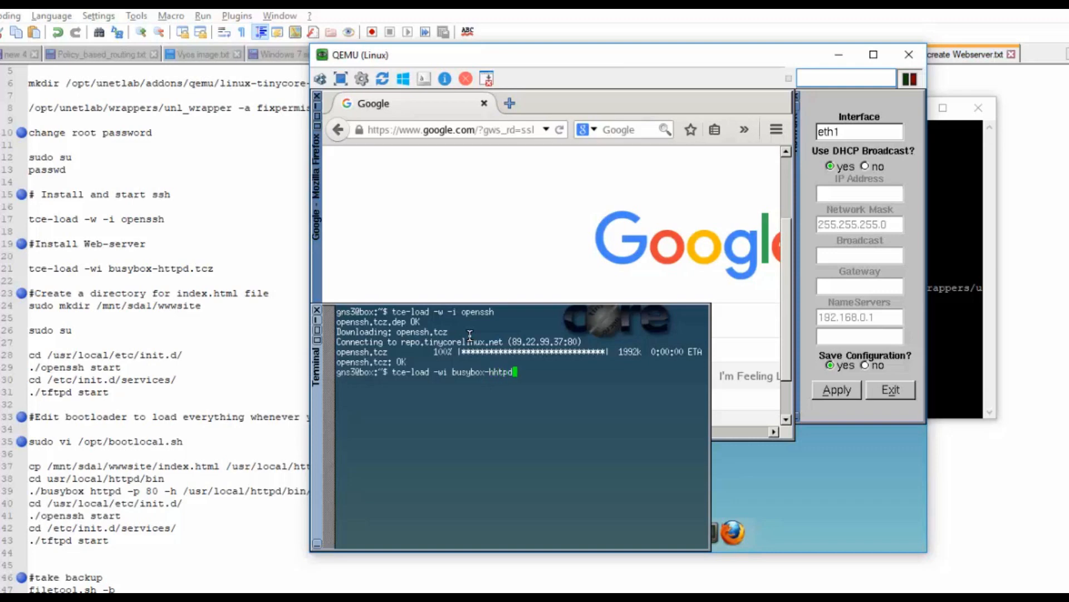
key(Return)
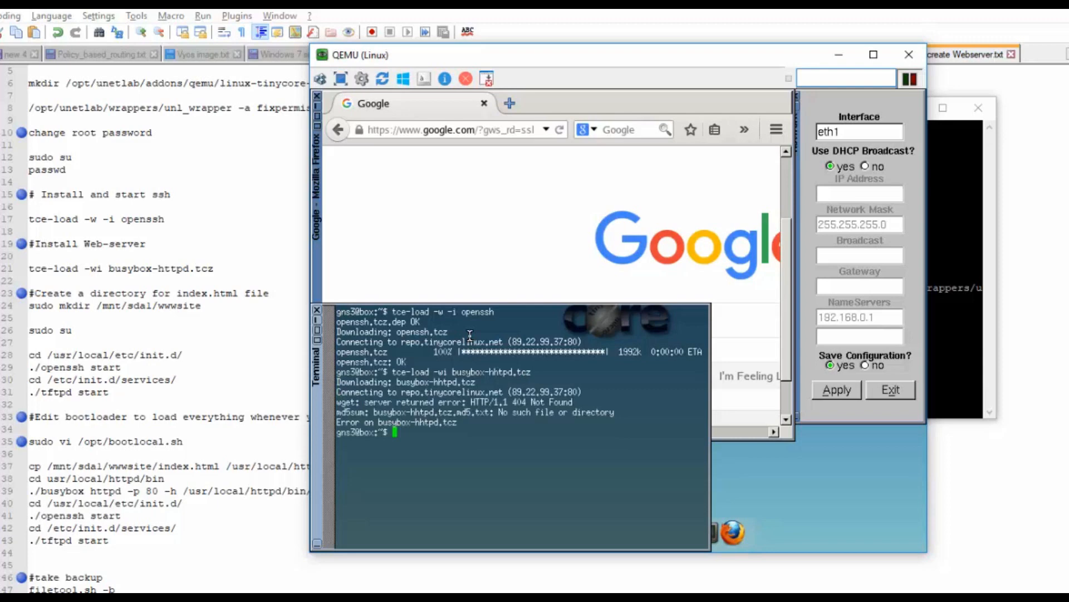
text(tce-load -wi busybox-hhtpd.tcz)
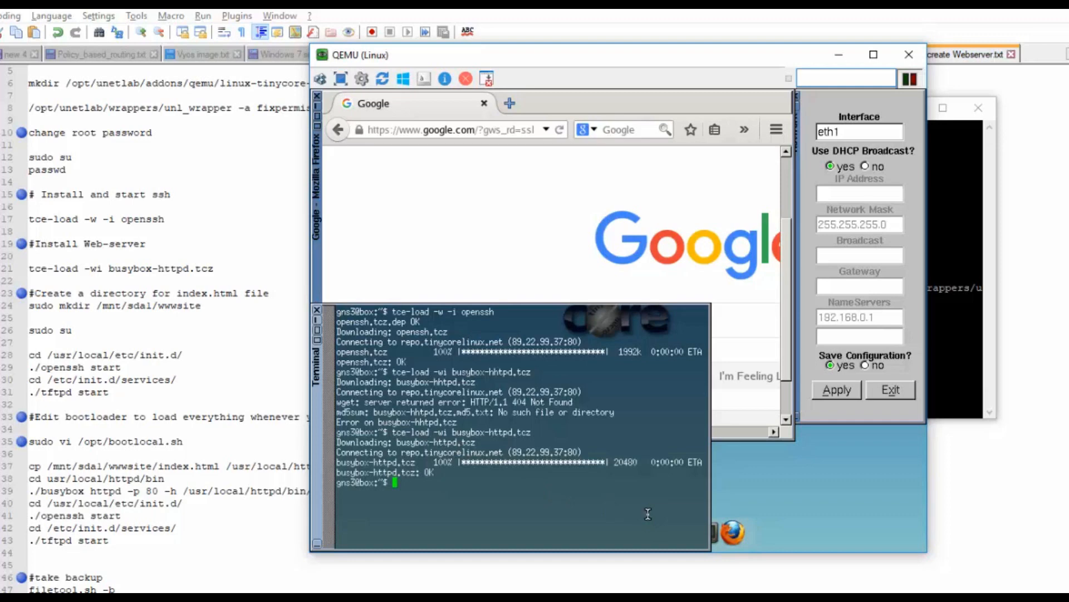
- Create /mnt/sda1/wwwsite with sudo mkdir, retrying with a corrected path after the first attempt fails
text(sudo m)
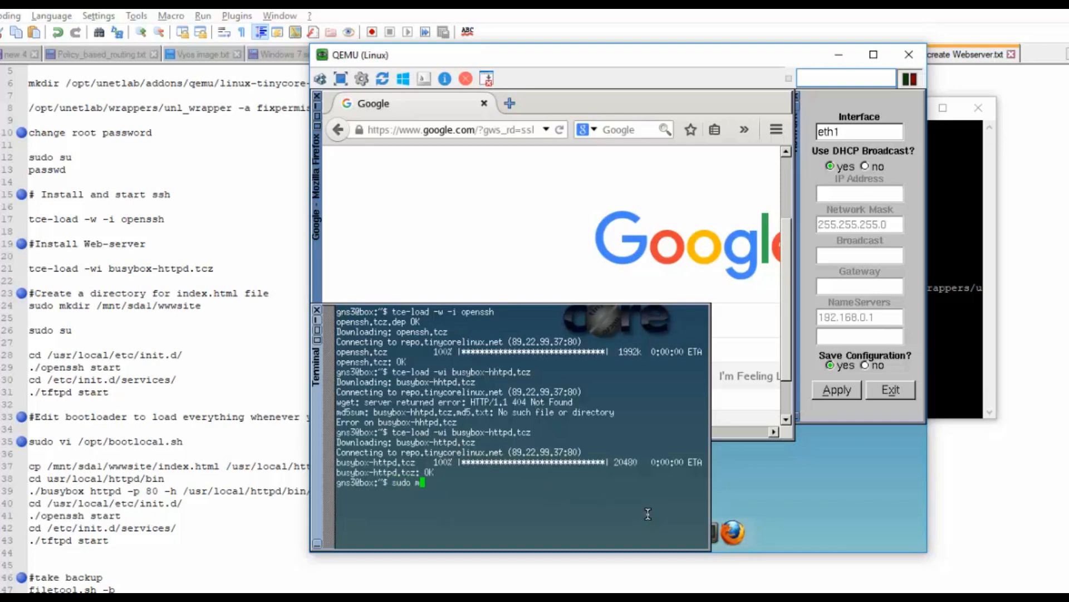
text(kdir)
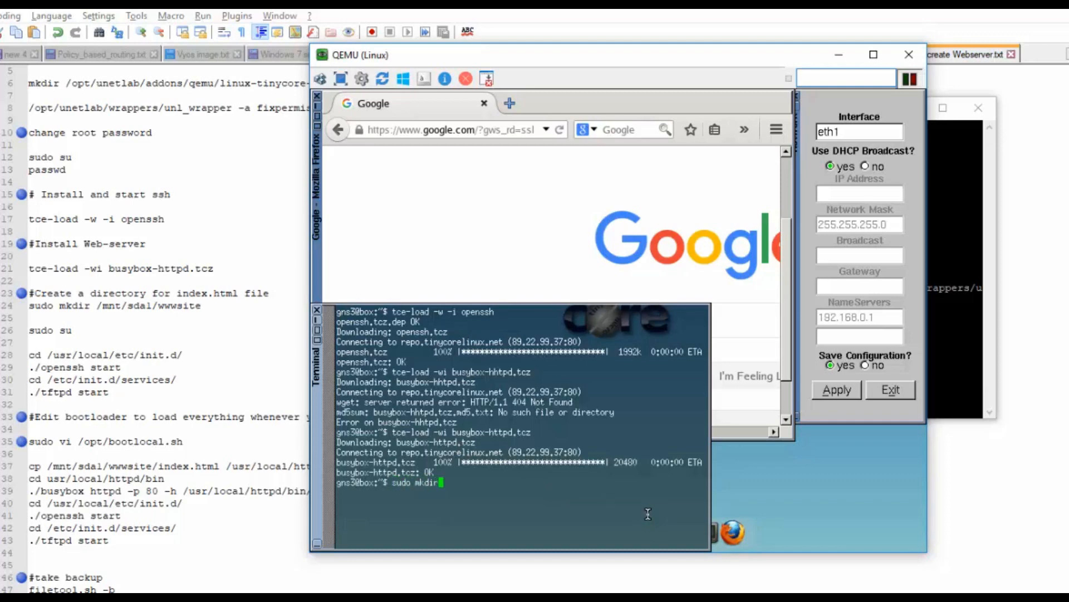
text(/ m)
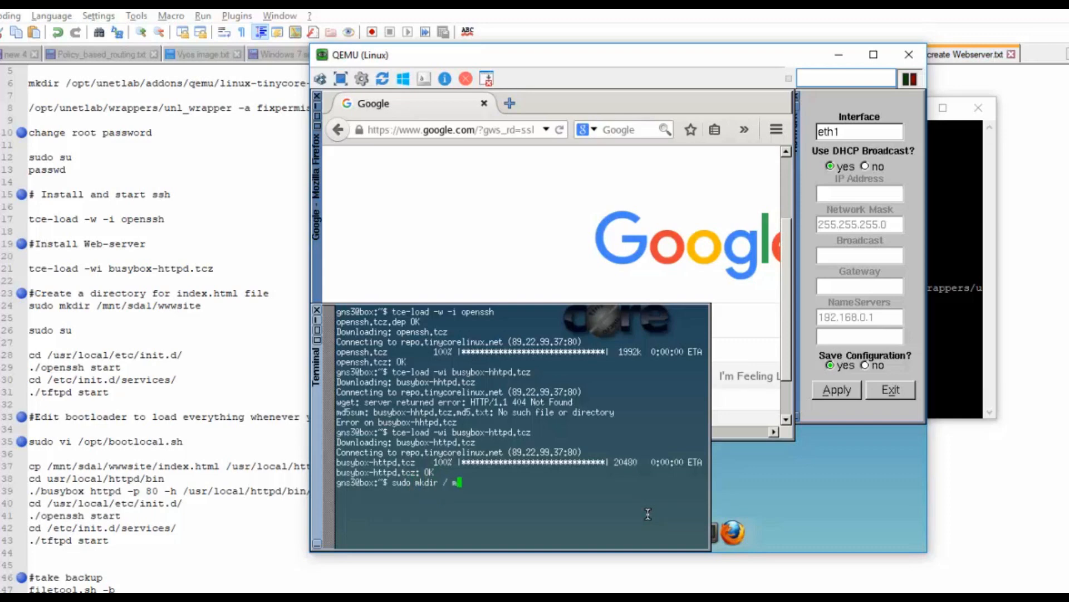
text(nt)
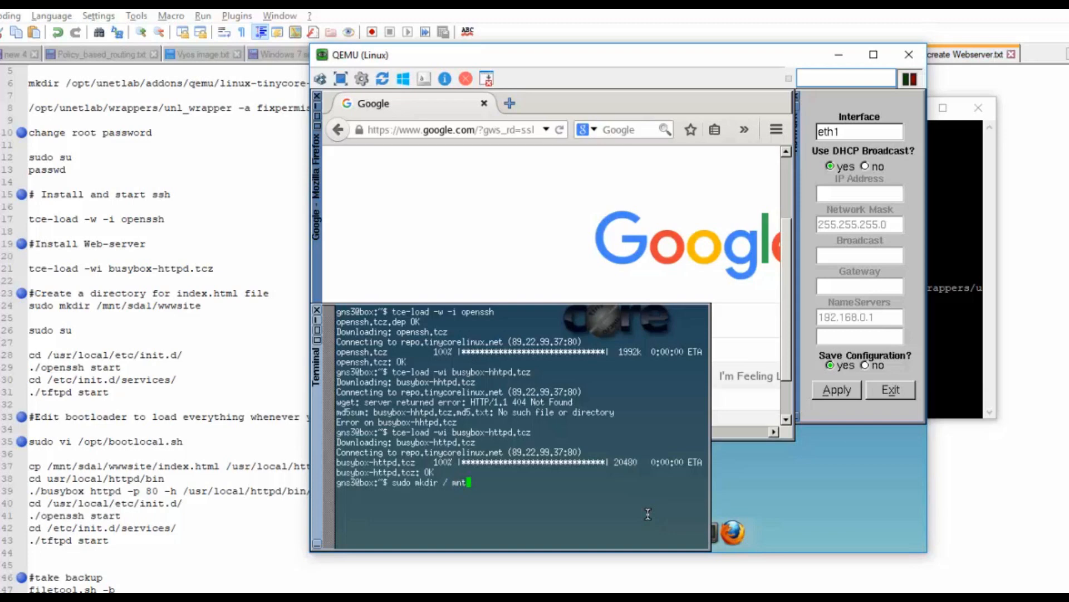
text(sda1/)
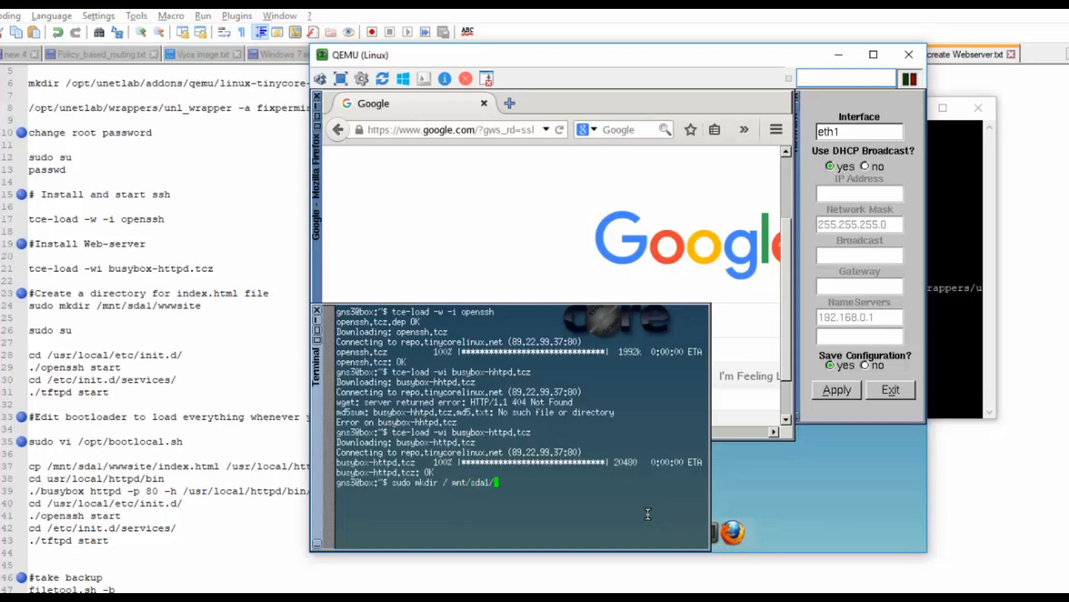
text(www)
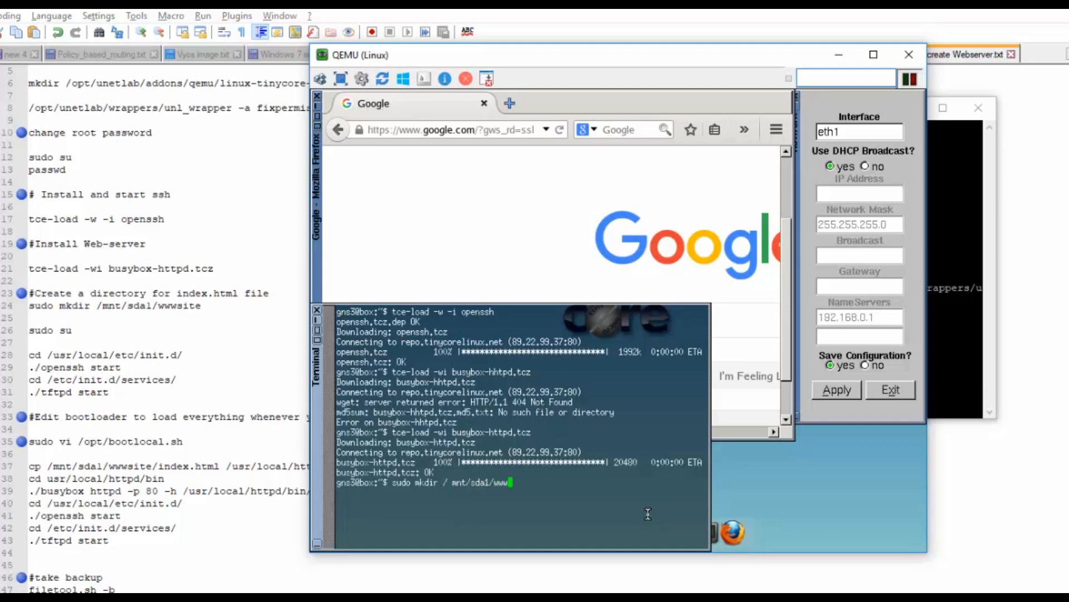
text(site)
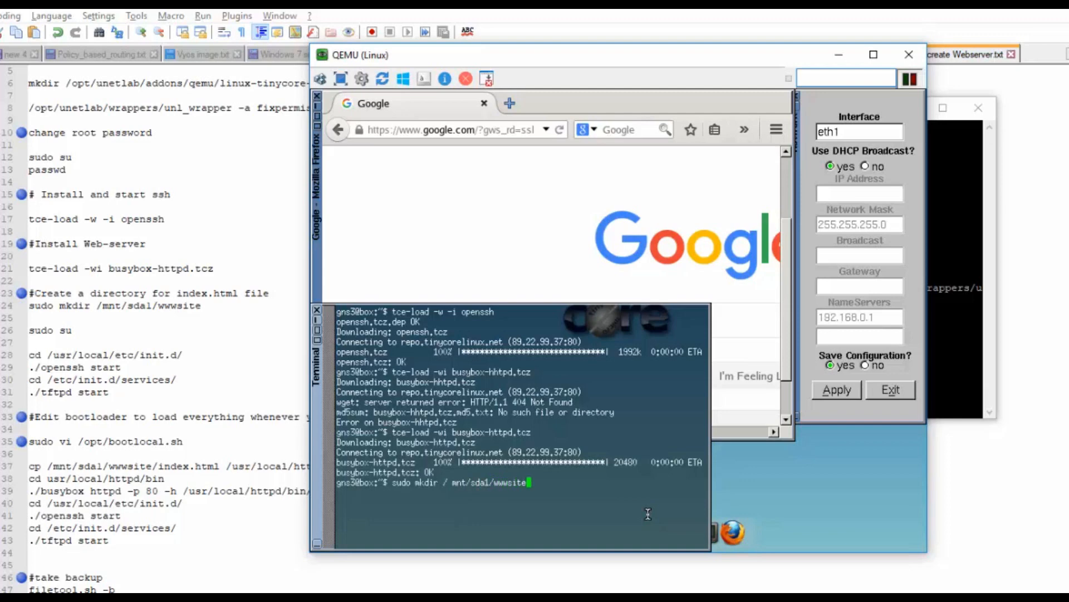
key(Return)
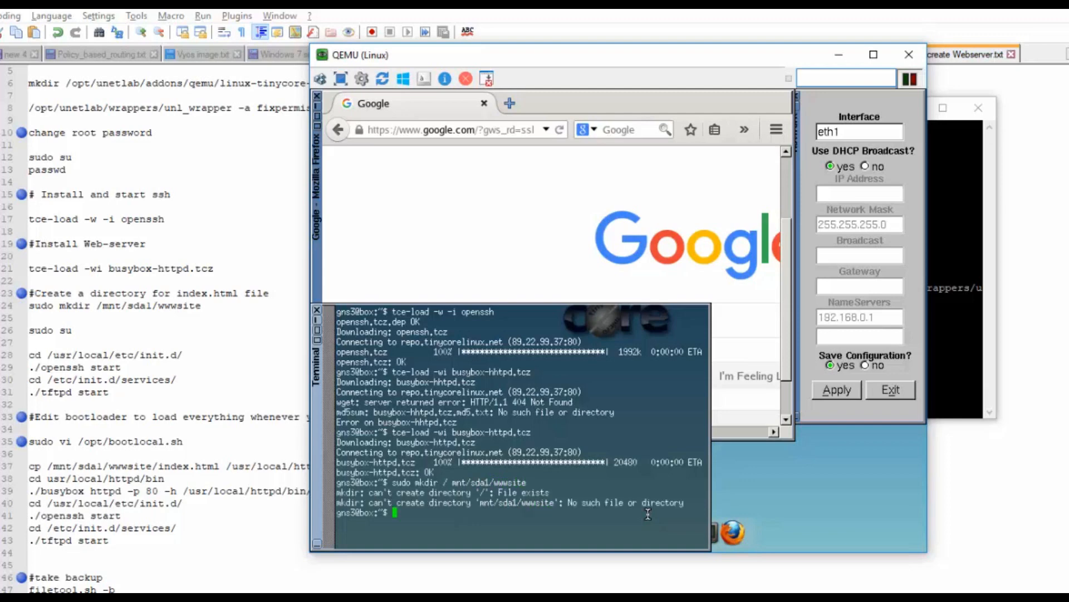
text(sudo mkdir / mnt/sda1/wwwsite)
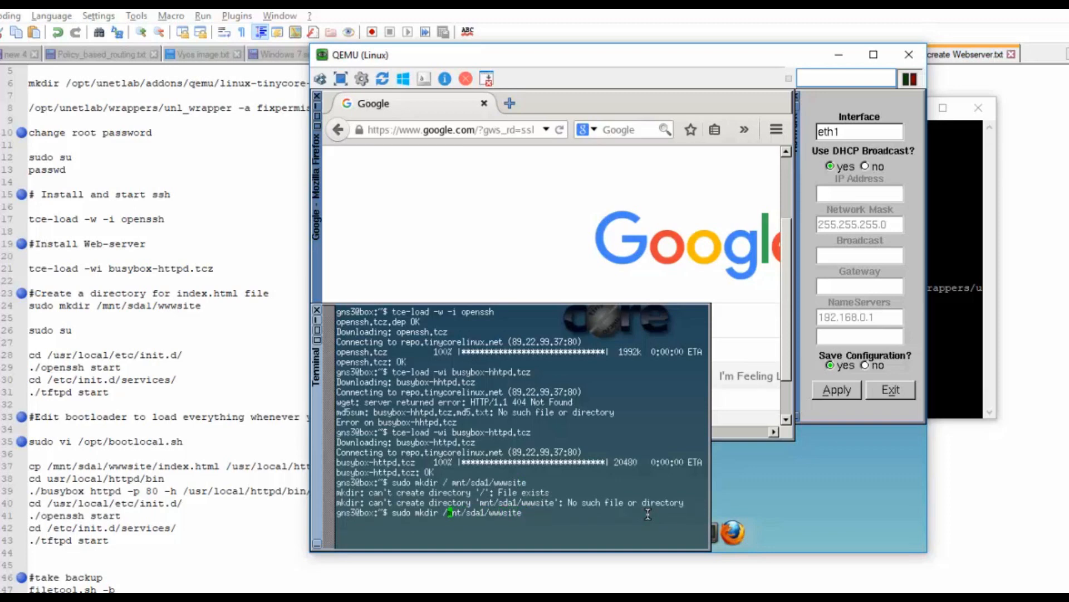
key(Return)
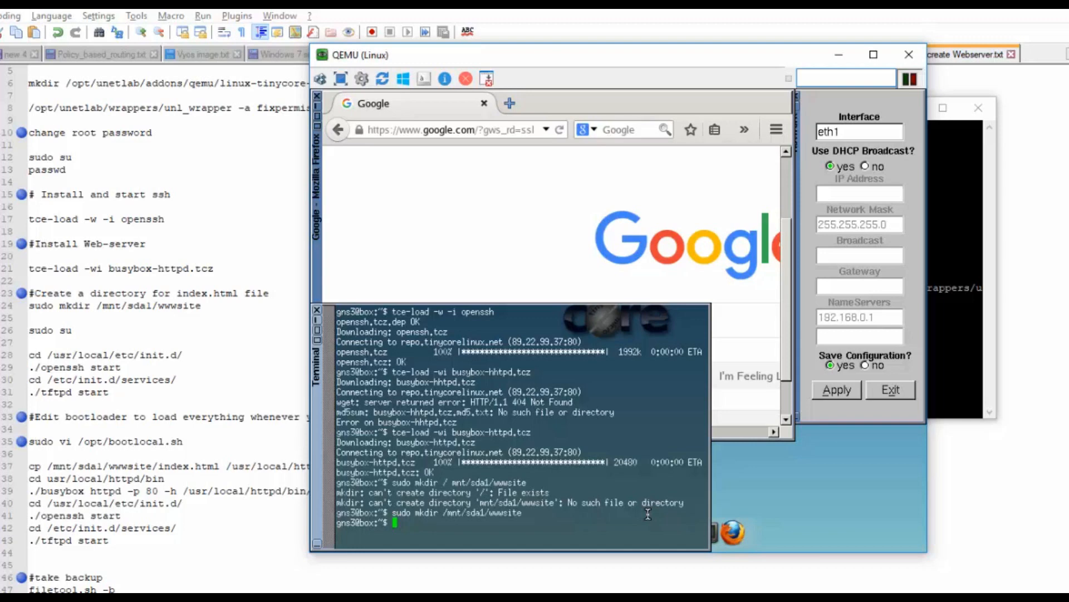
text(side)
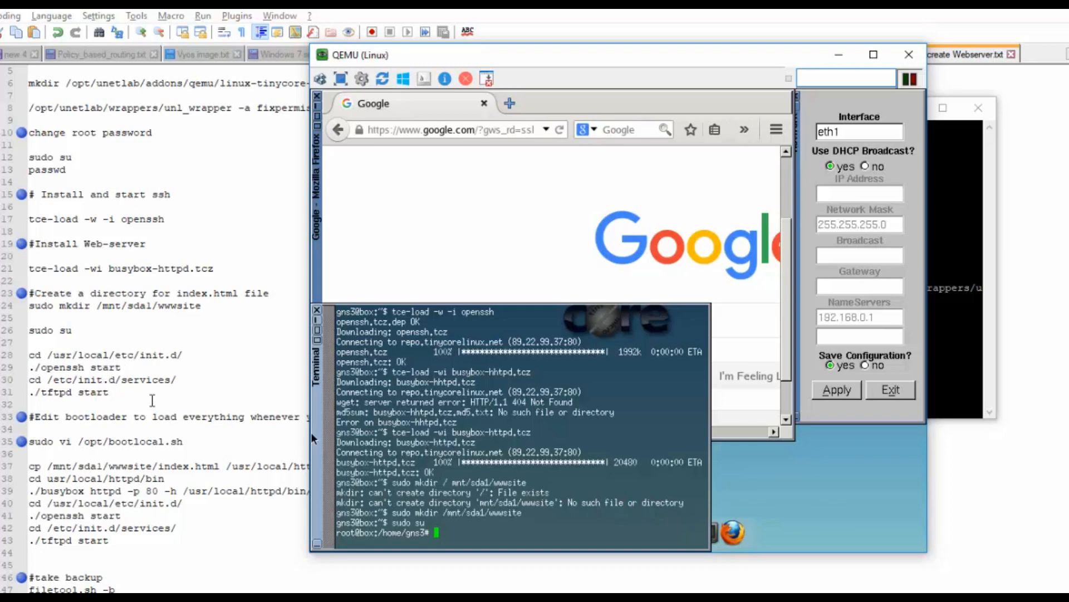
- Start OpenSSH from /usr/local/etc/init.d, generating its host keys
text(cd)
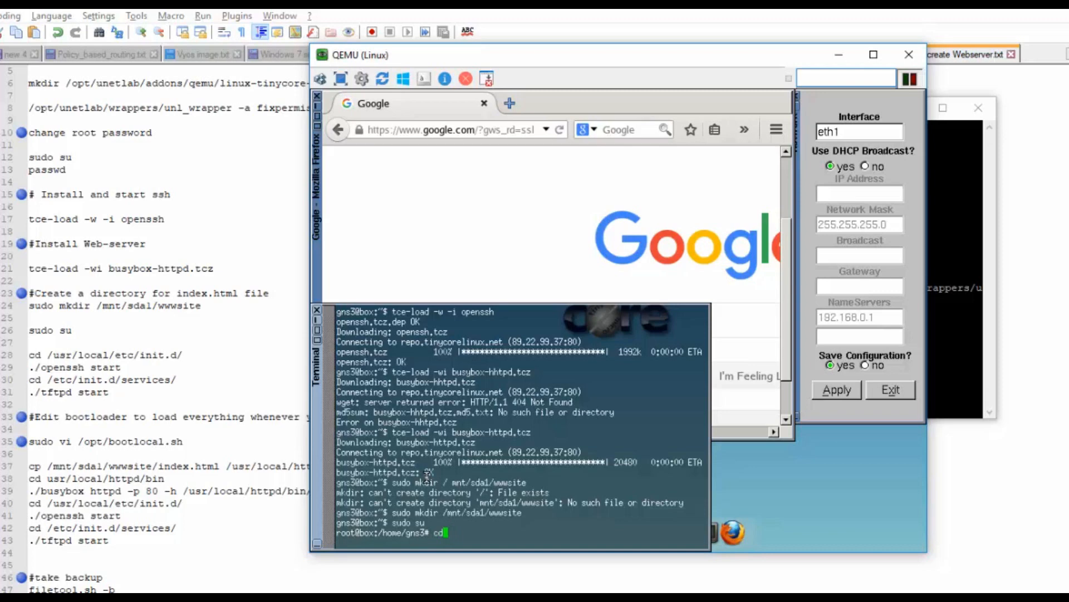
text(/)
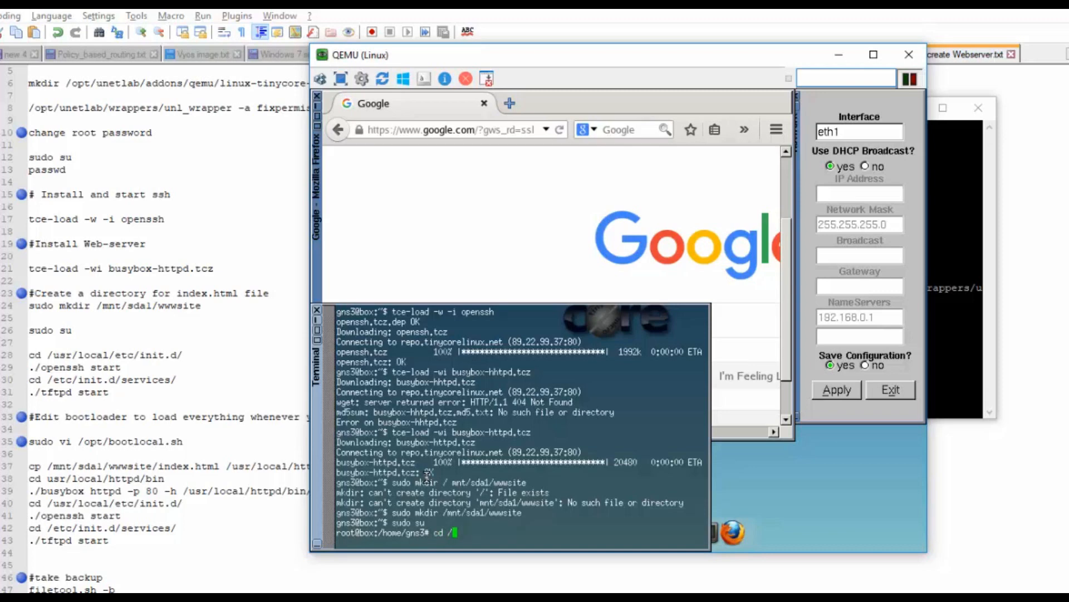
text(usr/l)
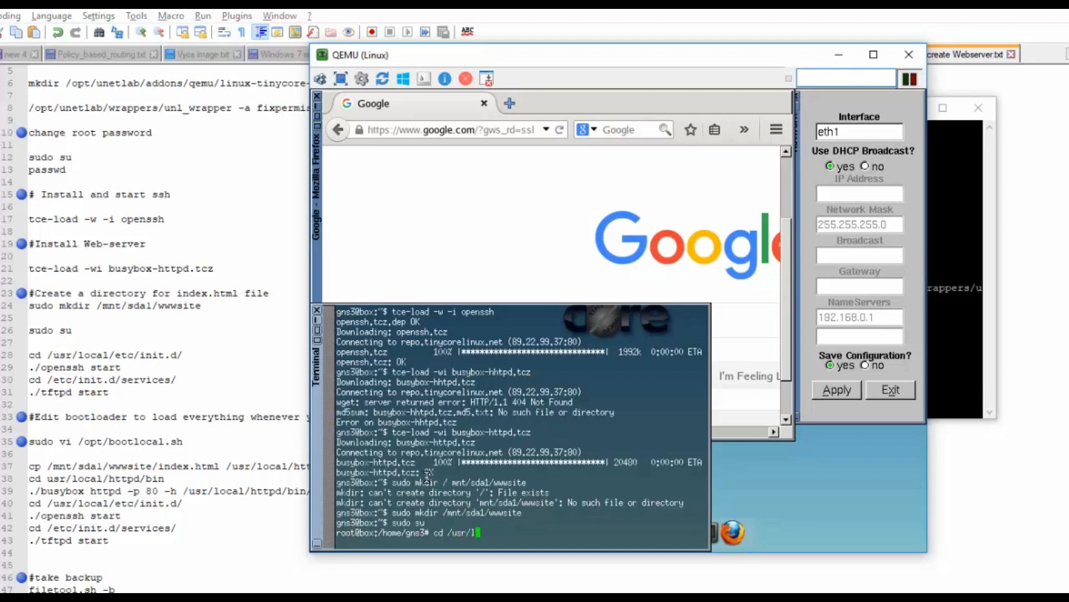
text(ocal/e)
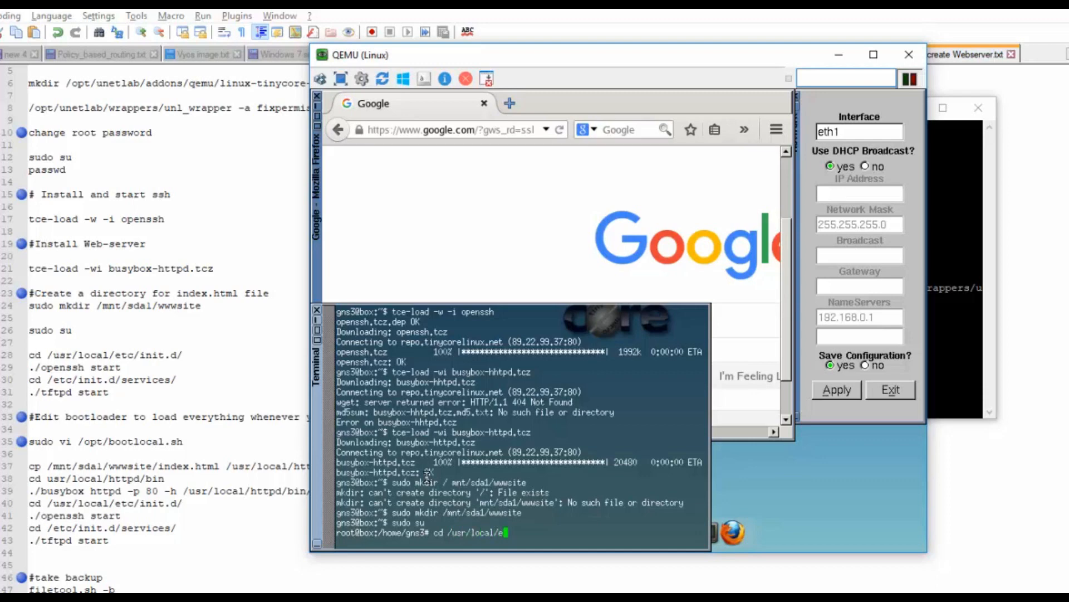
text(tc/init.)
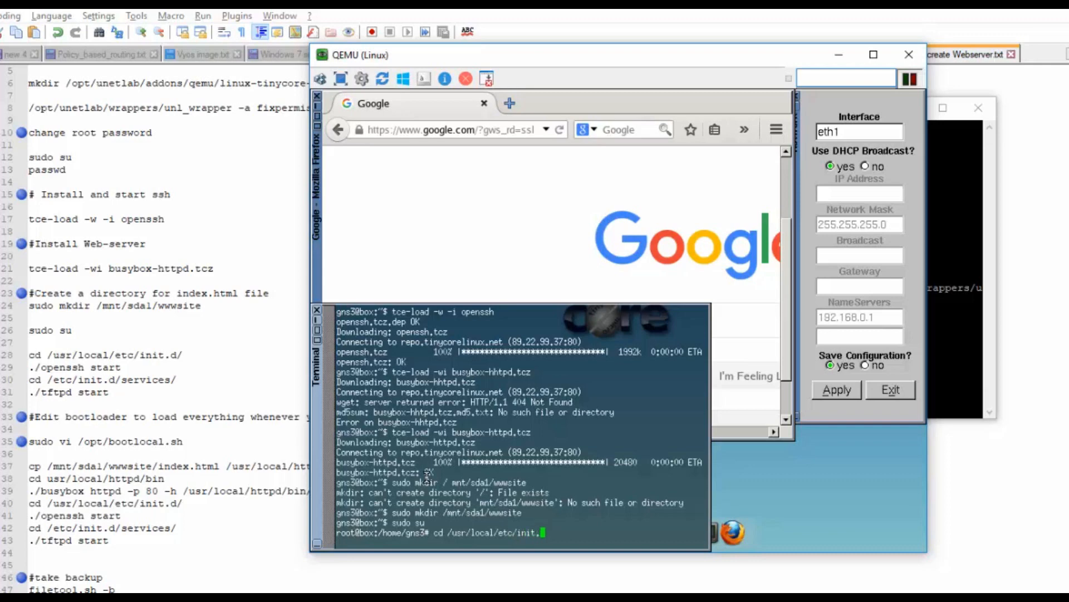
key(Return)
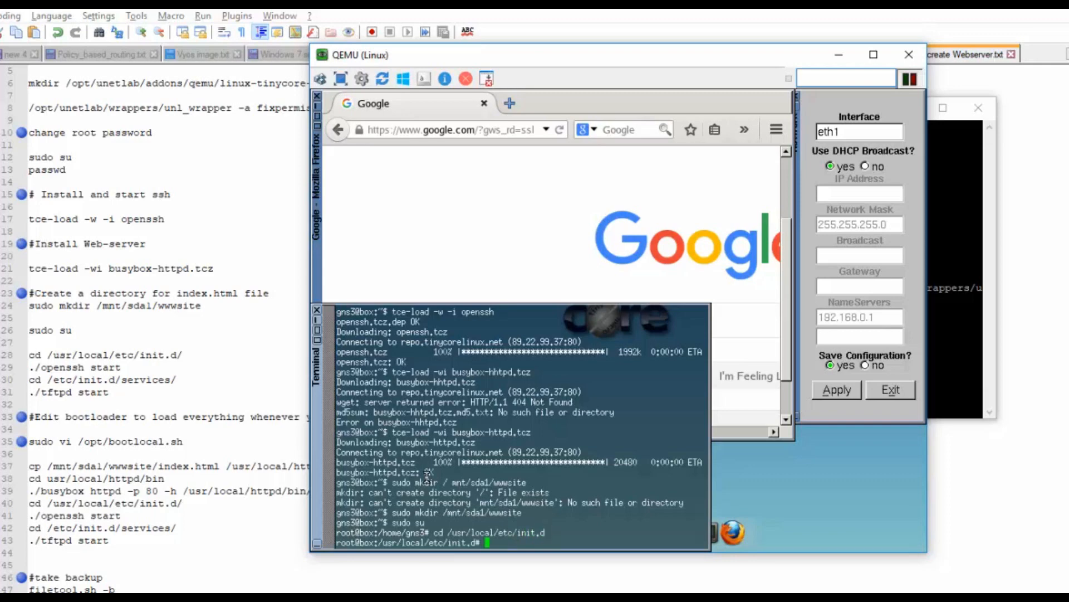
text(./openssh)
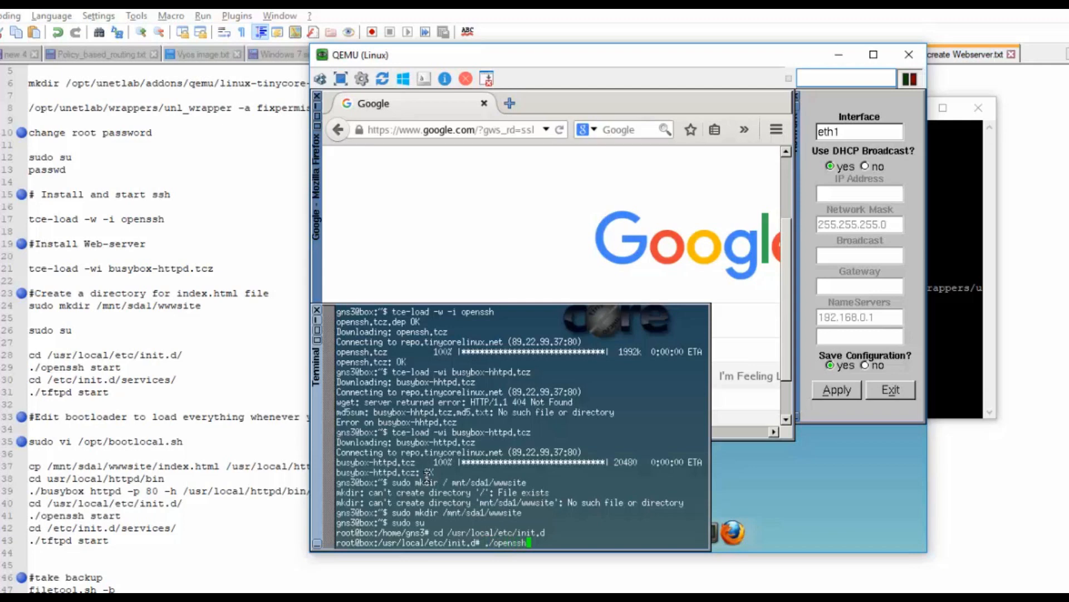
text(start)
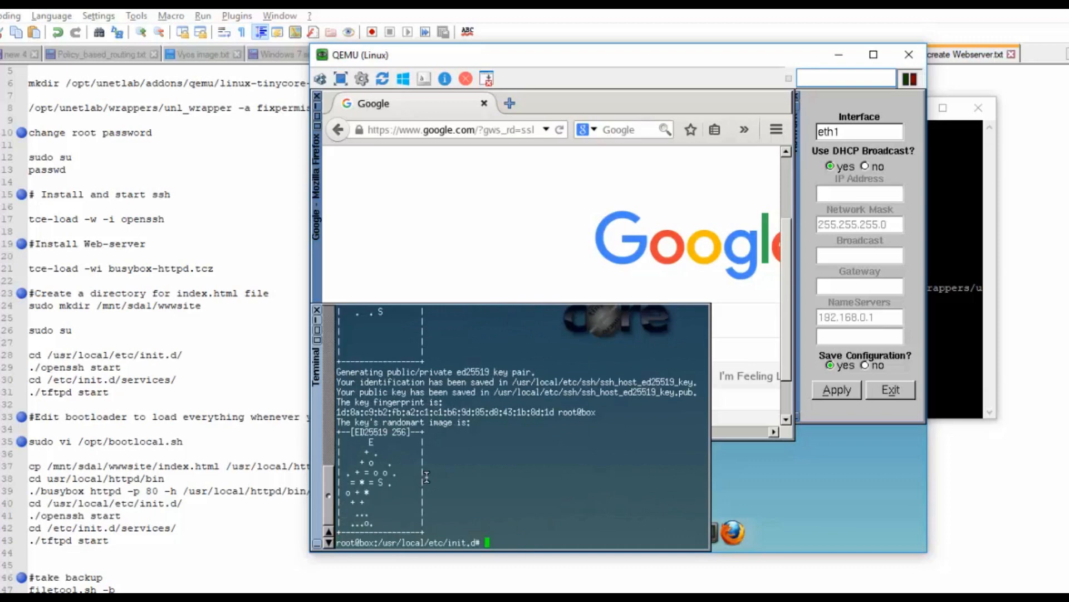
- Start the tftpd service from /etc/init.d/services
text(cd)
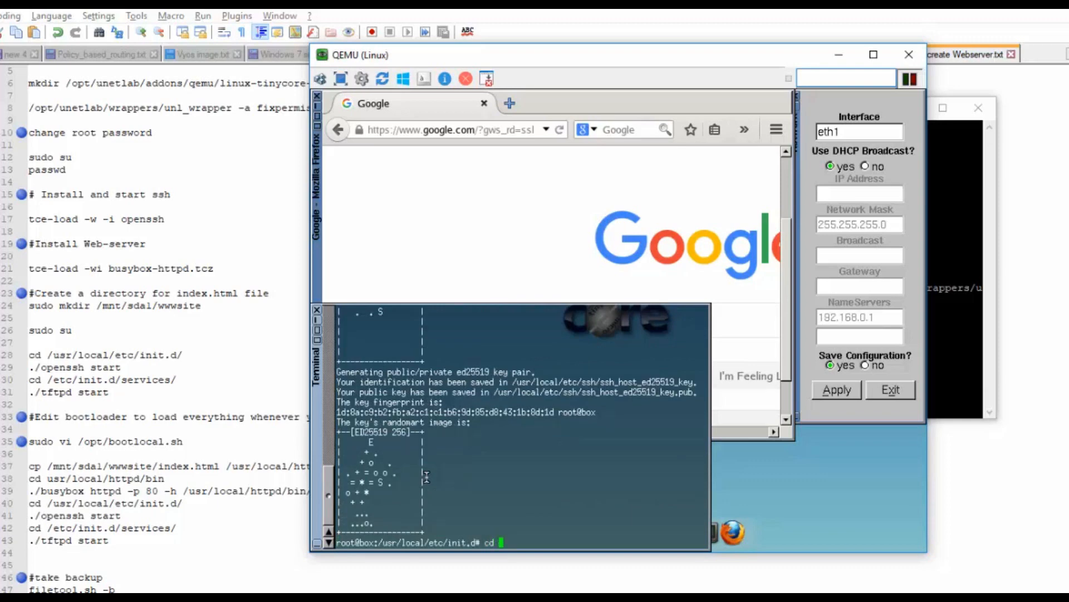
text(/etc)
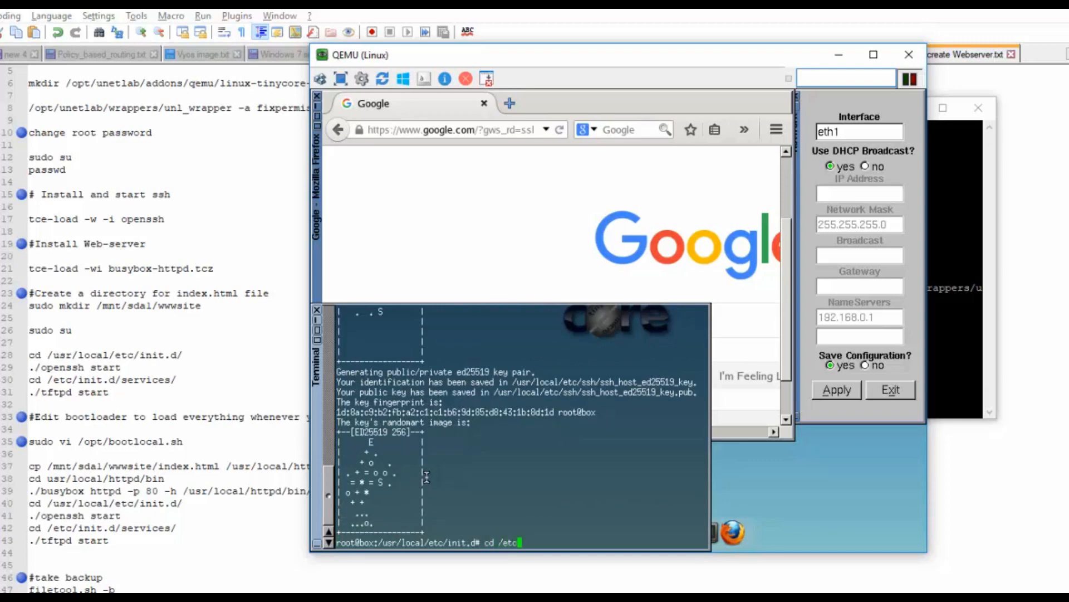
text(nit.d)
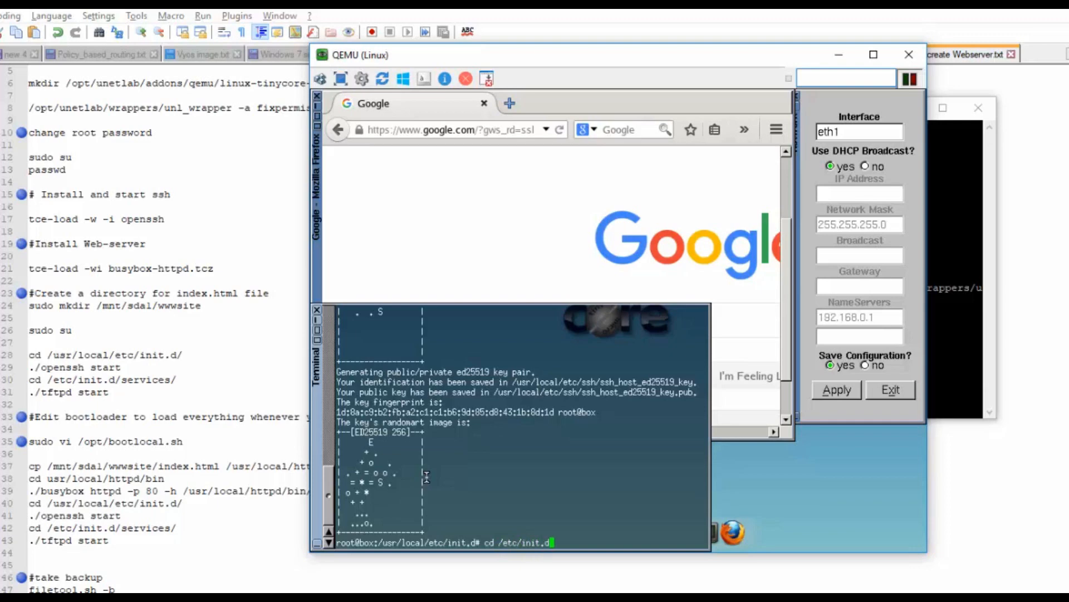
text(ser)
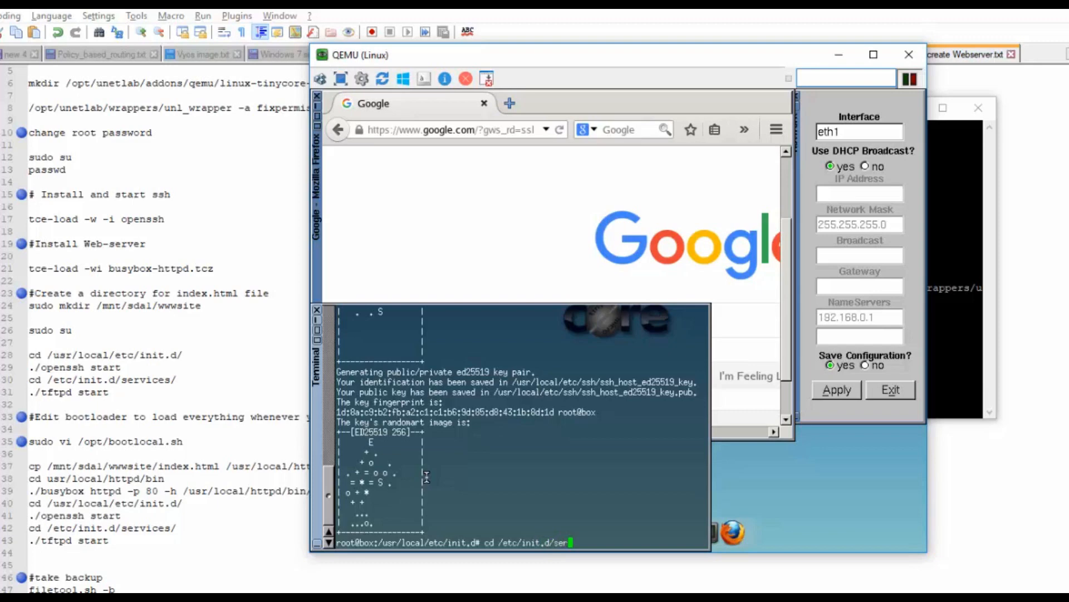
text(vices)
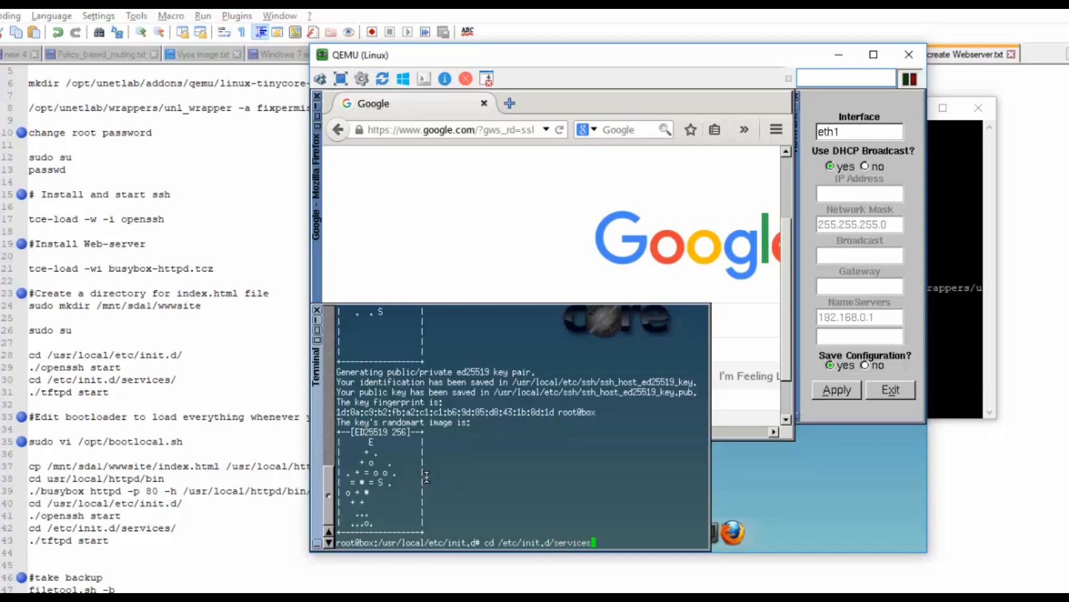
key(Return)
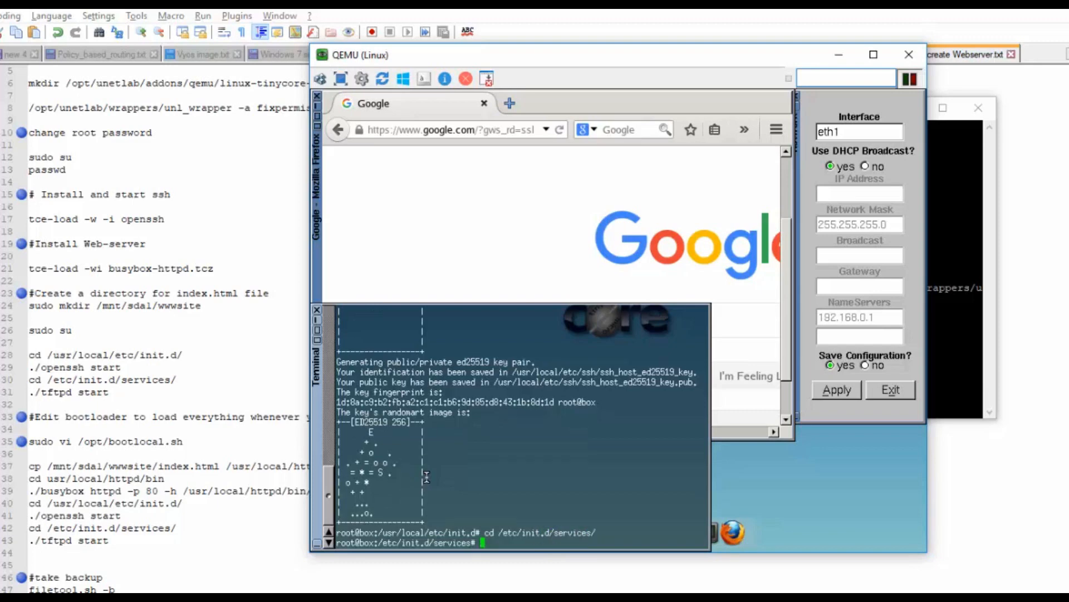
text(./)
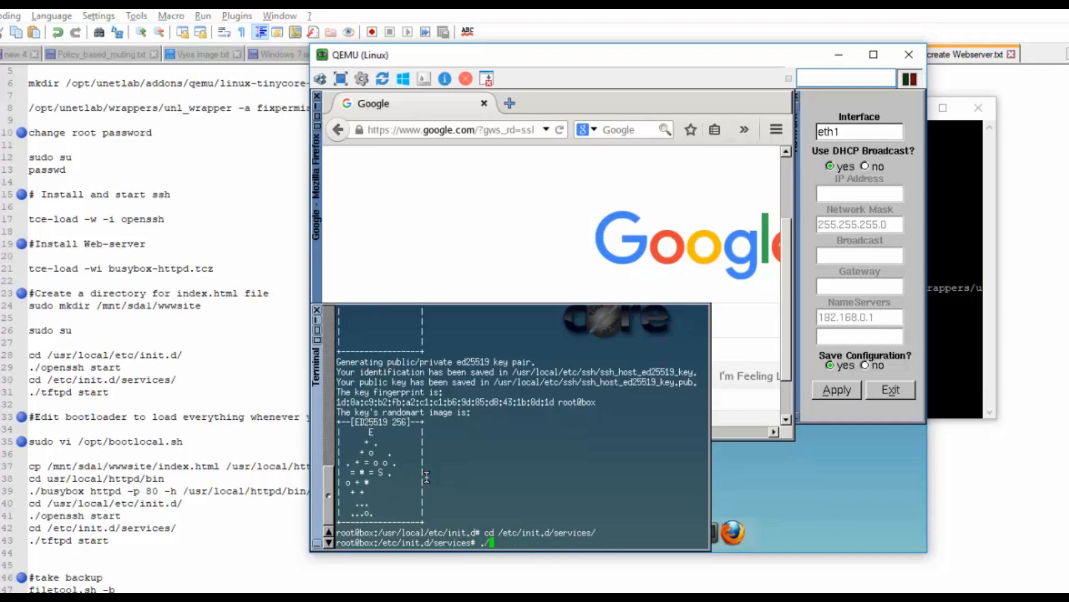
text(ftpd)
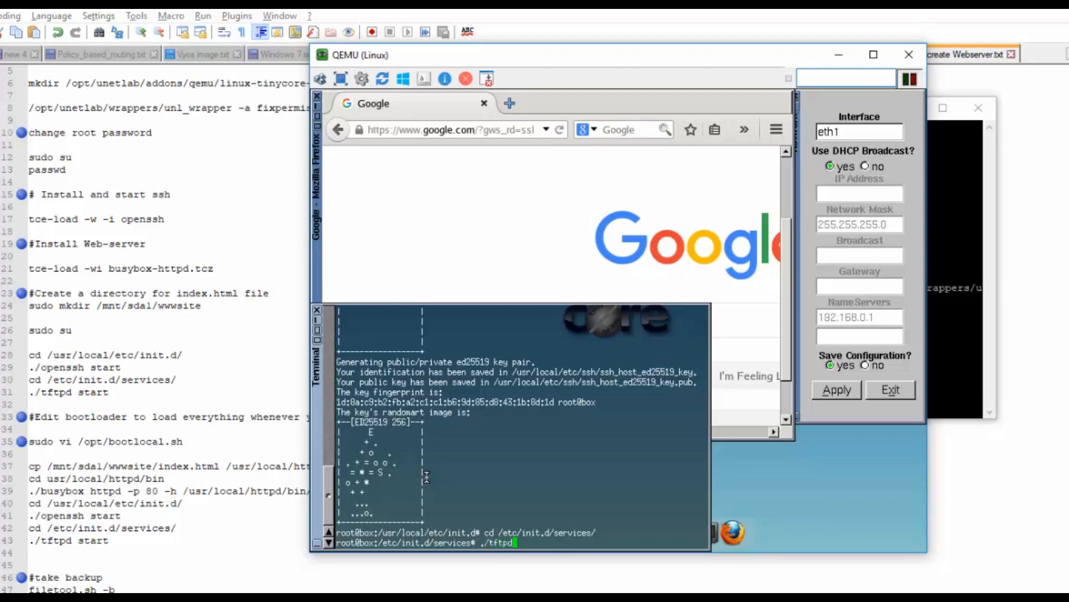
key(Return)
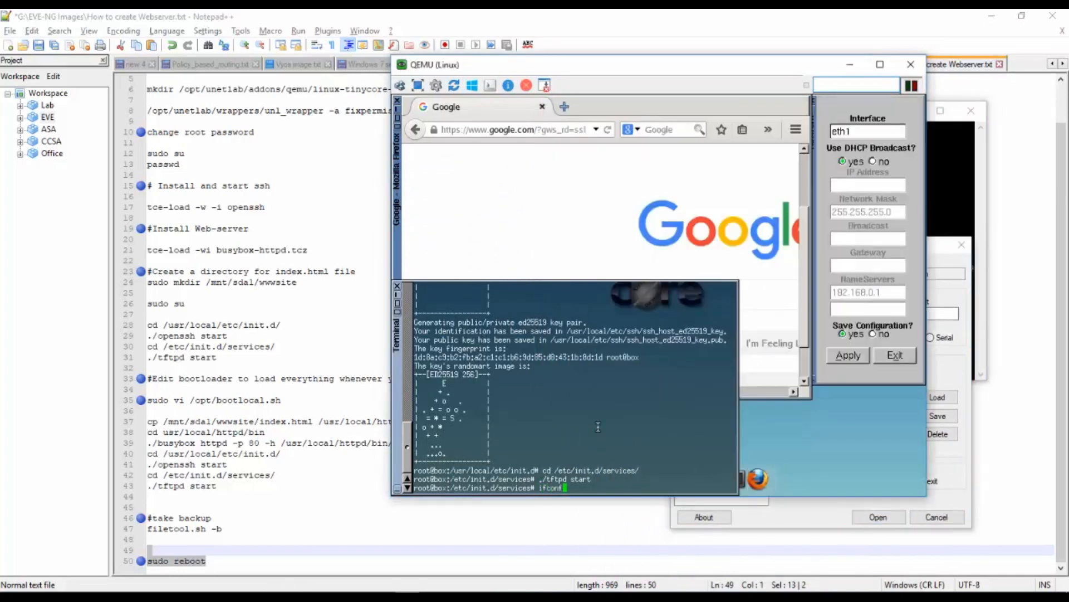
- Run ifconfig and read eth1's inet address, 192.168.0.103
key(Return)
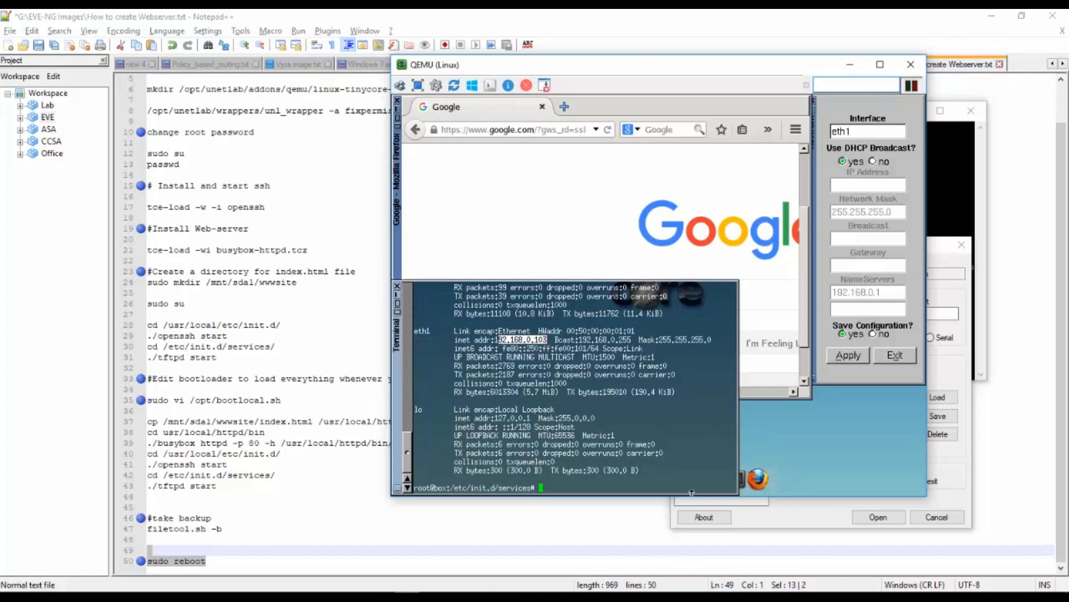
mouse_move(294, 502)
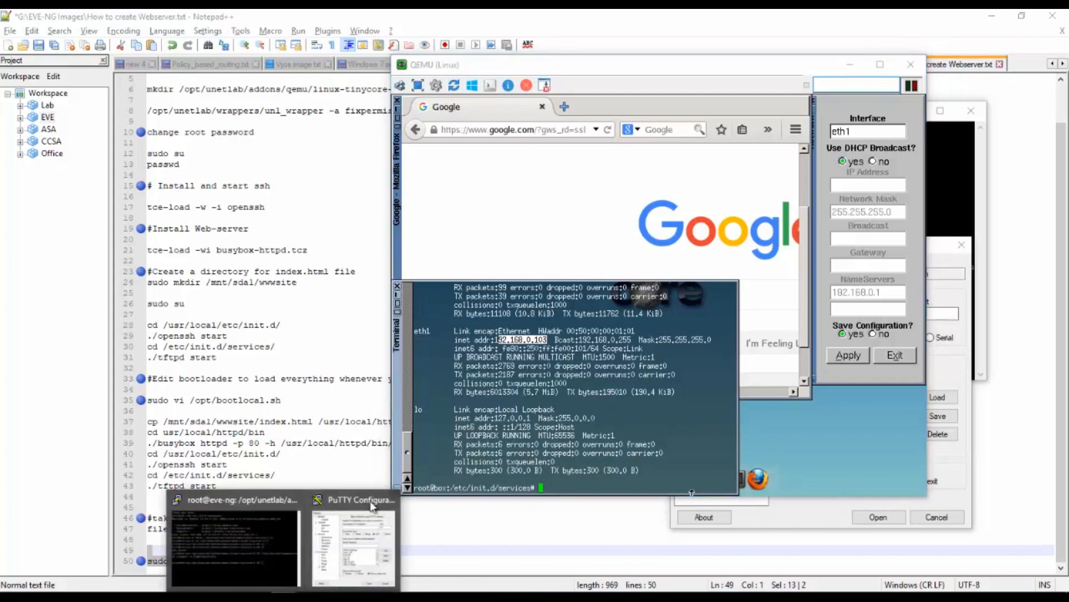
- SSH to 192.168.0.103 in PuTTY, accept the host key, and log in as root
click(353, 546)
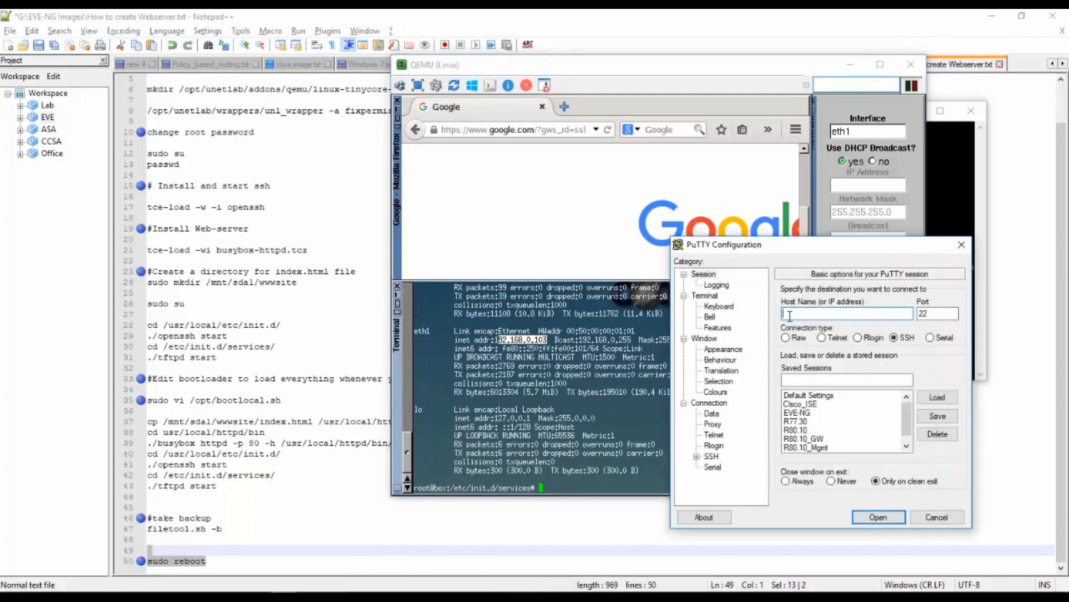
text(192.168.0.103)
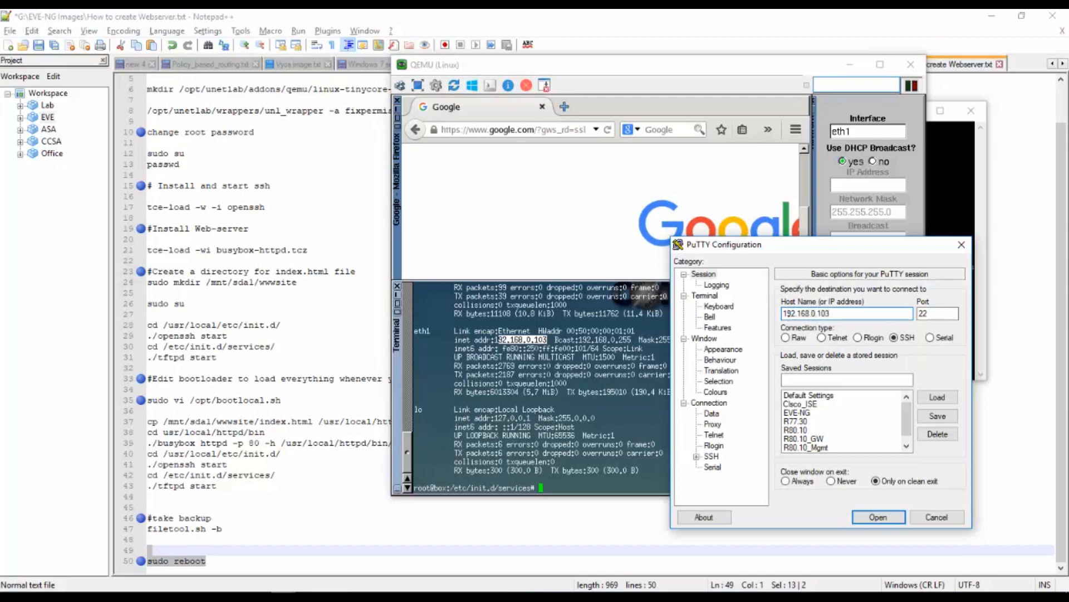
click(877, 516)
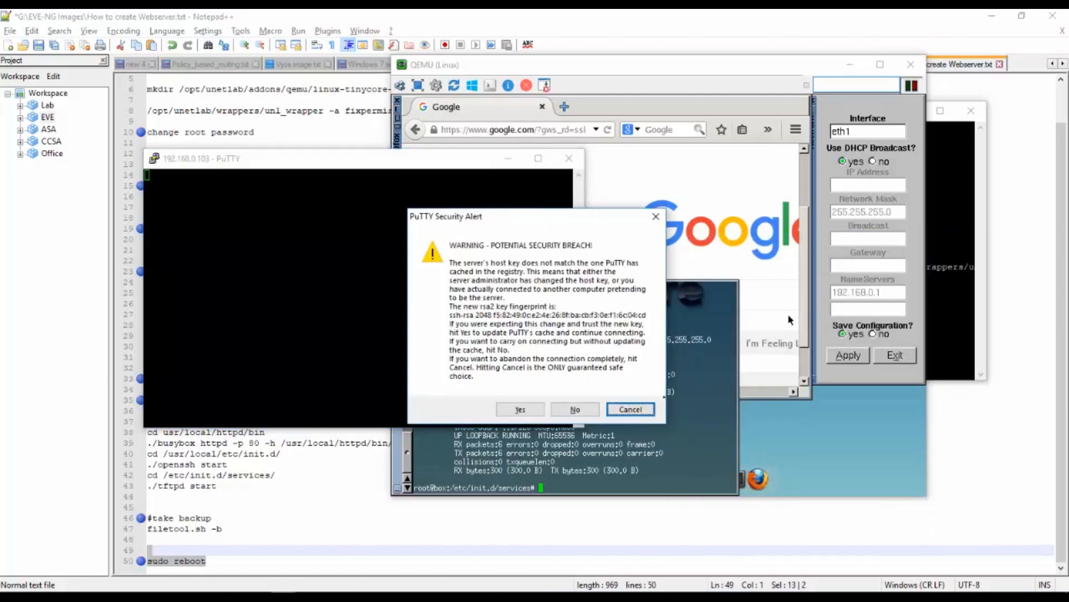
click(519, 410)
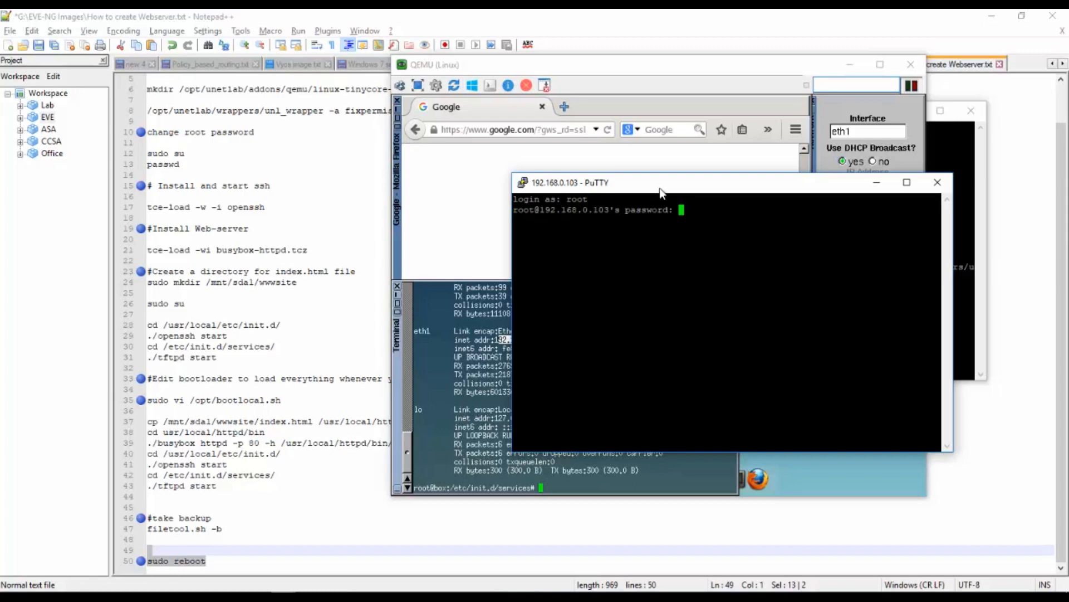
key(Return)
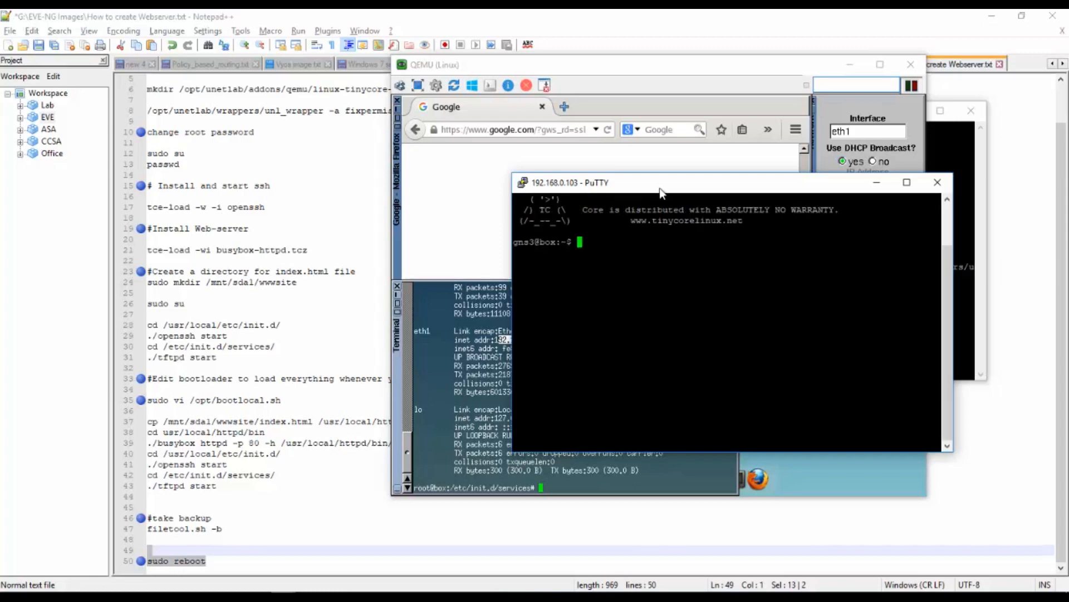
key(Return)
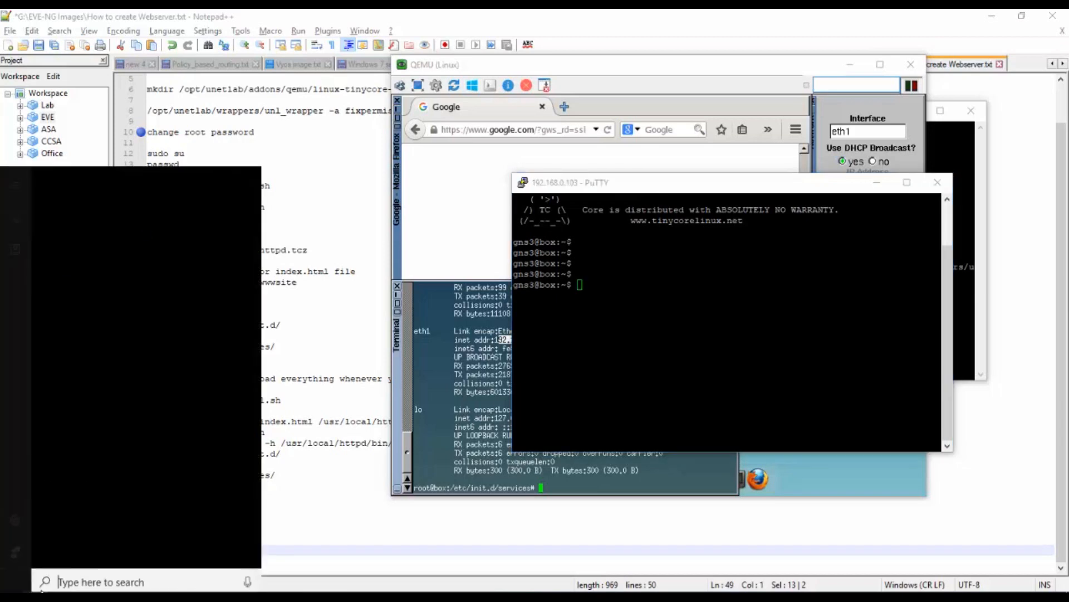
- Launch Notepad and type the 'Linux Webserver' page text
click(101, 581)
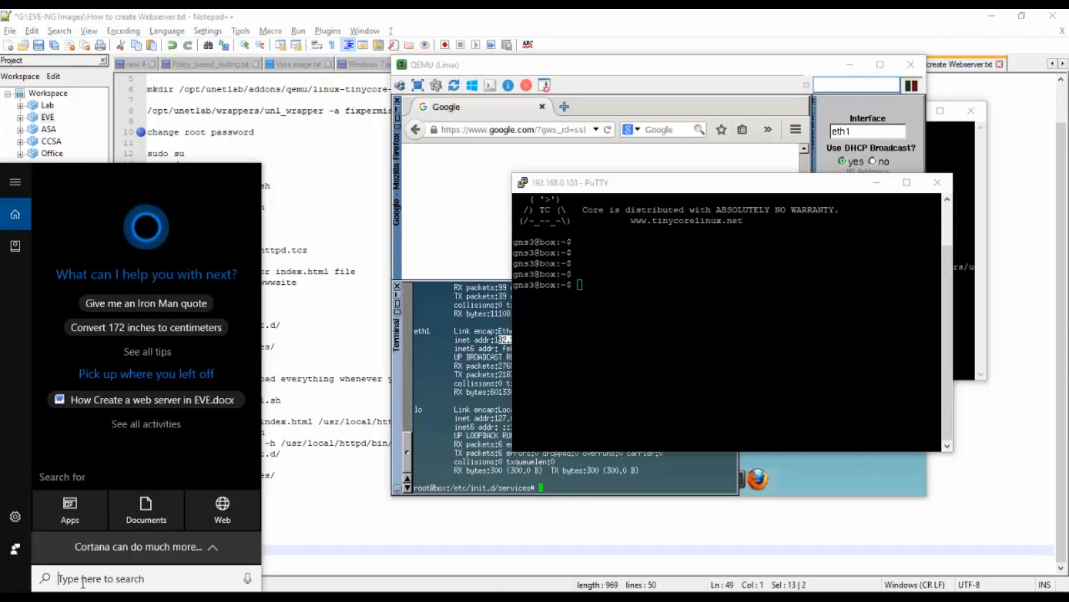
text(note)
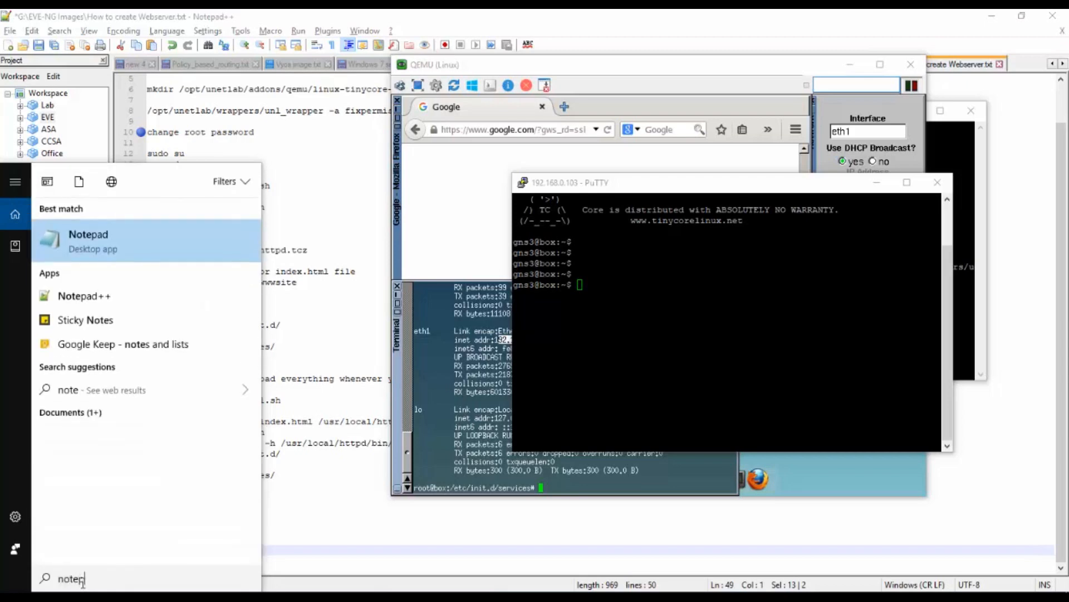
text(Notepad)
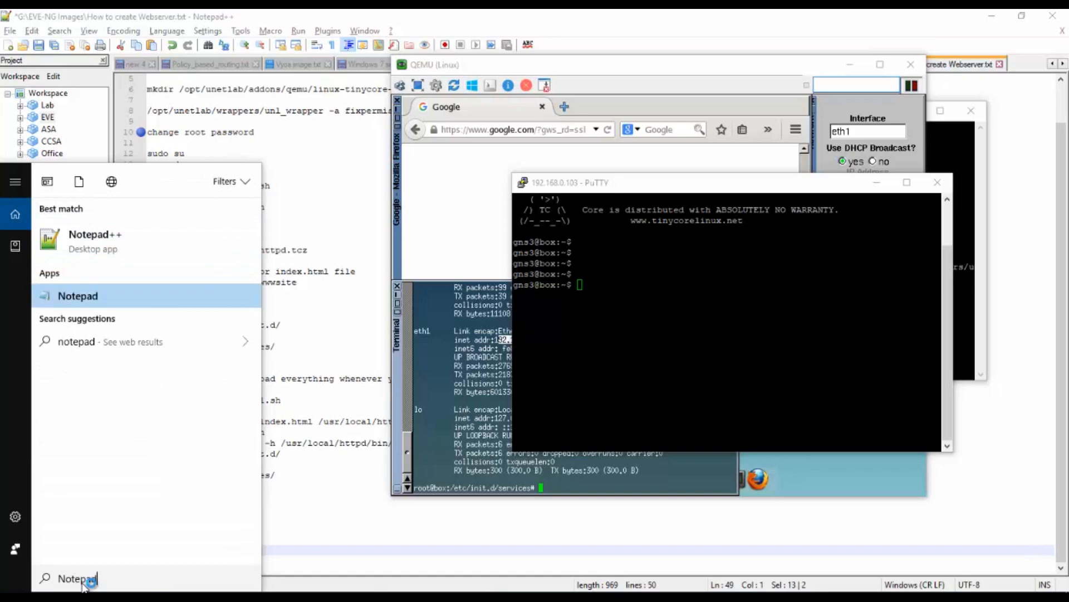
click(78, 295)
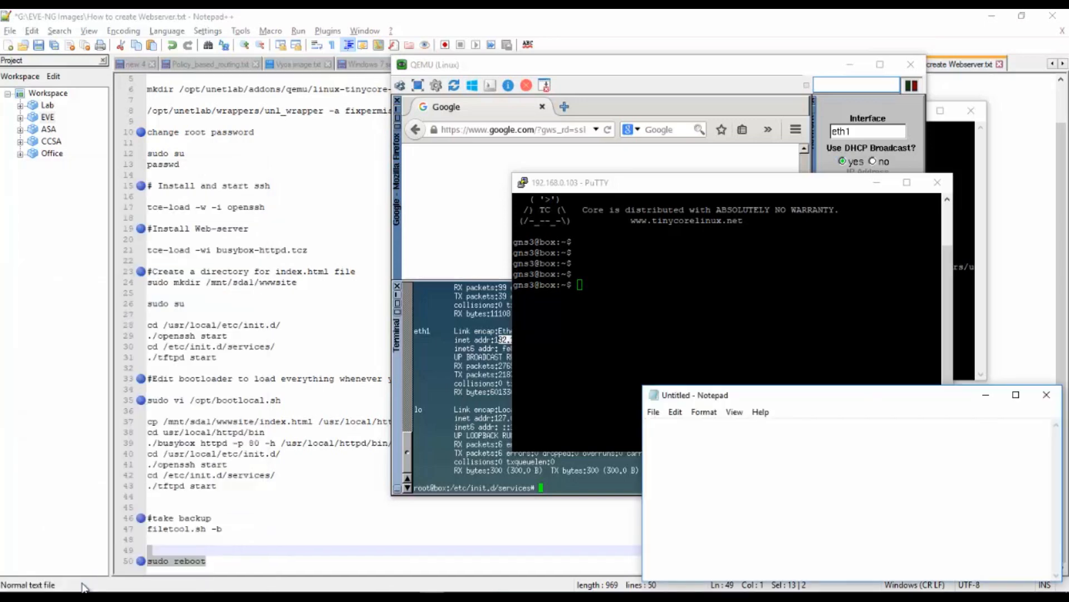
text(Webs)
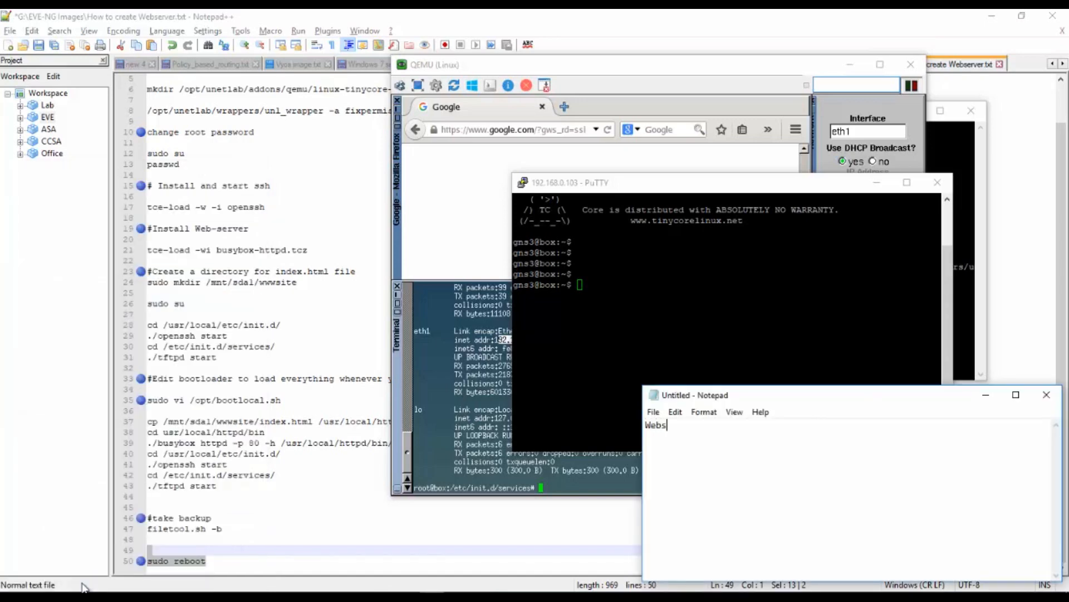
text(erver)
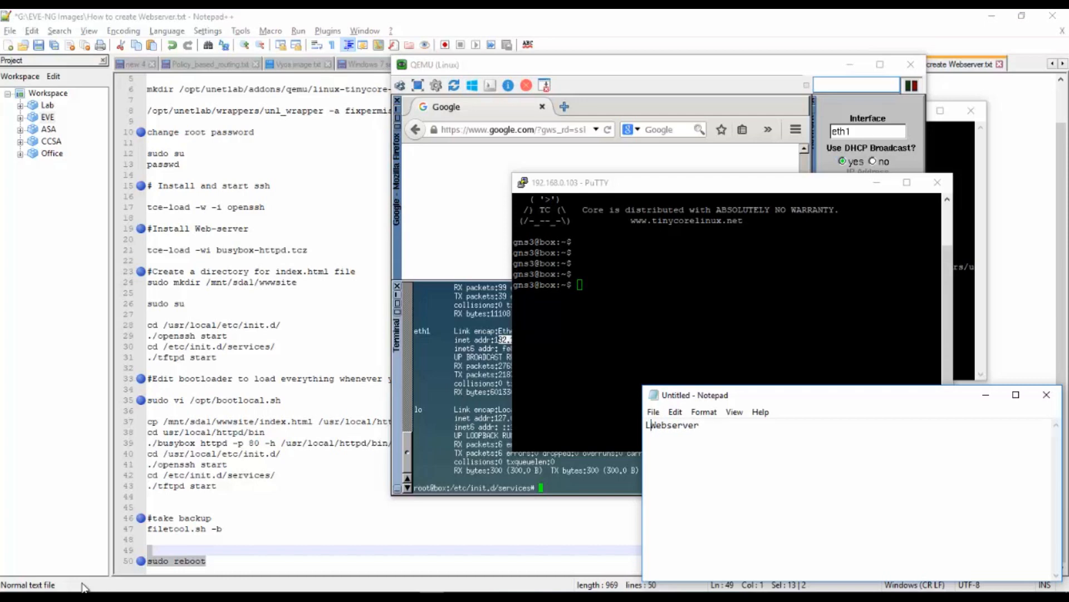
text(inux)
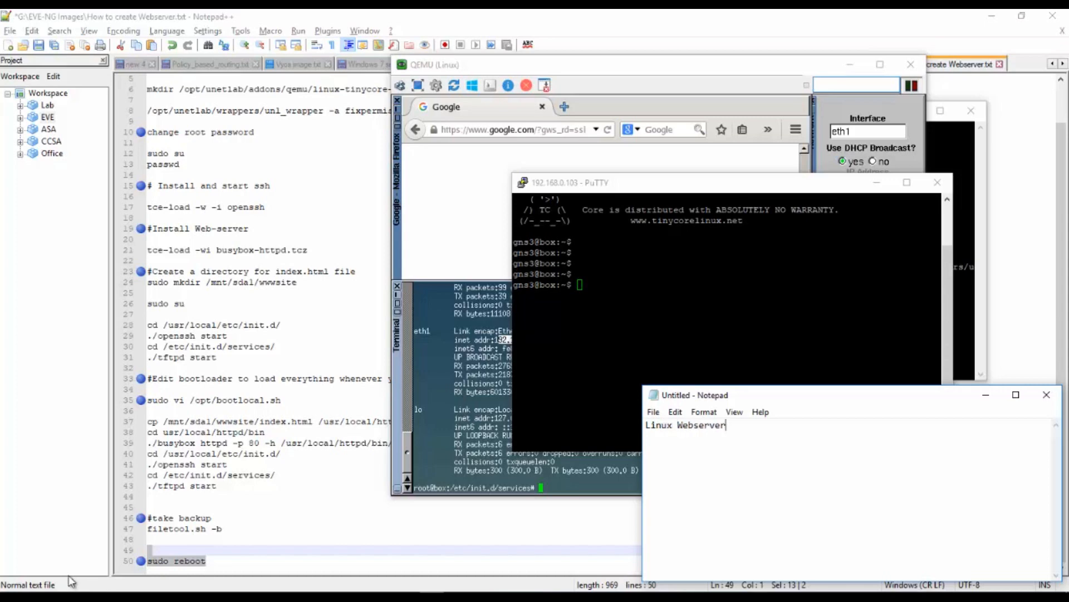
- Save the text on the Desktop with the file name index.html
click(653, 411)
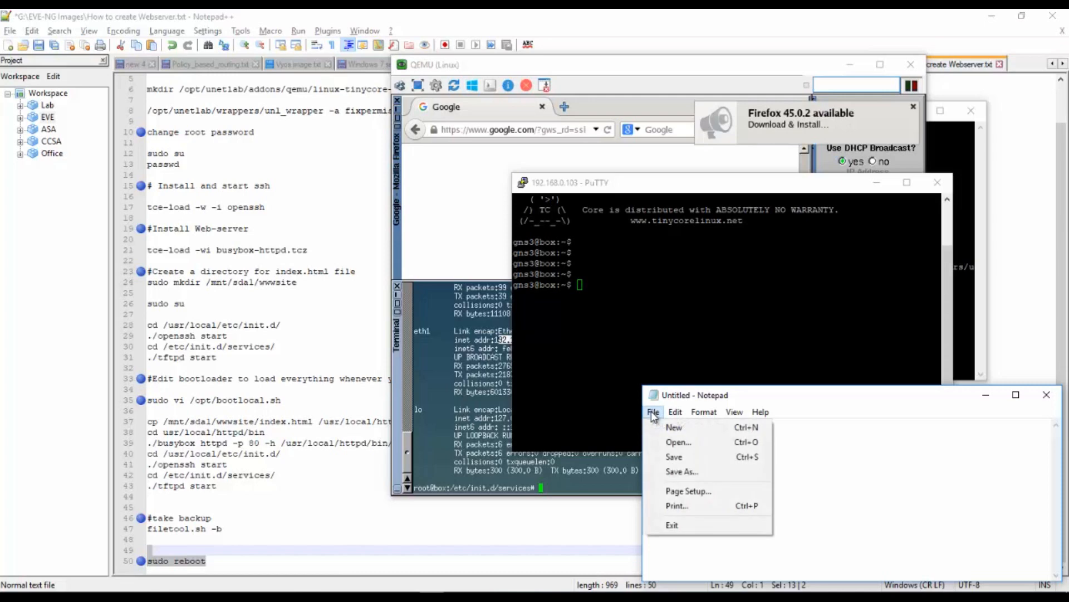
mouse_move(687, 464)
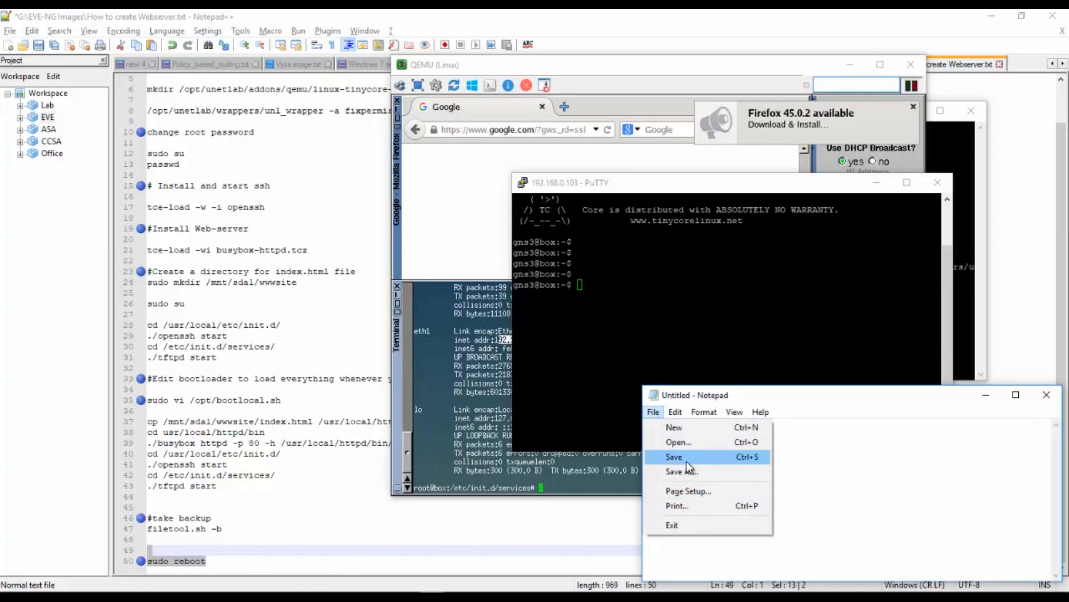
click(674, 456)
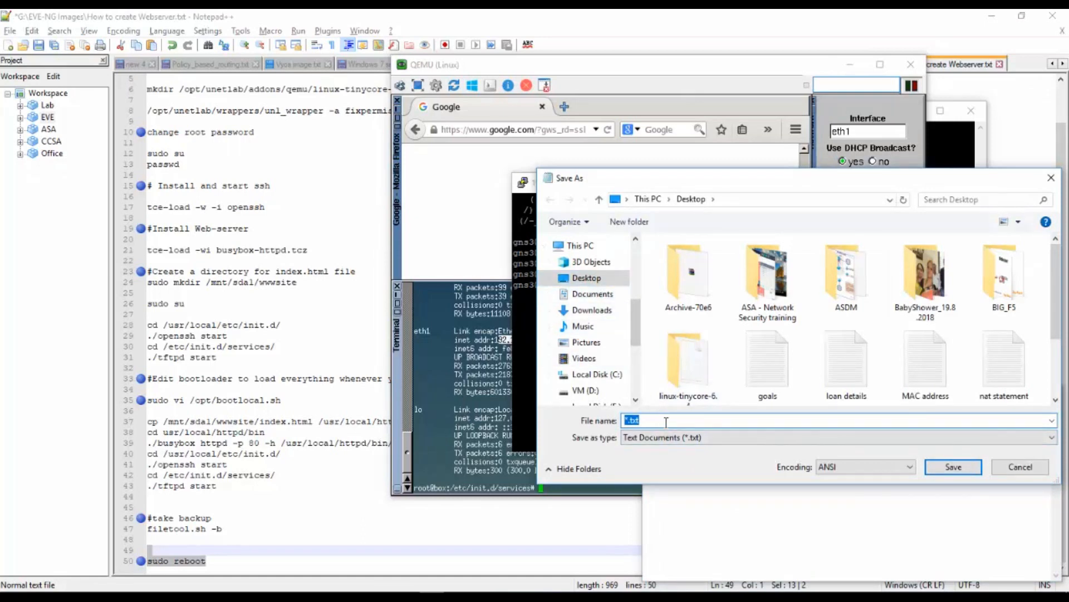
text(index.)
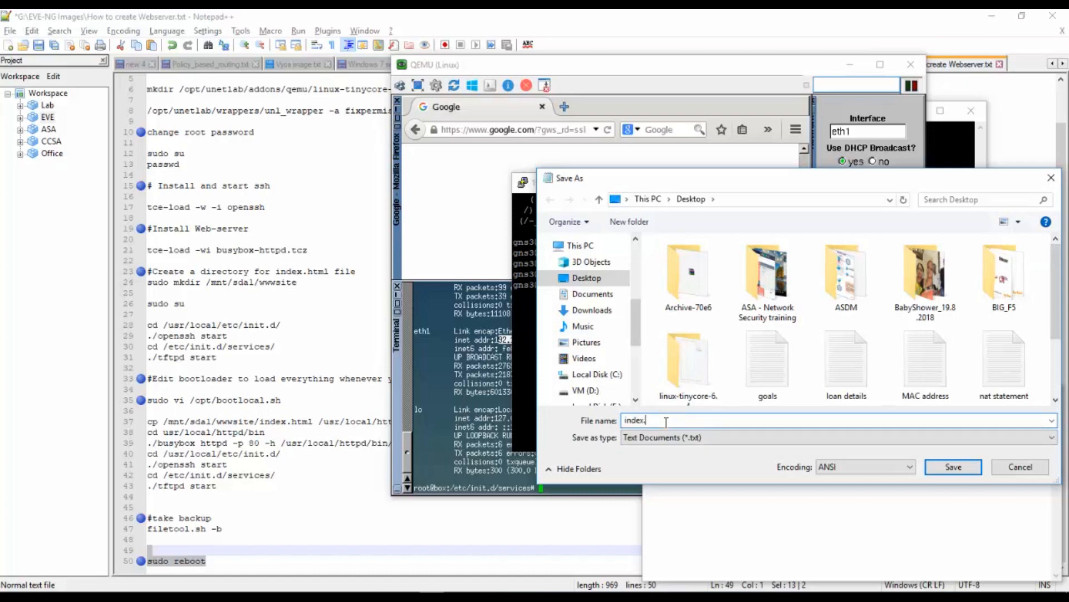
text(html)
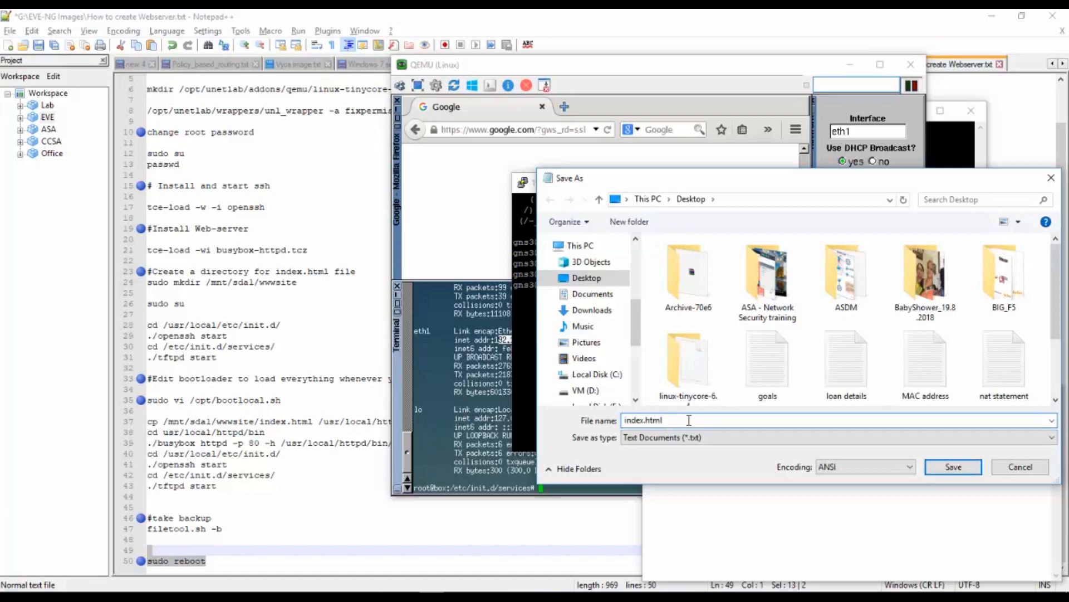
click(952, 467)
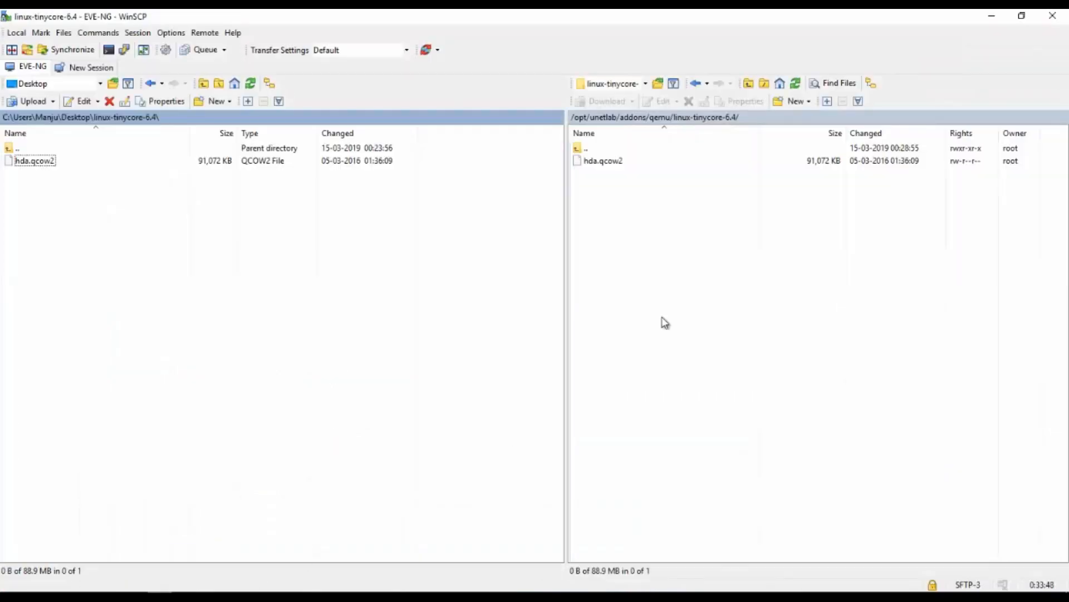
- Close the EVE-NG session and save the site with host 192.168.0.103 and root's password
click(1052, 15)
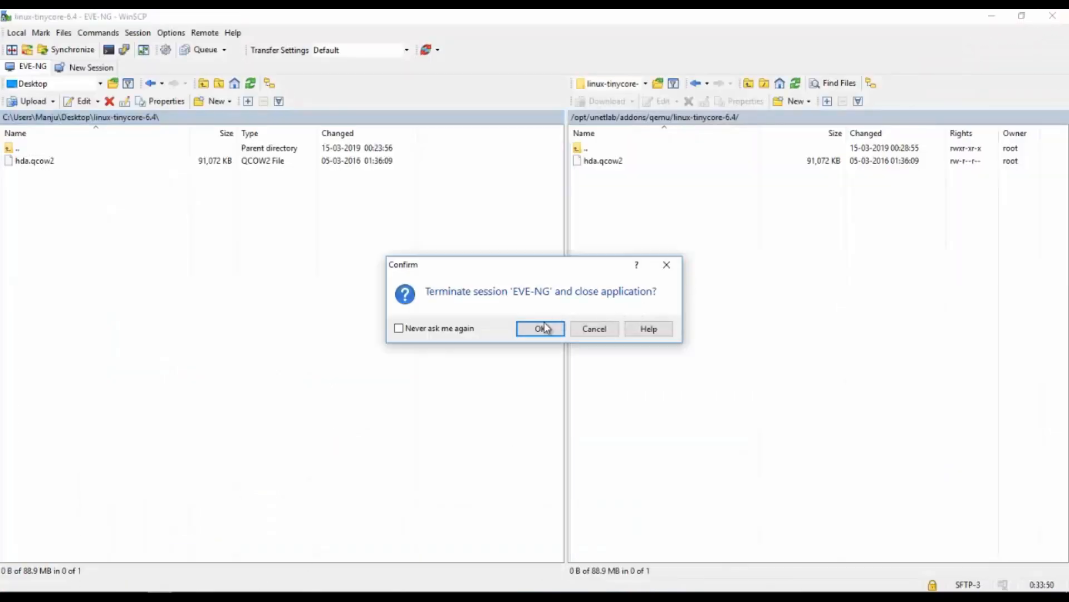
click(540, 328)
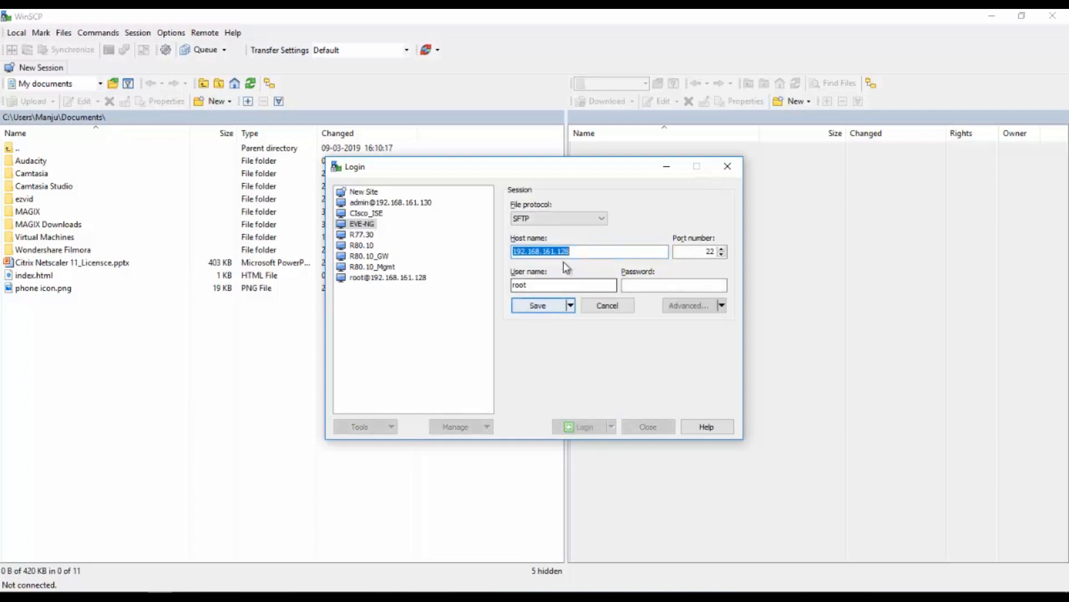
click(589, 251)
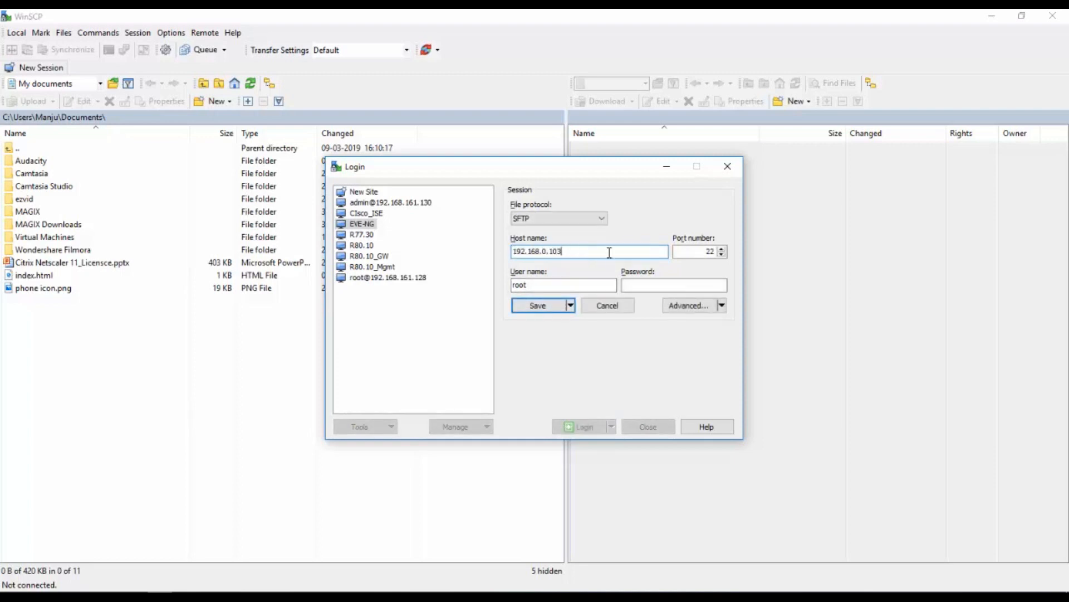
click(674, 285)
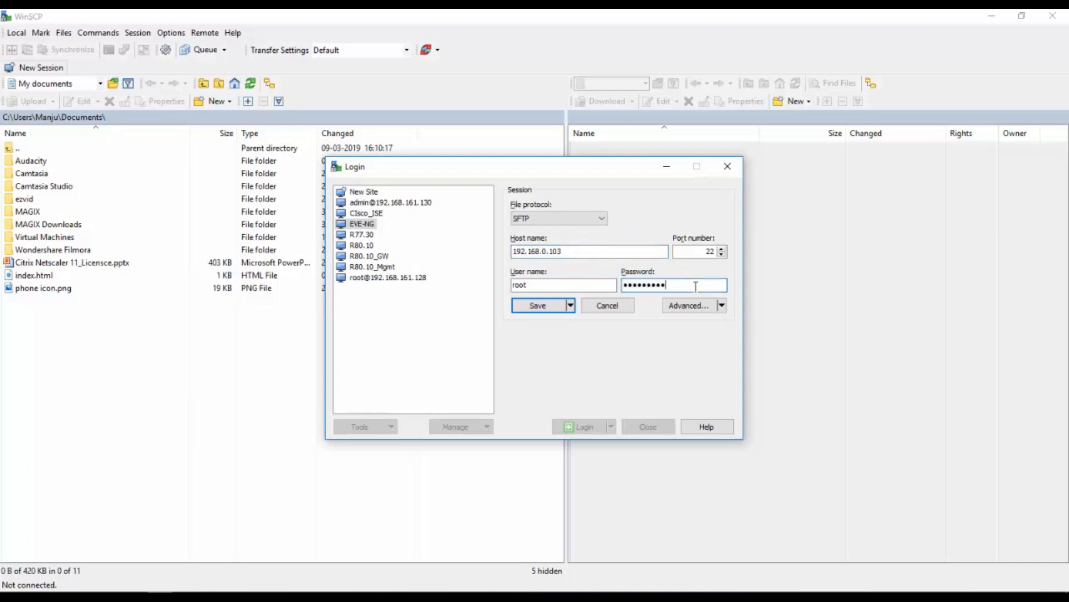
click(537, 305)
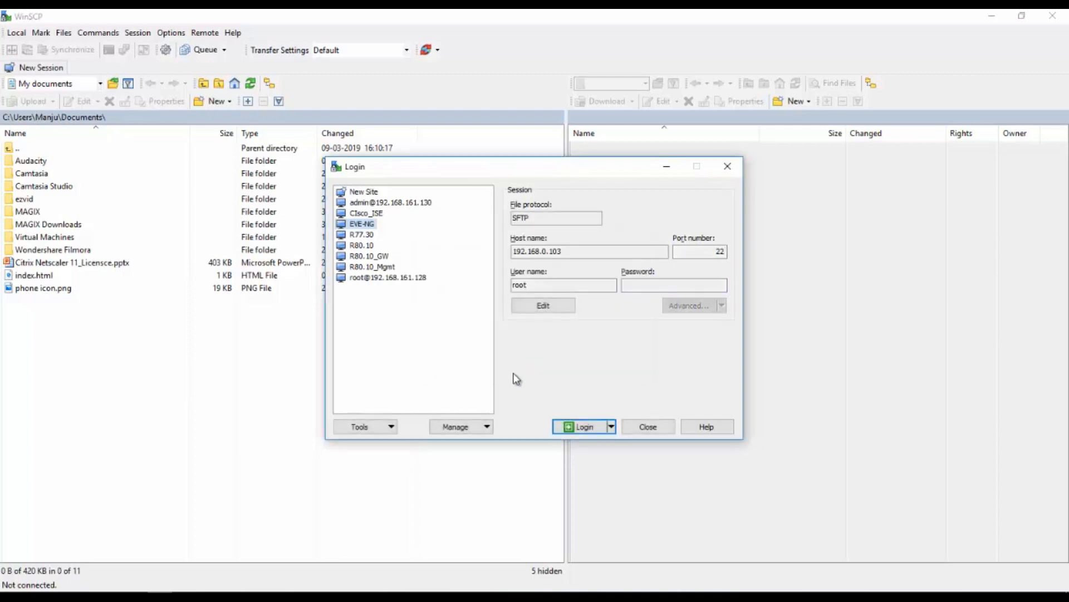
- Log in to 192.168.0.103 with the root password and dismiss the missing-directory error
click(583, 426)
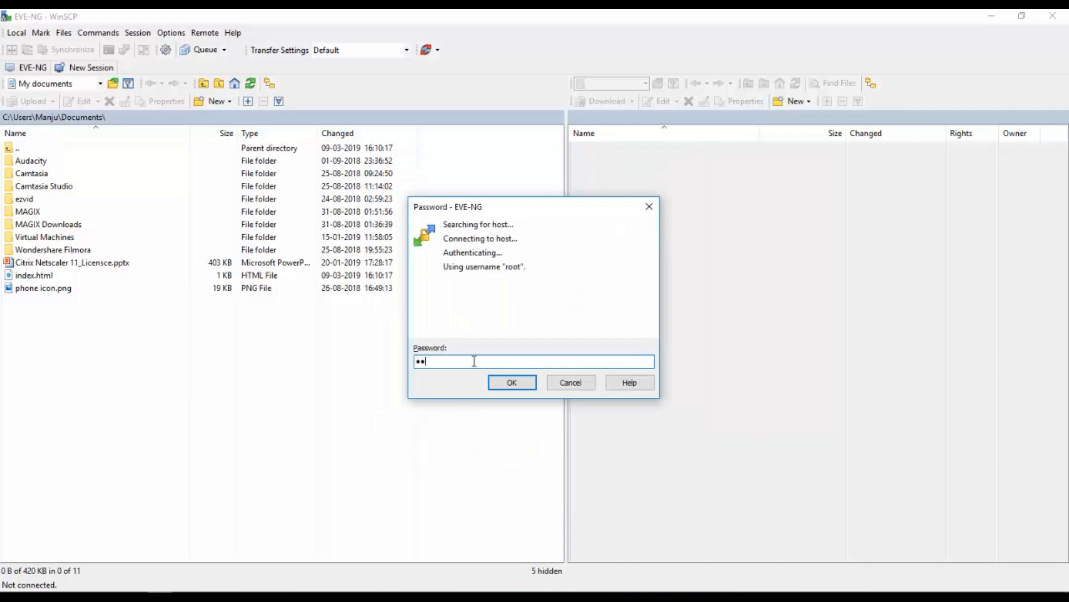
text(password)
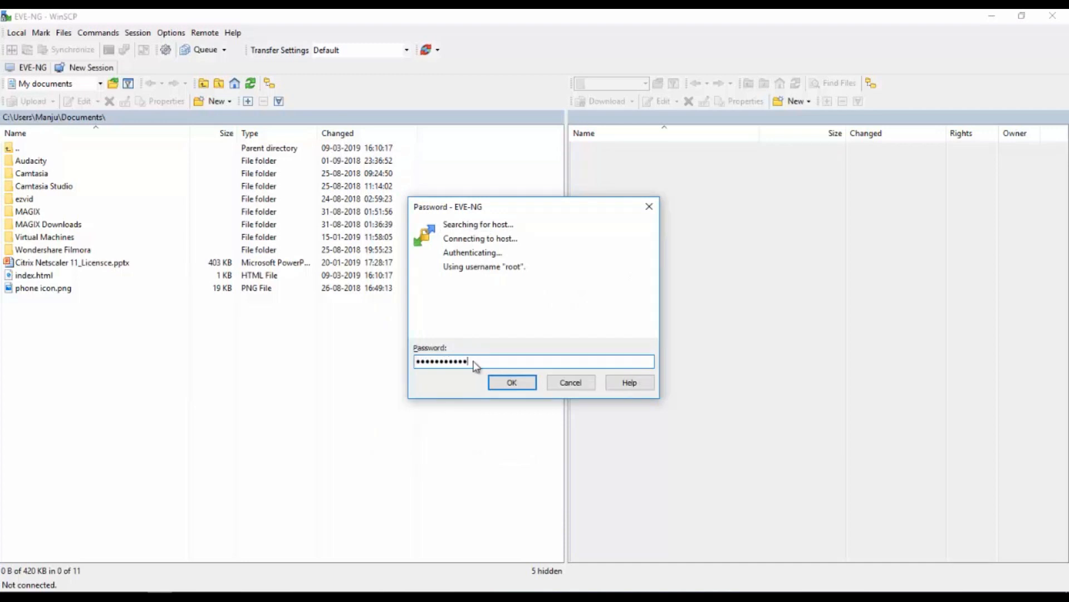
click(511, 382)
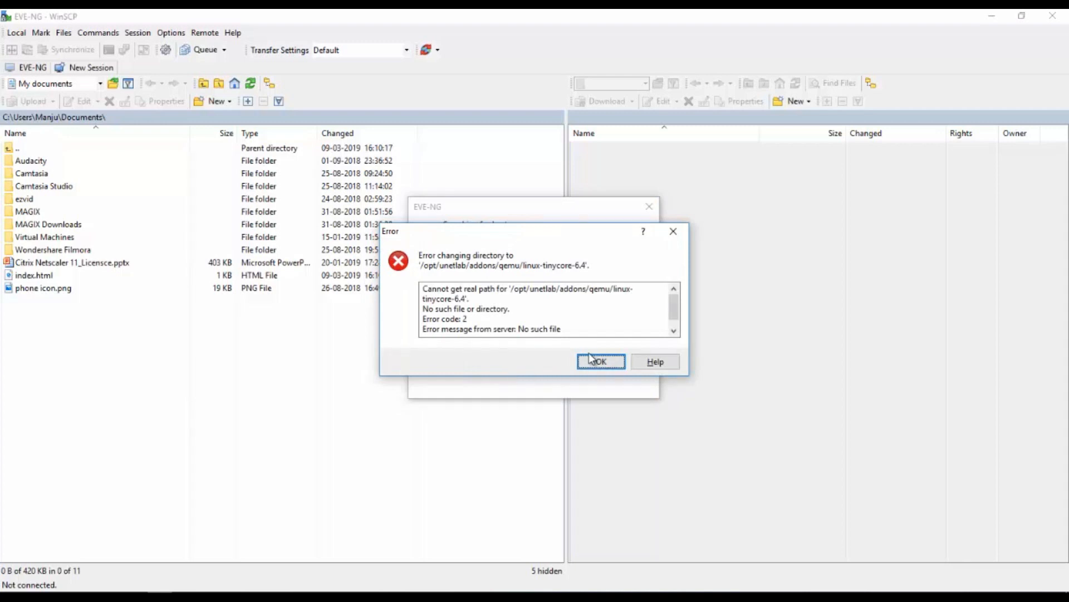
click(599, 361)
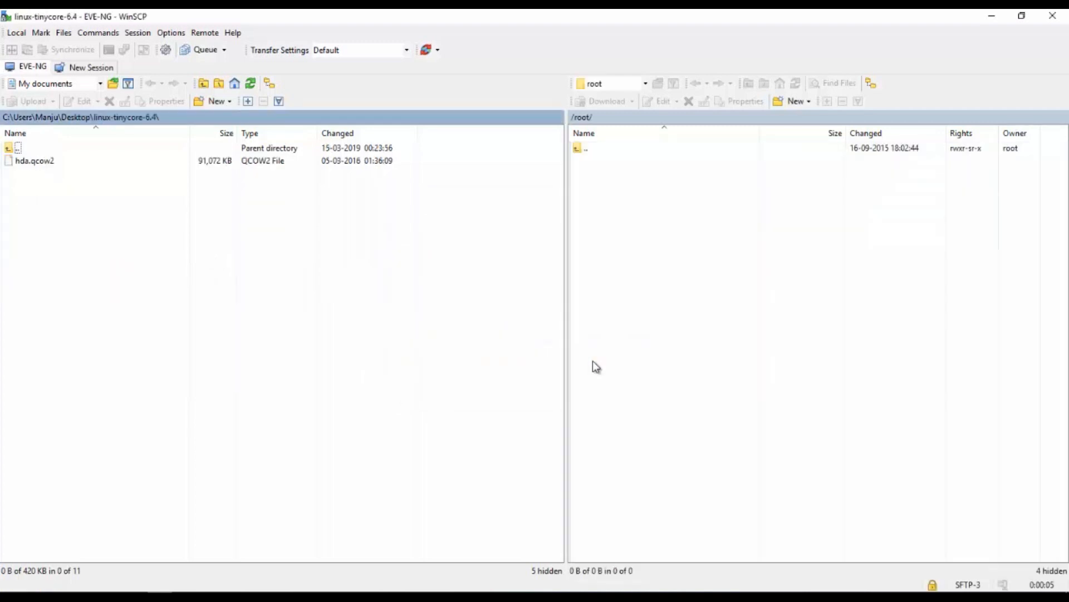
- Upload index.html from the local Desktop into remote /mnt/sda1/wwwsite
click(644, 83)
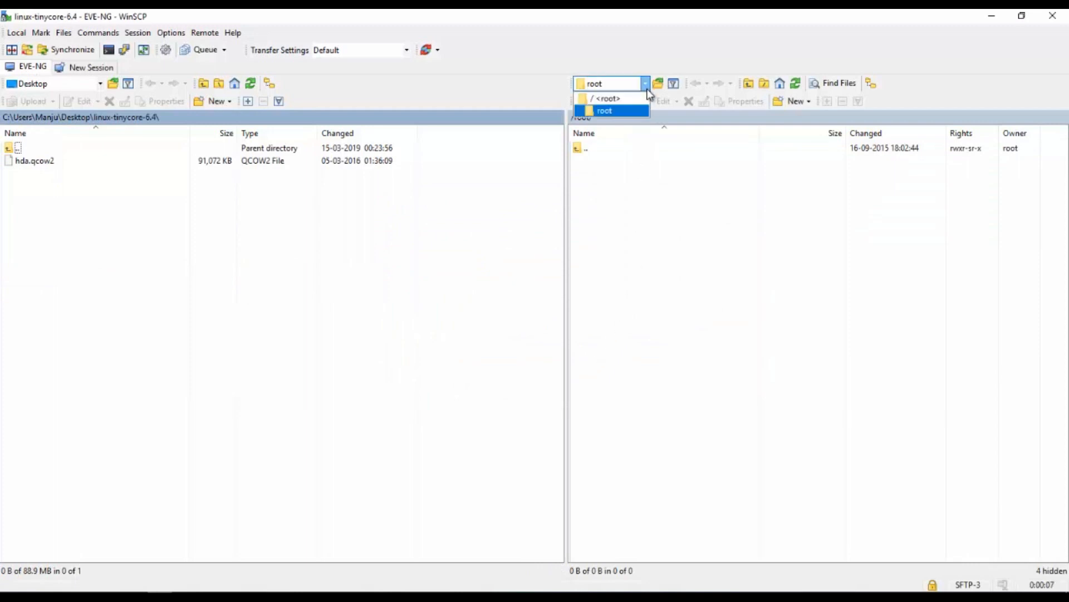
click(606, 98)
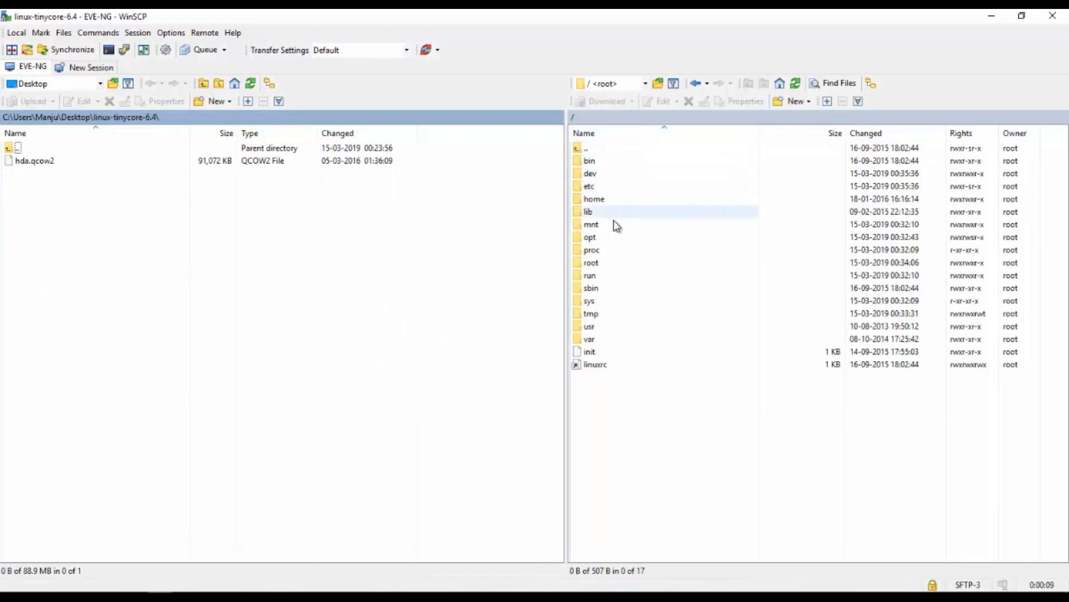
double_click(591, 223)
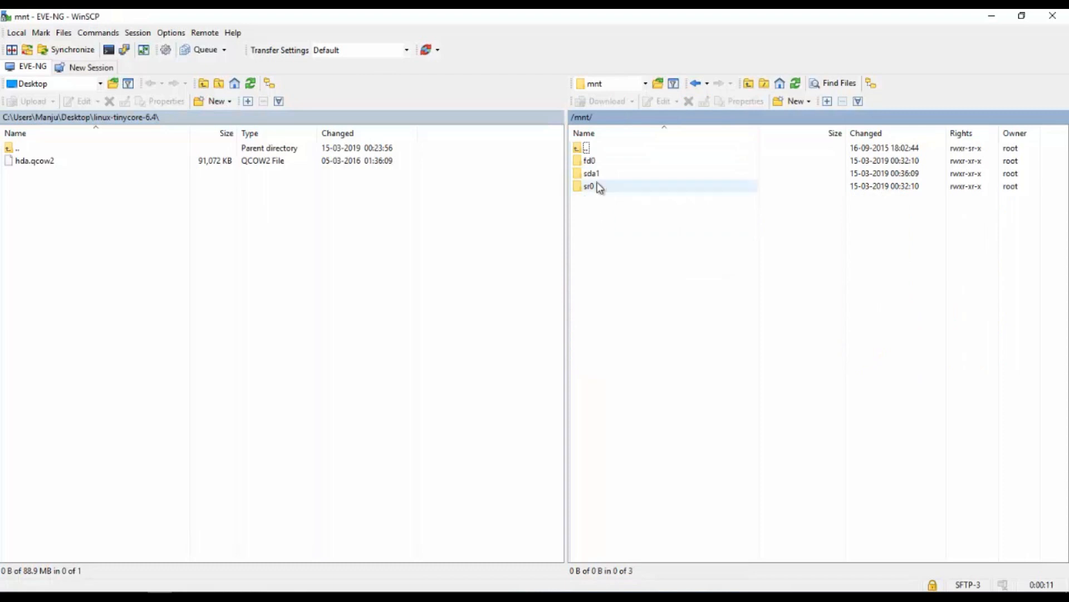
double_click(592, 173)
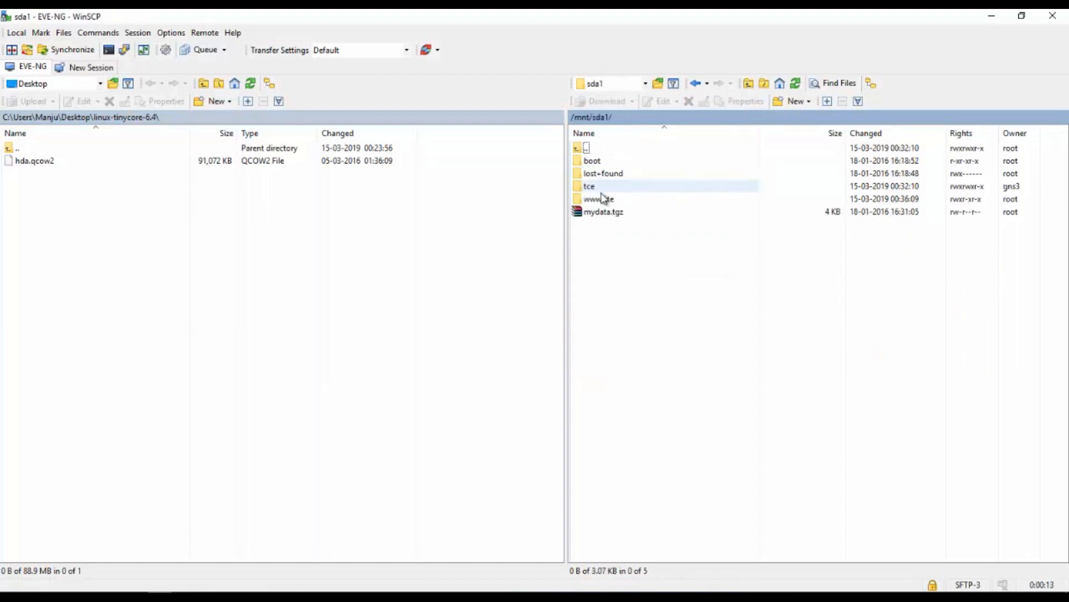
double_click(598, 199)
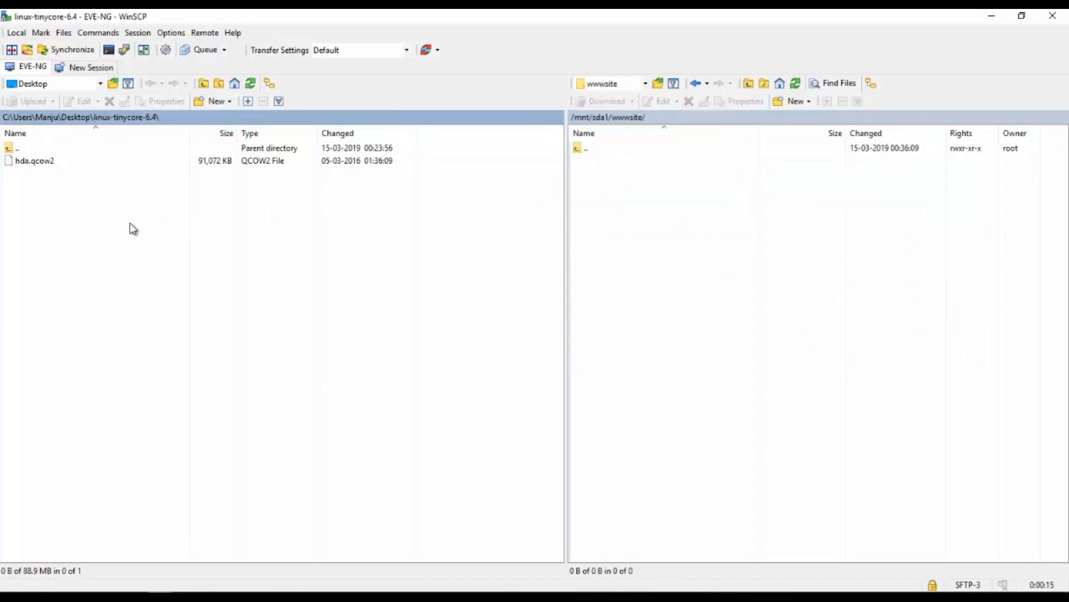
click(99, 83)
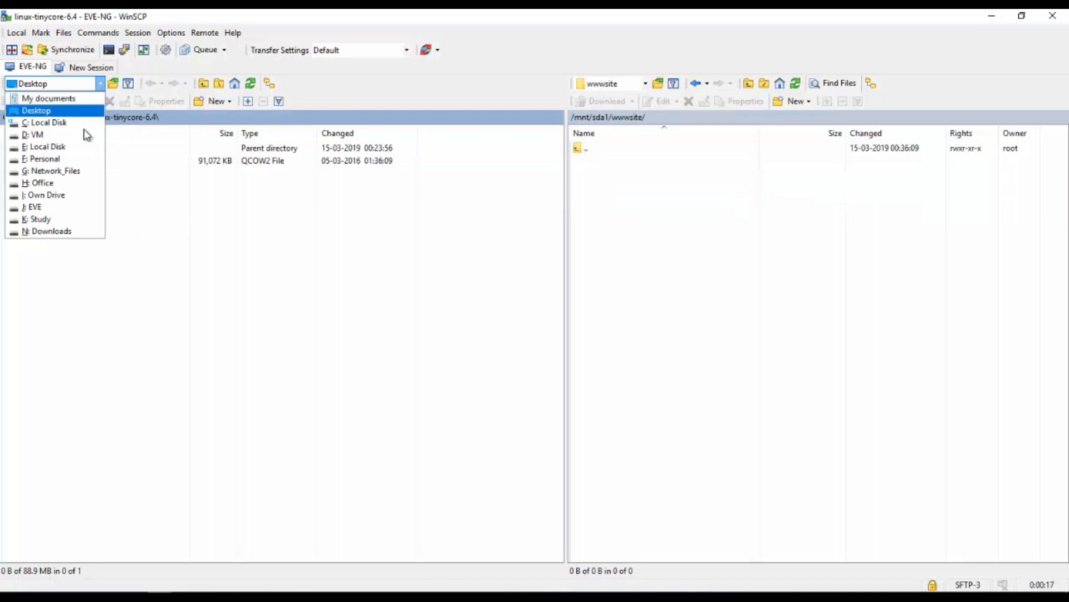
mouse_move(73, 119)
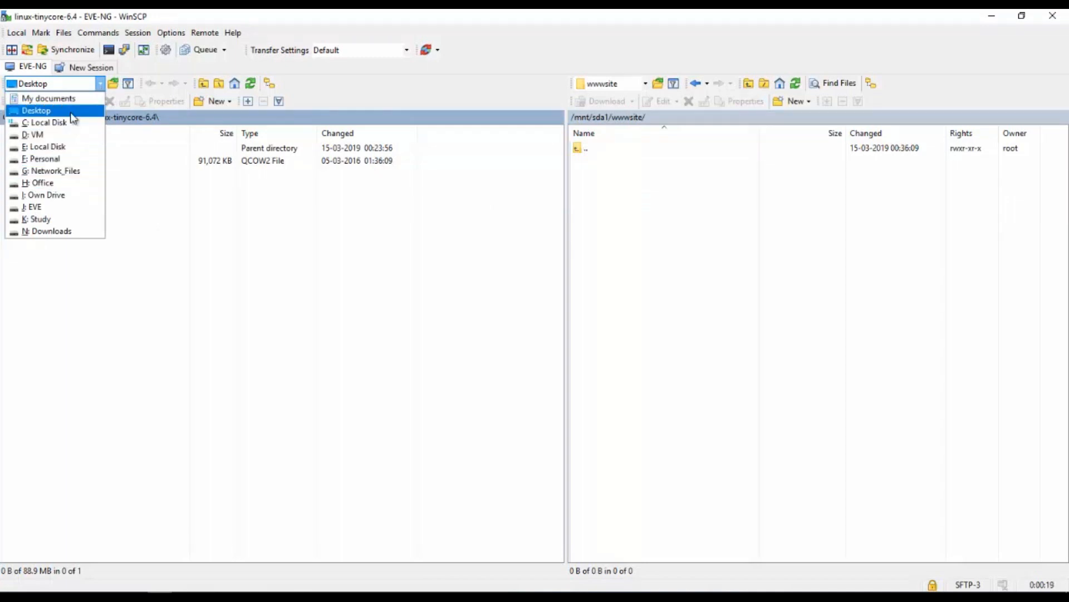
click(36, 110)
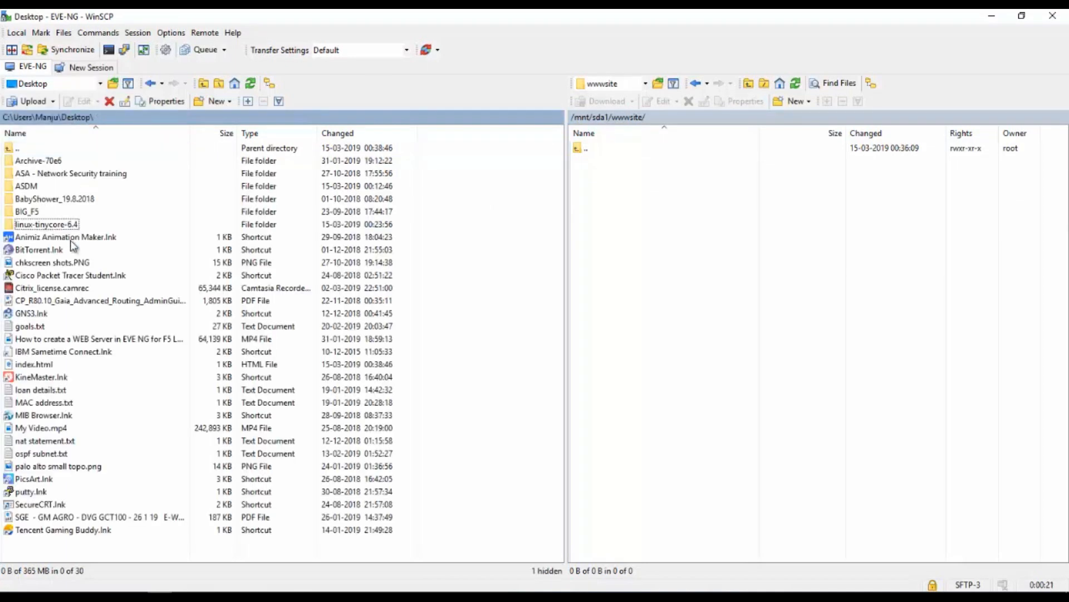
click(52, 287)
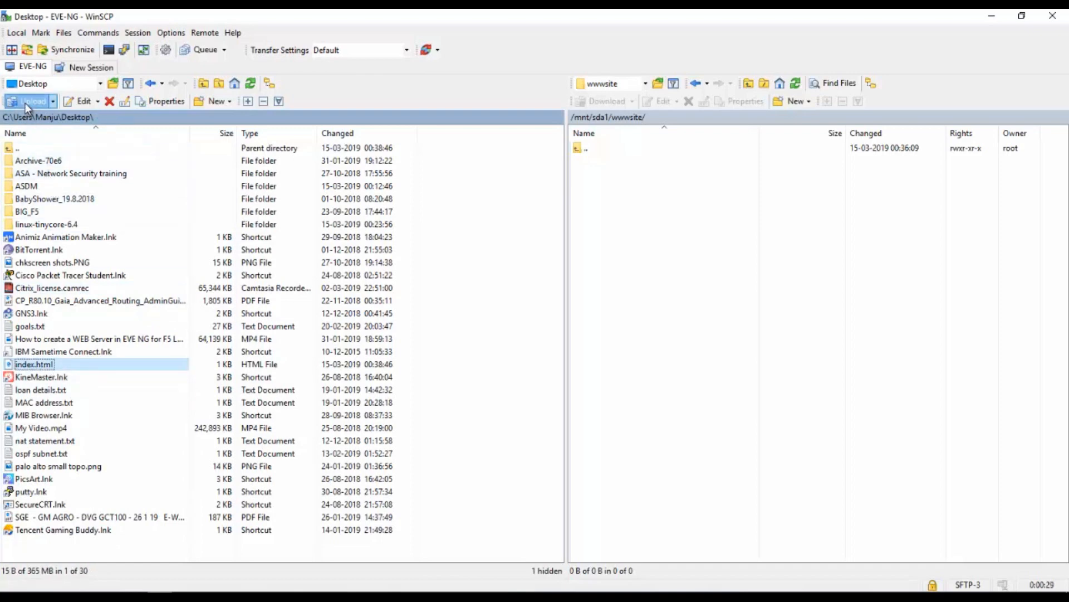
click(30, 101)
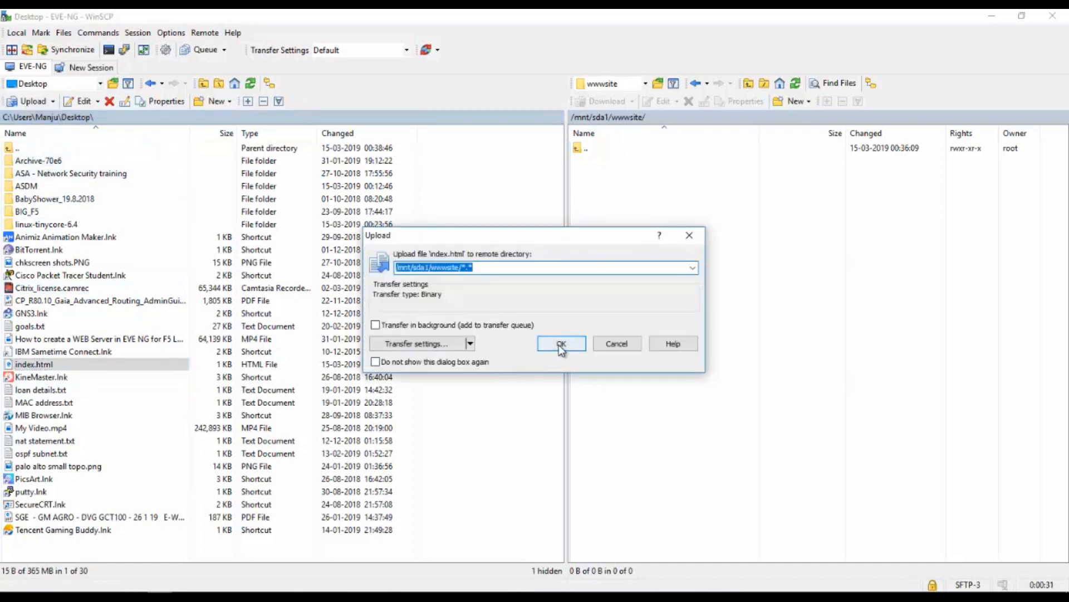
click(561, 343)
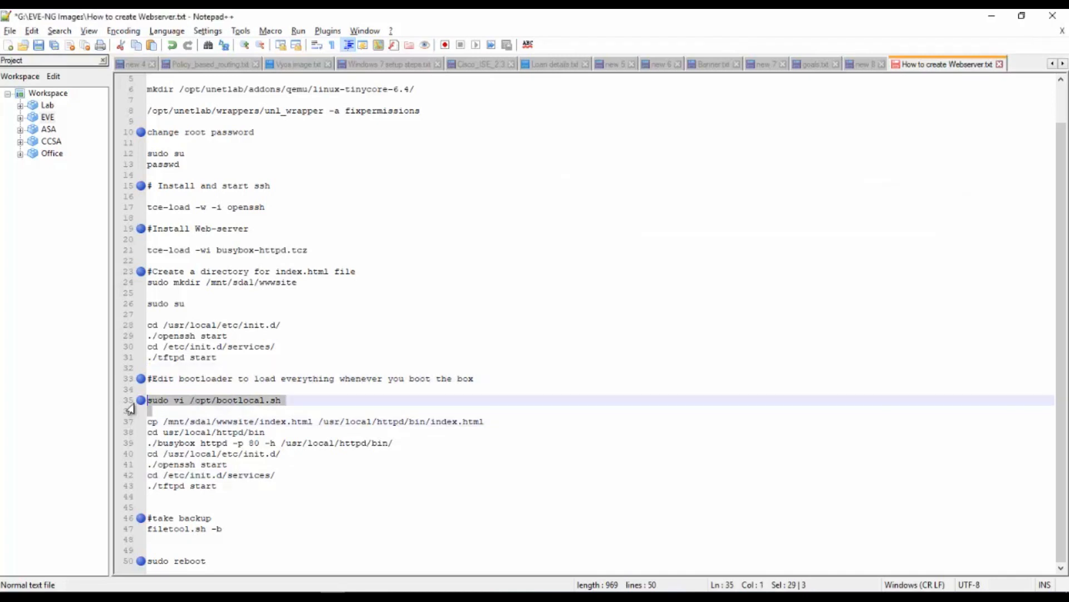
- Add the web-server startup commands to /opt/bootlocal.sh in vi and save
click(329, 400)
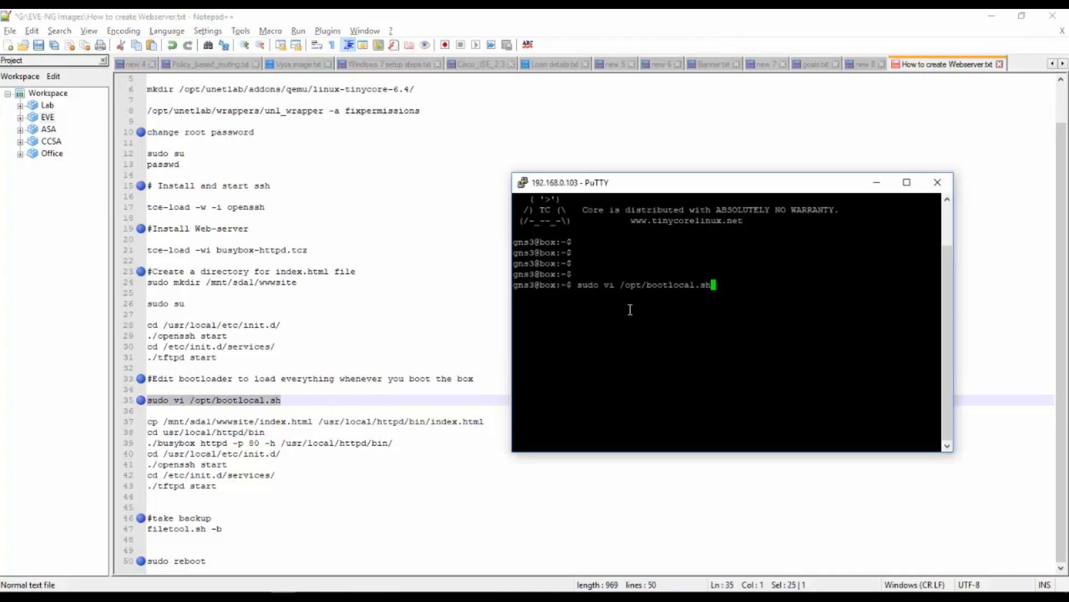
key(Return)
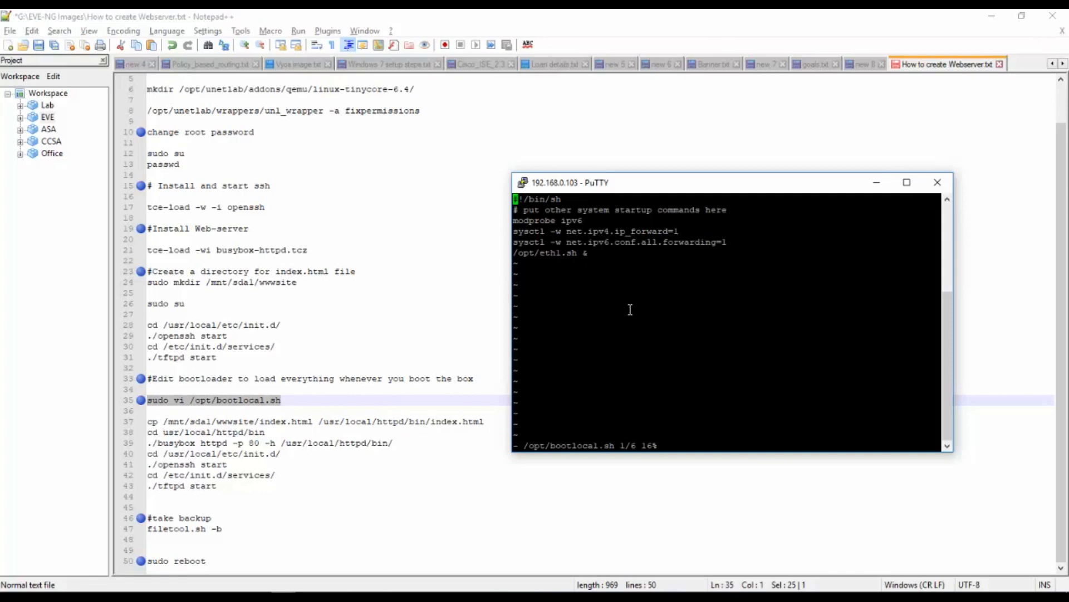
mouse_move(548, 380)
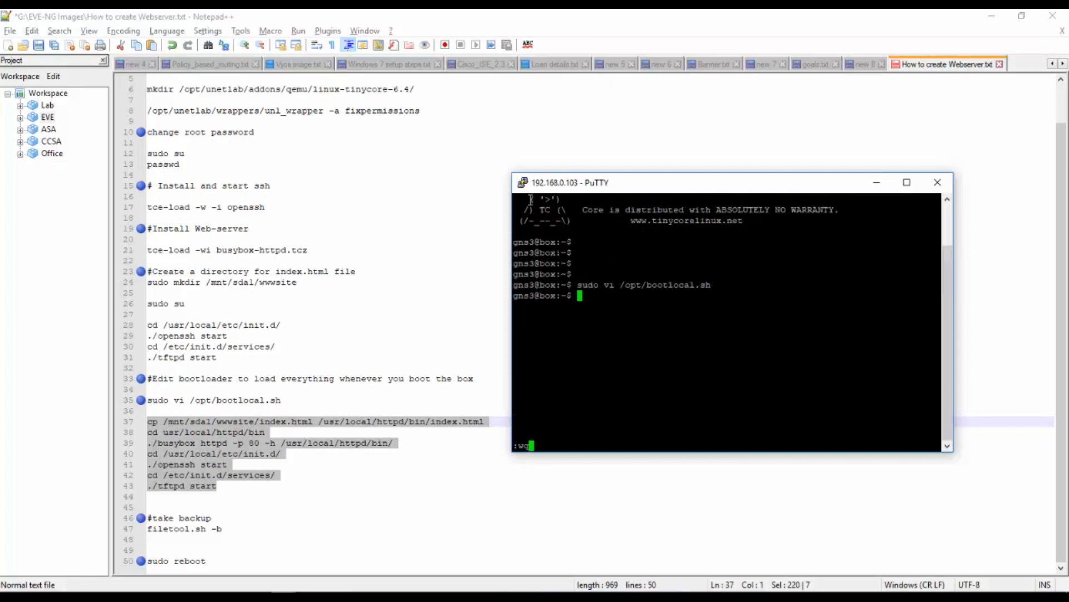
key(Return)
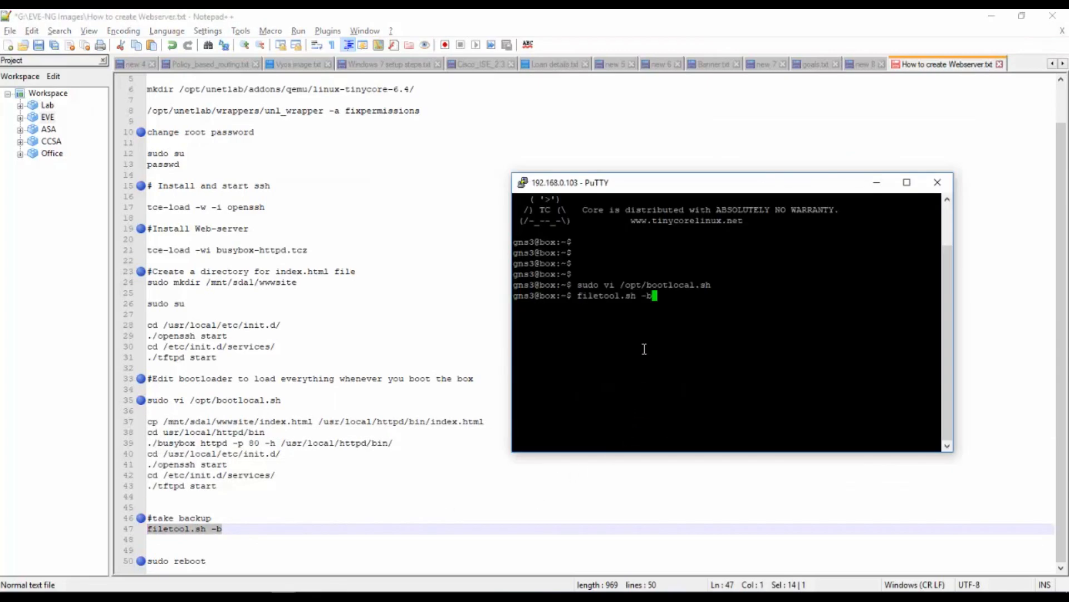
- Back up the configuration with filetool.sh -b, then begin typing a sudo reboot
key(Return)
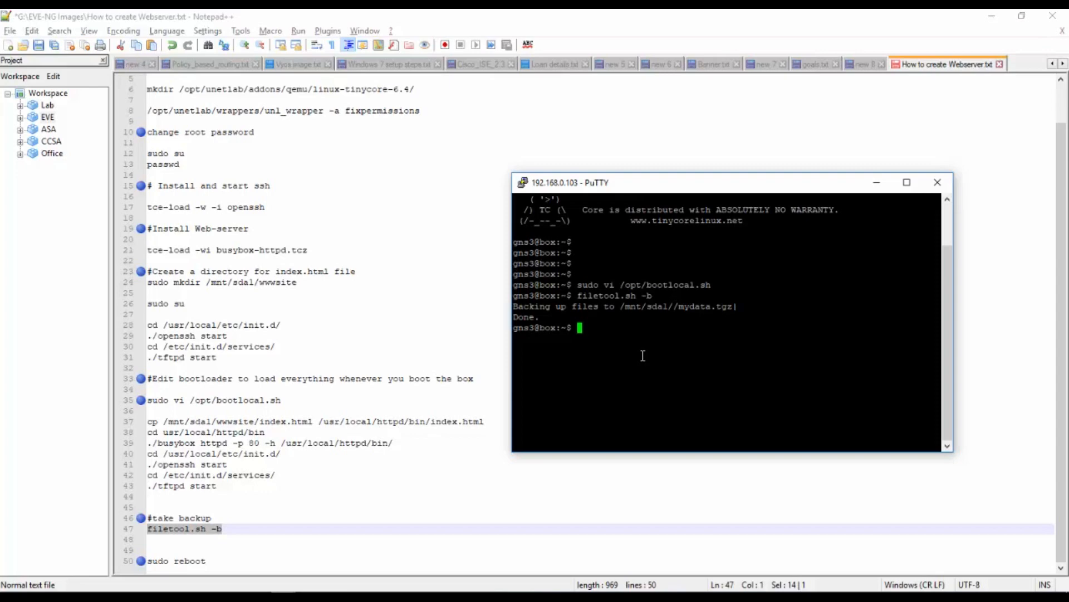
mouse_move(325, 519)
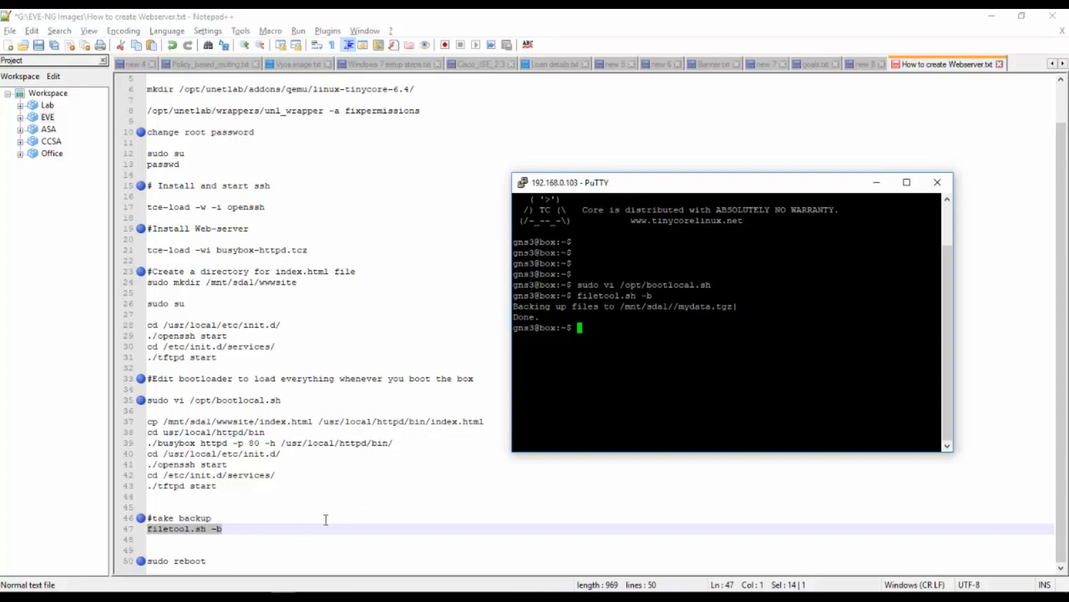
text(sudo)
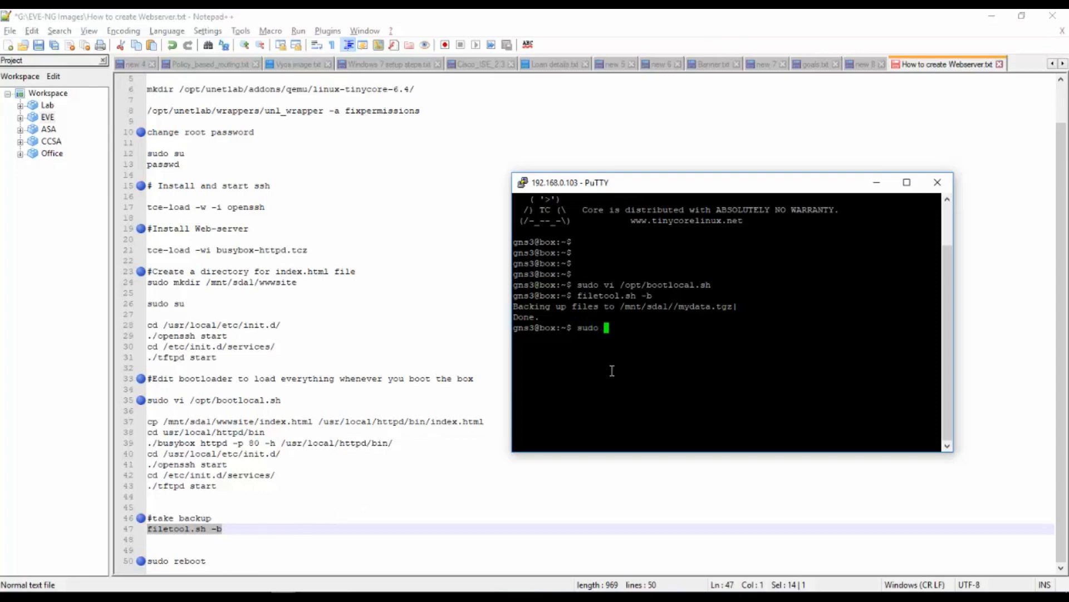
text(reb)
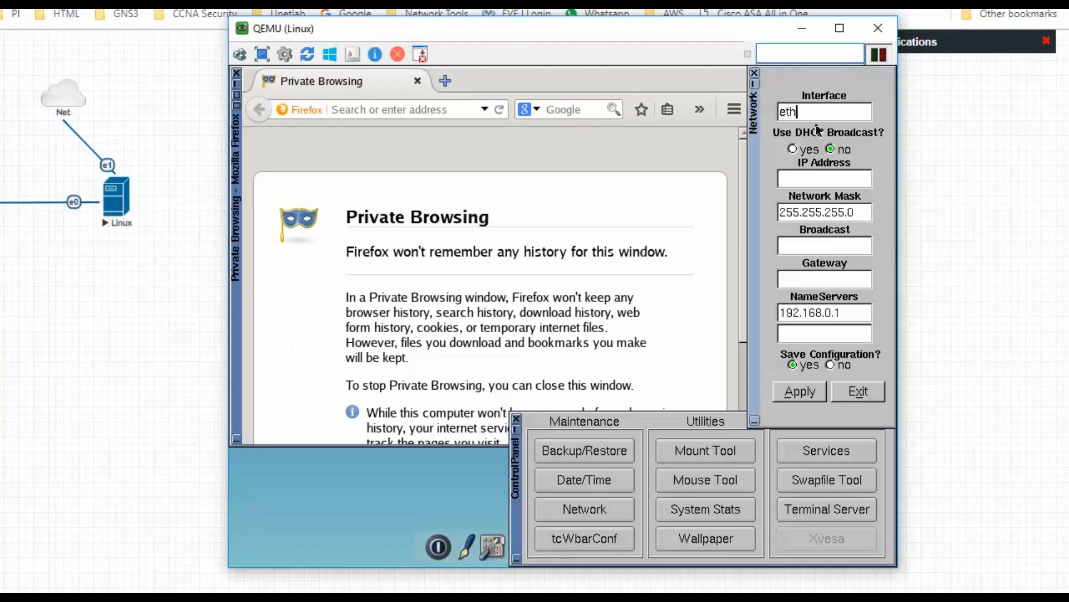
- Load the Linux Webserver page, then set eth0 static 192.168.1.10 with gateway 192.168.1.254
click(792, 149)
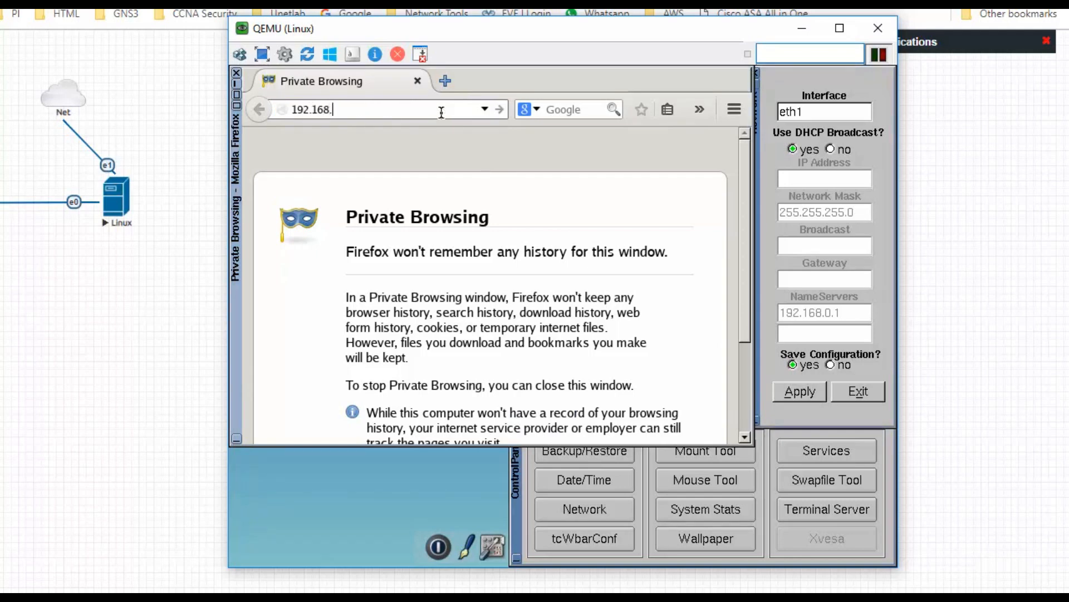
key(Return)
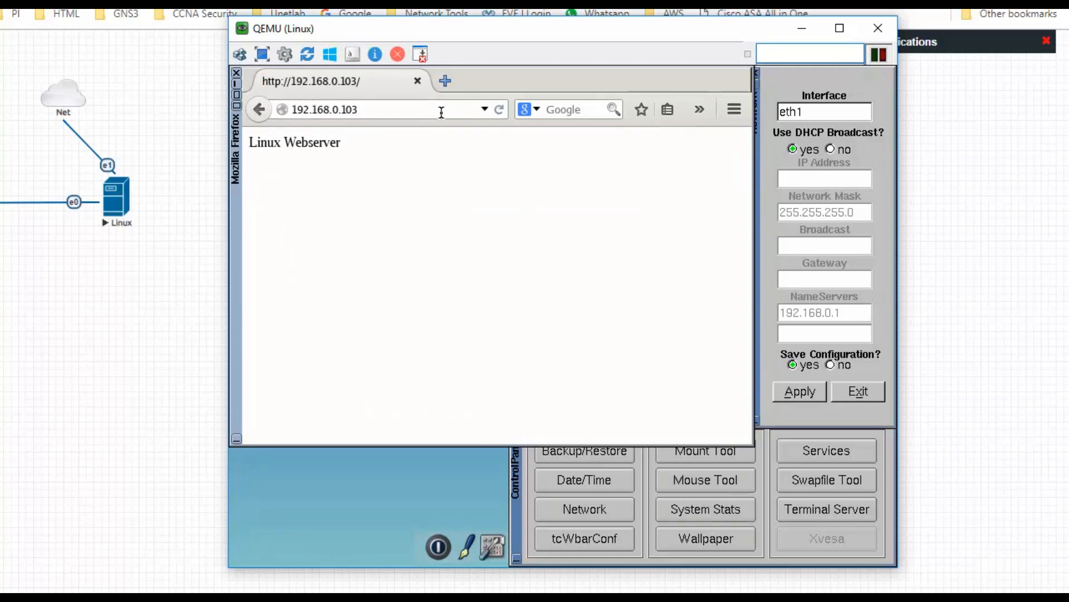
click(823, 112)
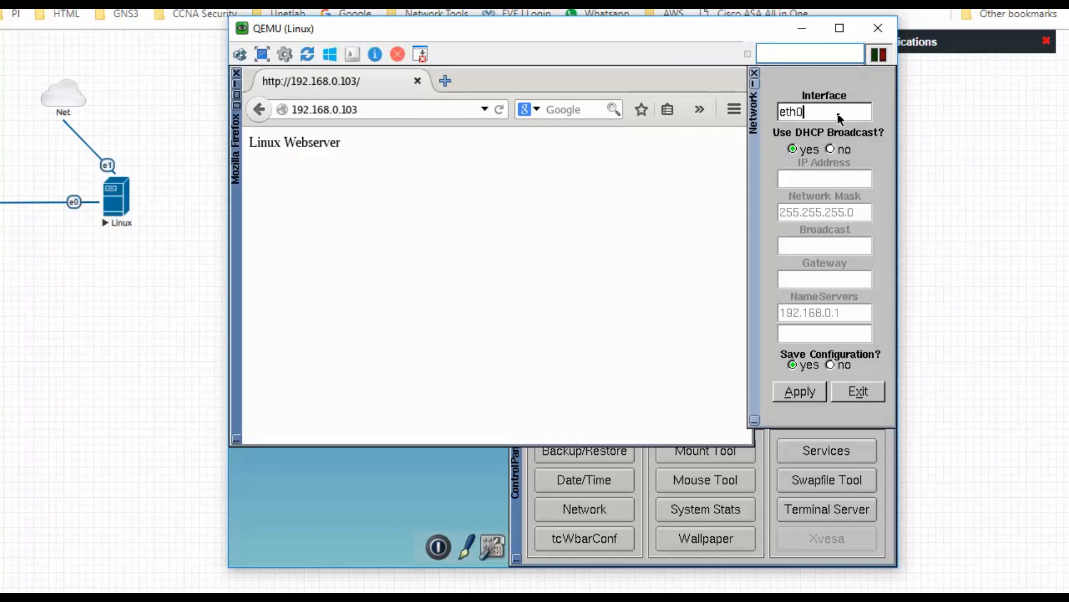
mouse_move(822, 113)
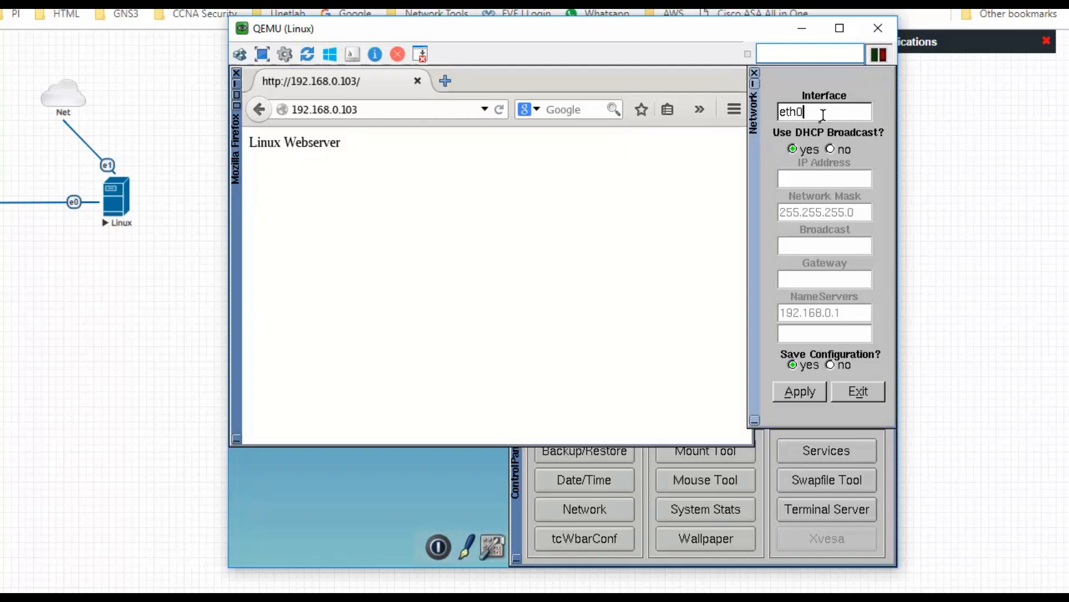
mouse_move(826, 161)
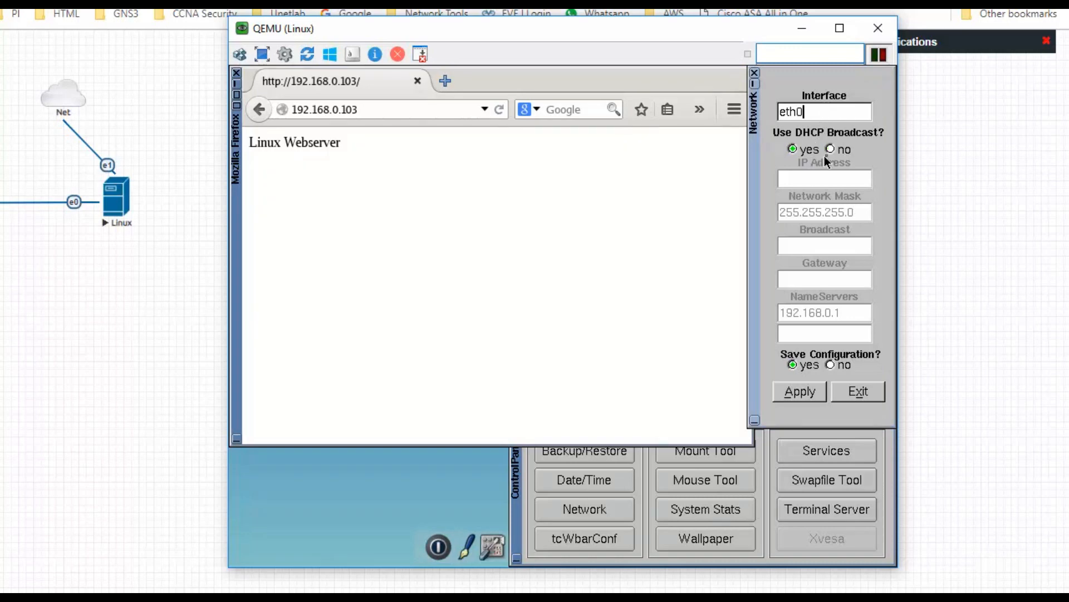
click(831, 148)
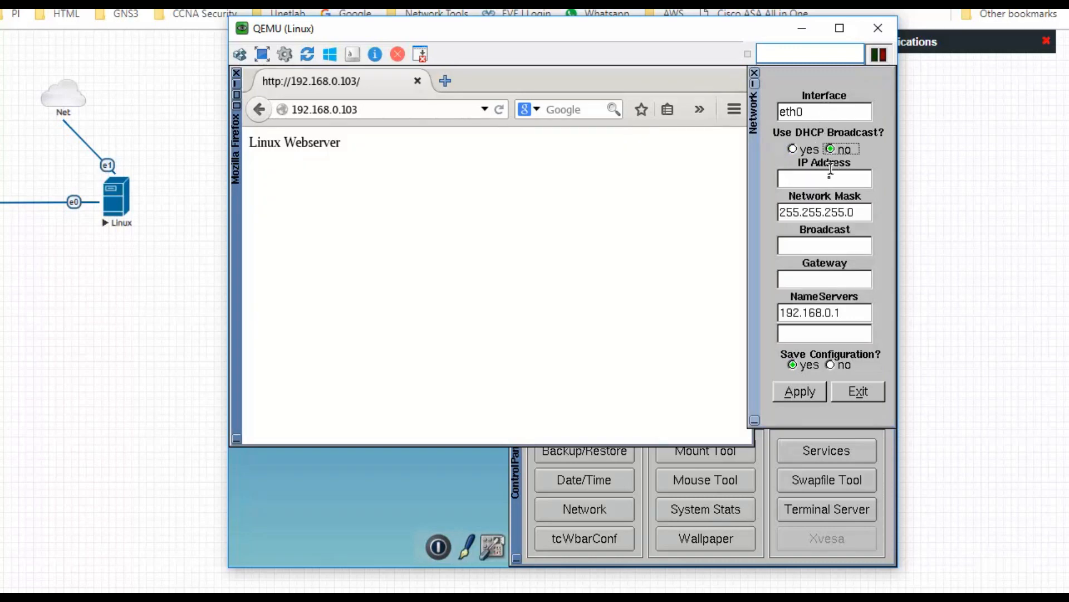
text(192.168.1.10)
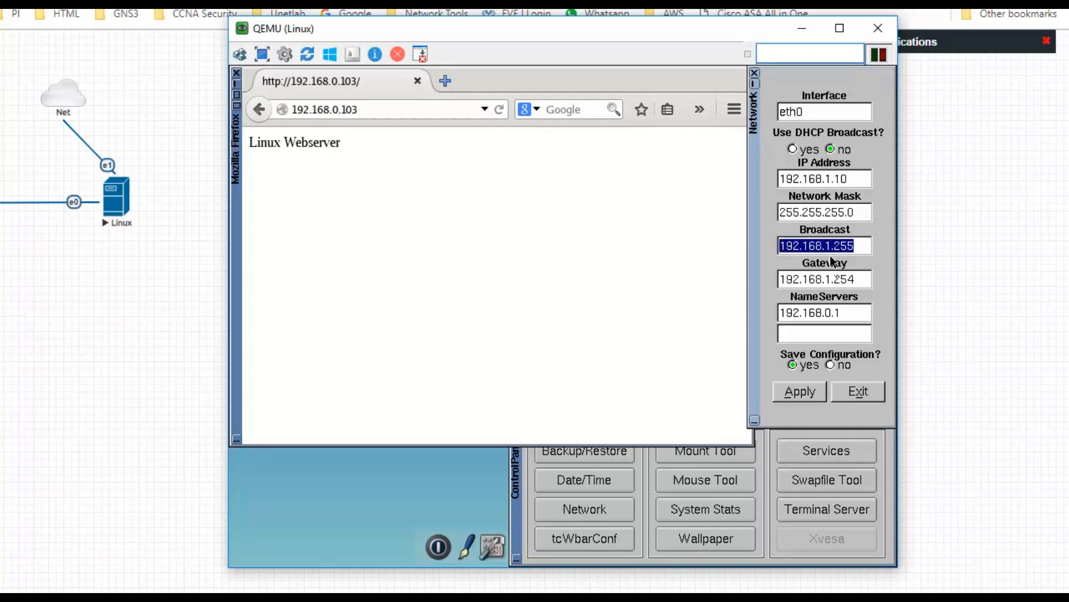
click(823, 279)
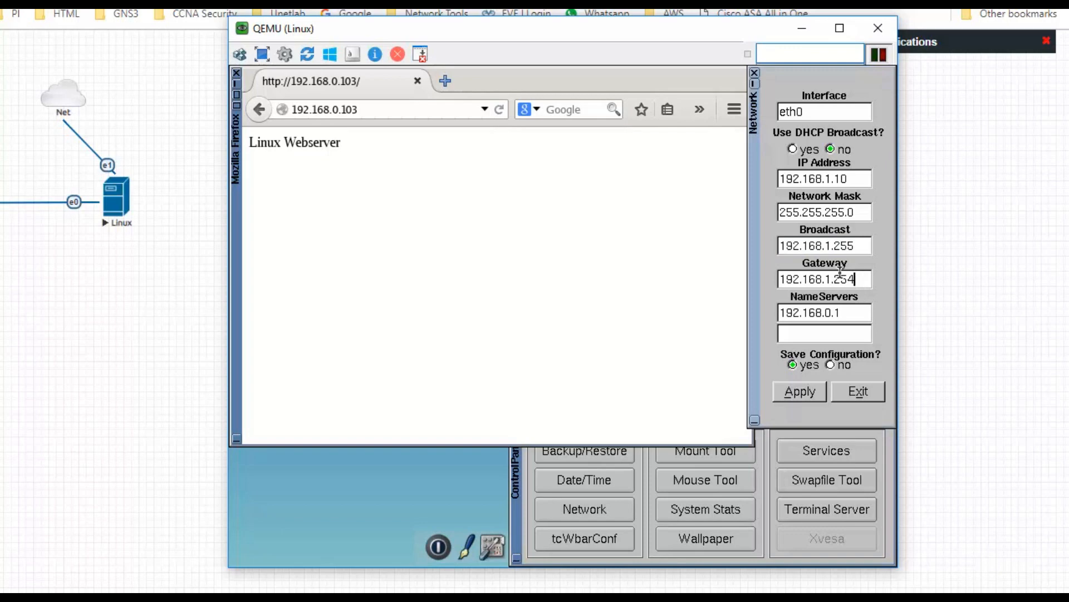
key(Backspace)
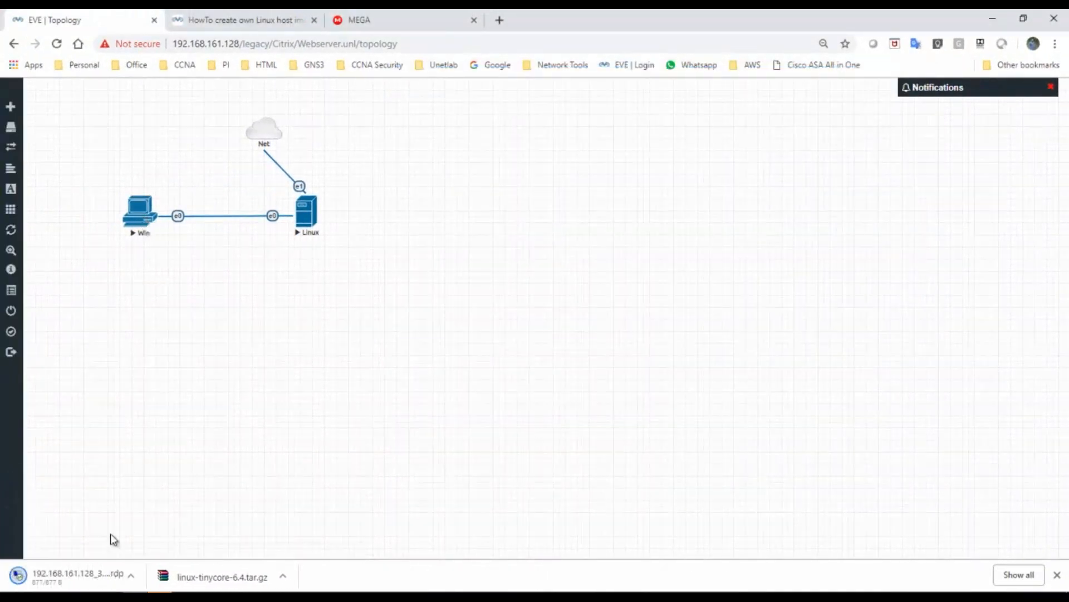
- Set IPv4 to 192.168.1.1, mask 255.255.255.0, gateway 192.168.1.10, and choose Home network
click(75, 573)
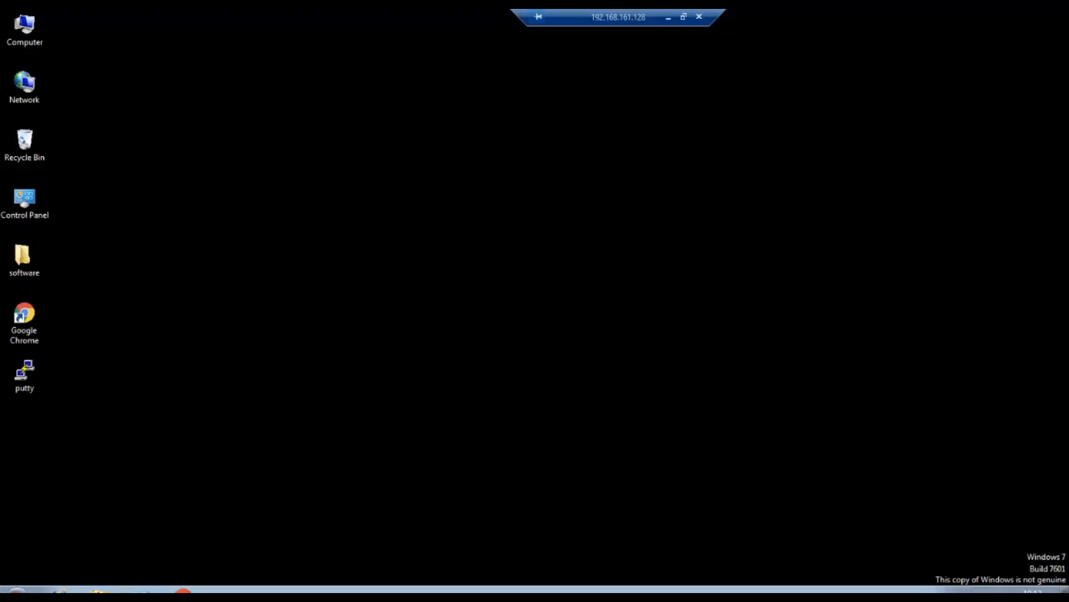
mouse_move(429, 462)
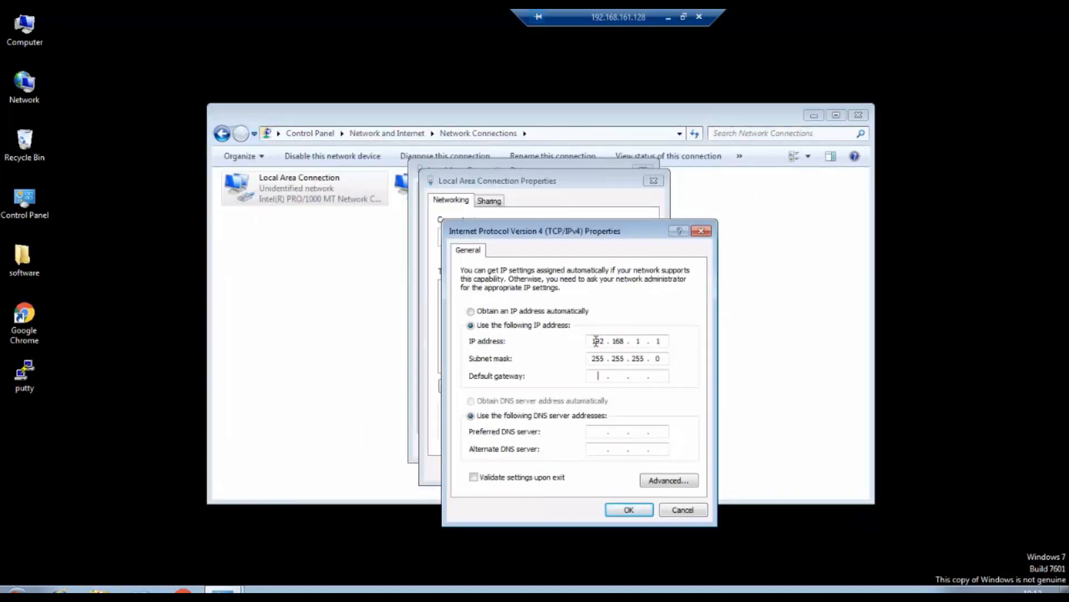
text(192.168)
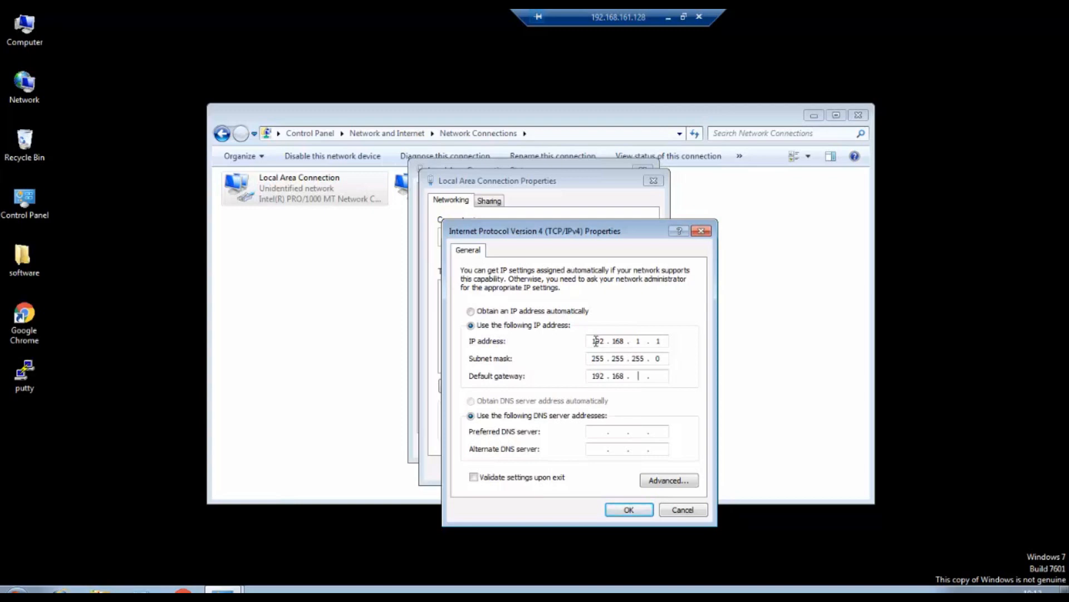
text(10)
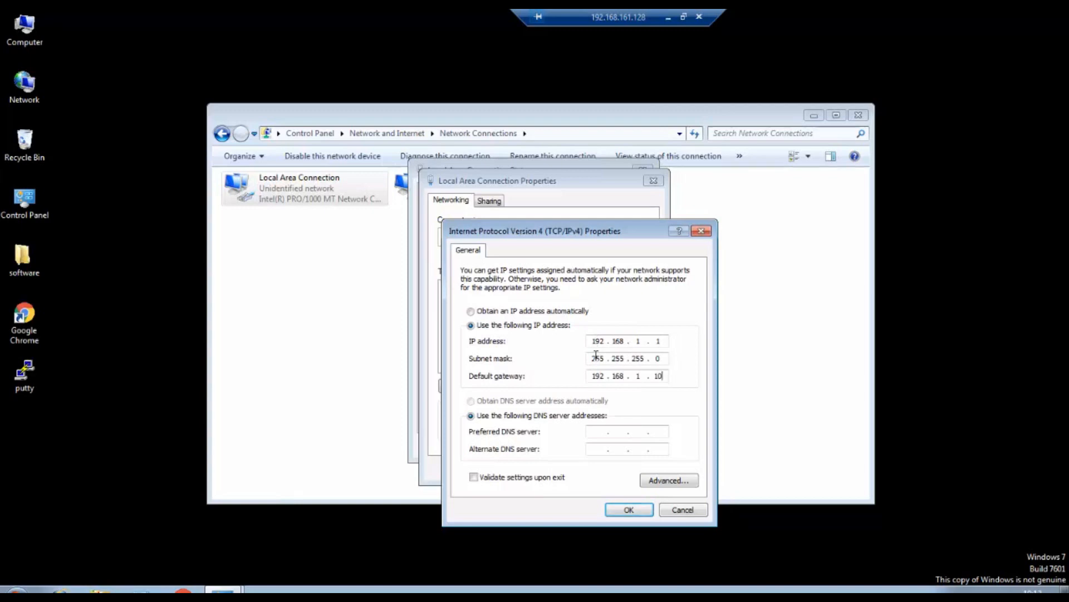
click(628, 510)
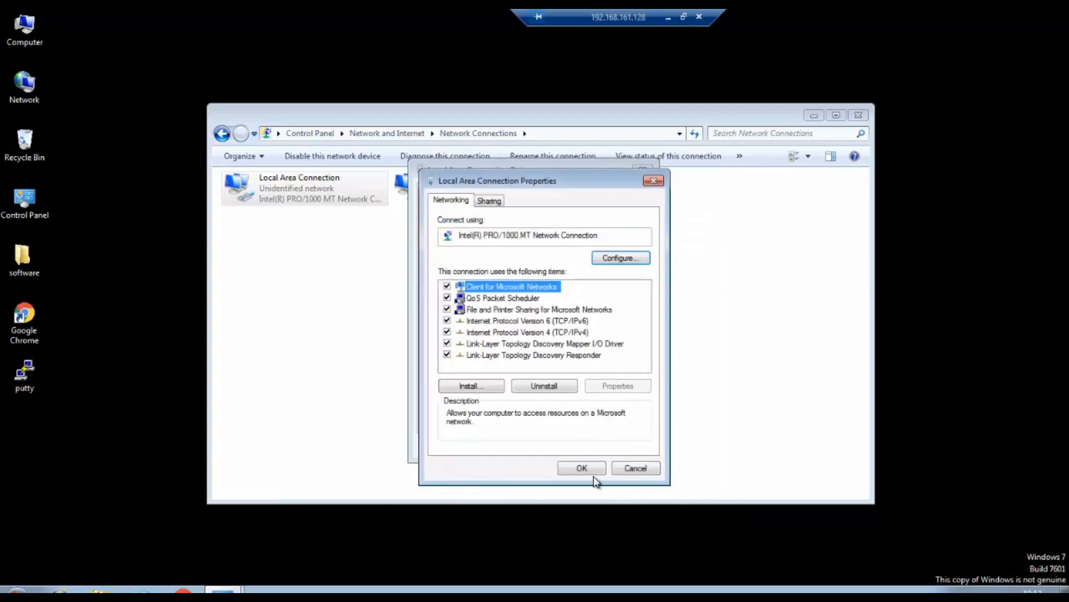
click(581, 468)
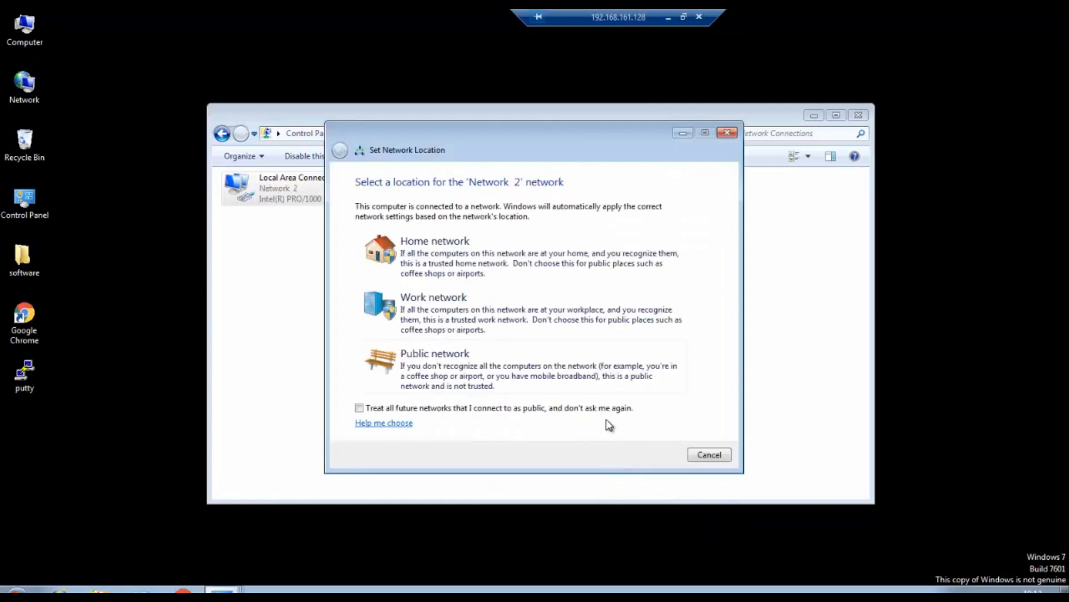
click(434, 241)
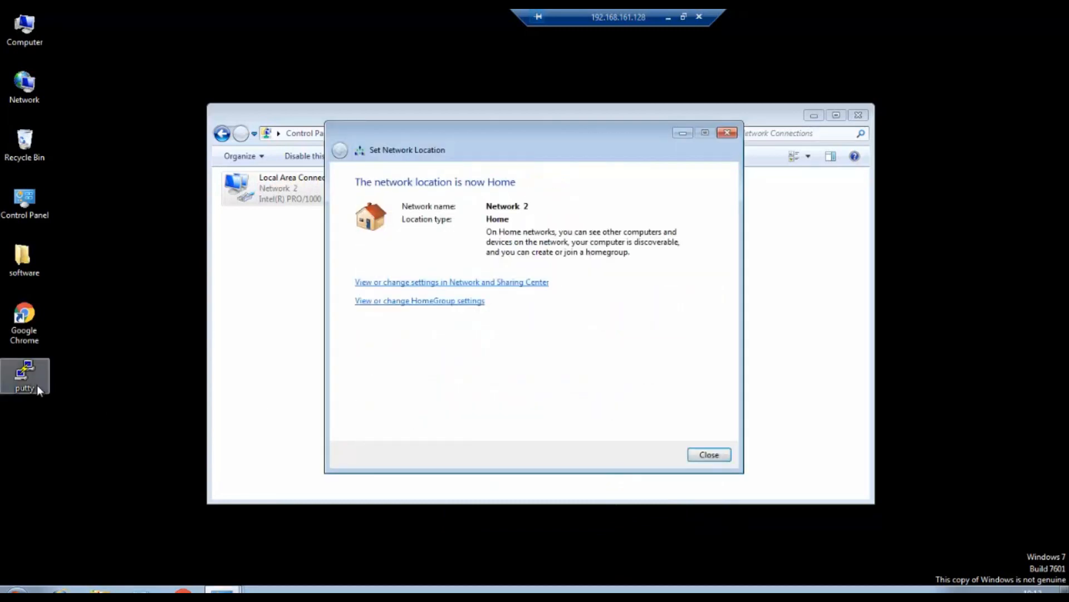
click(708, 455)
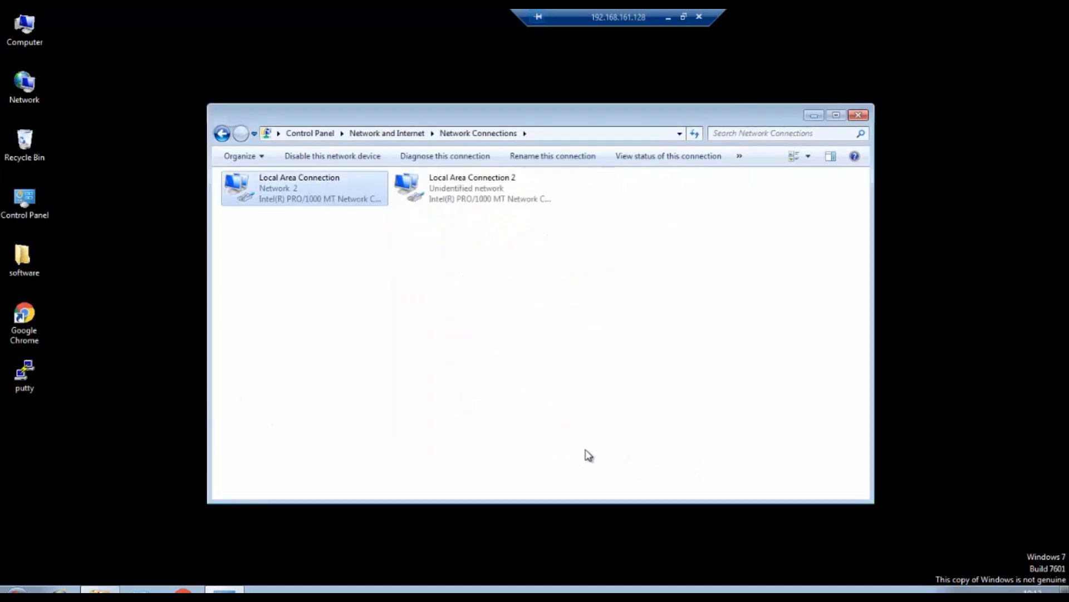
- Launch PuTTY and SSH to 192.168.1.10, reaching the gns3@box prompt
double_click(24, 375)
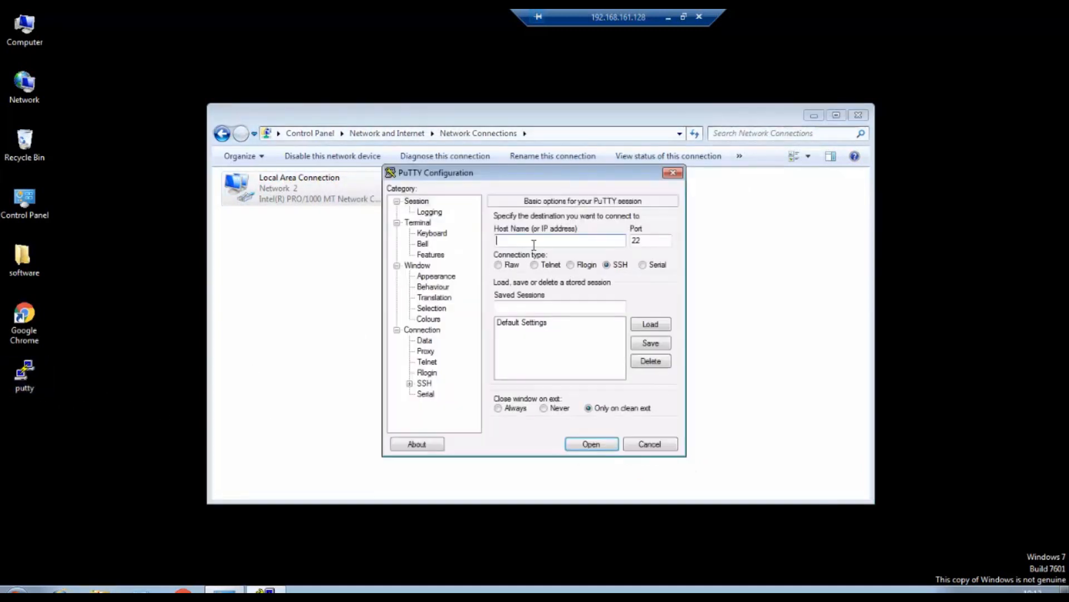
text(192.168)
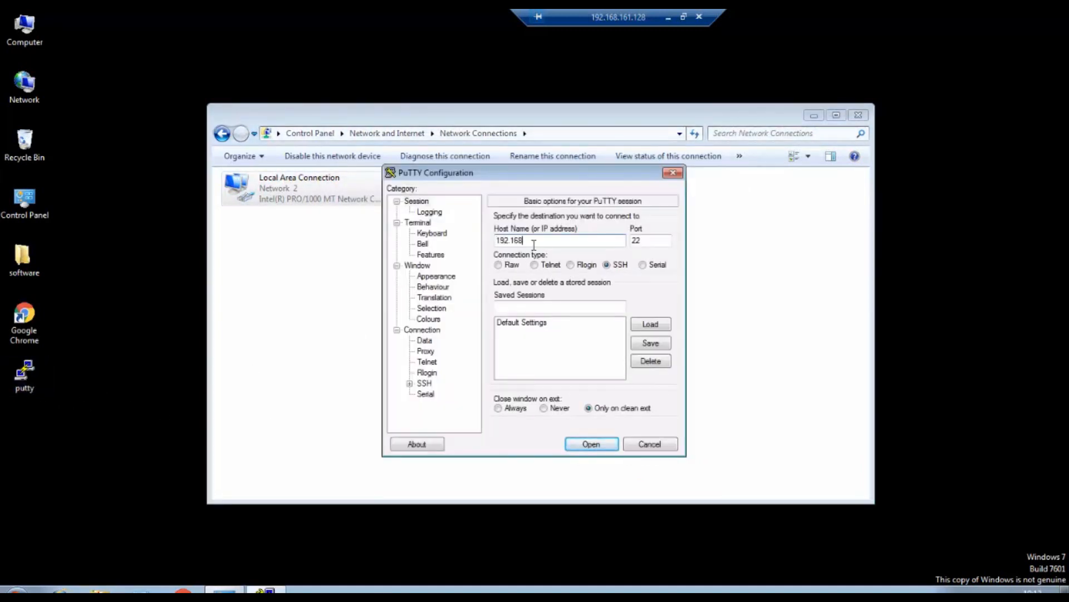
text(.1.1)
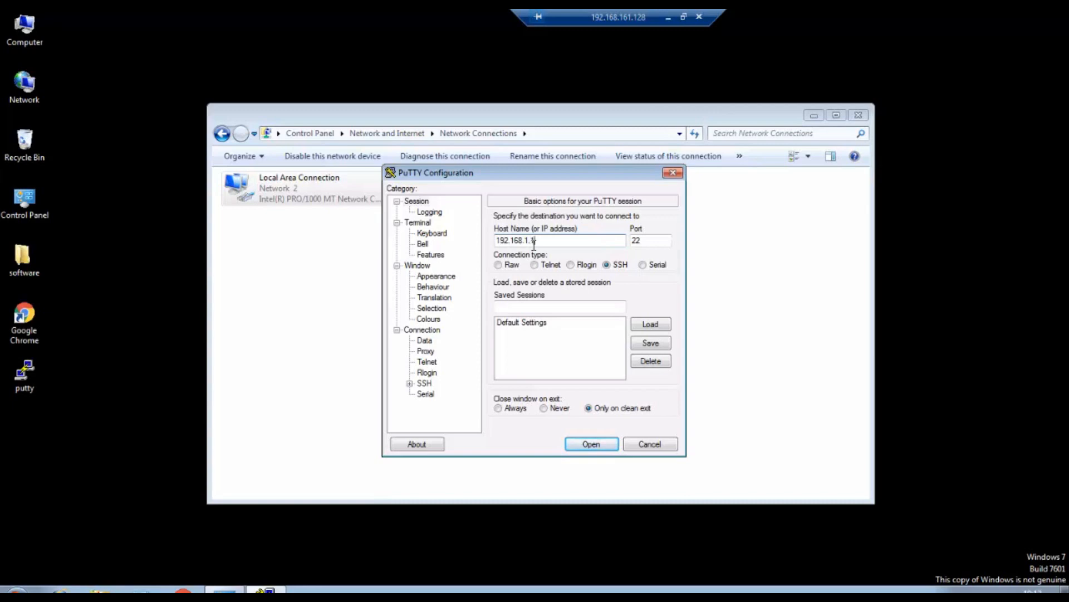
text(0)
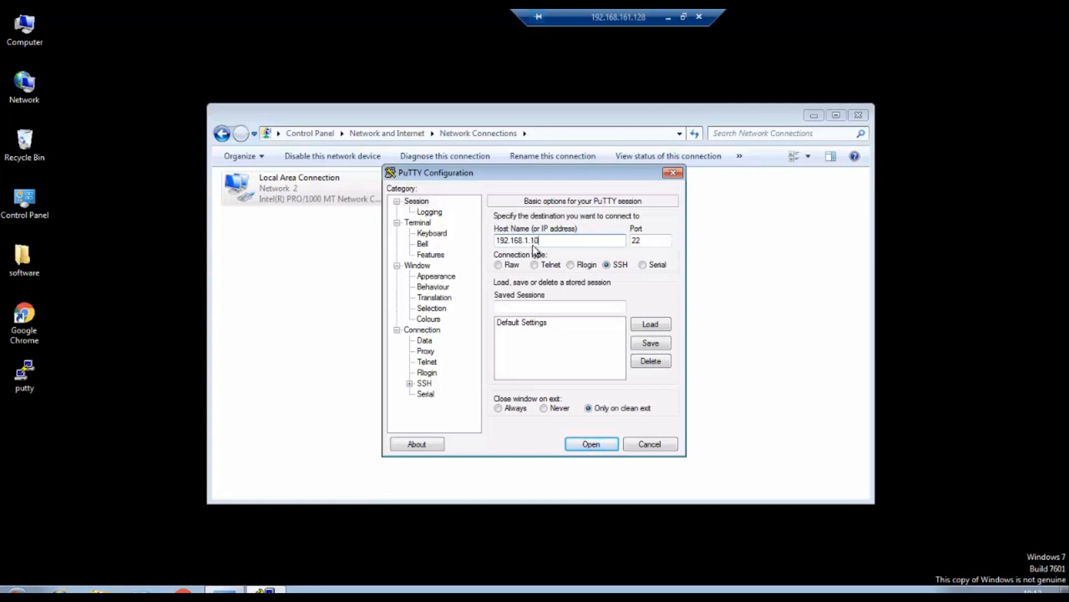
click(590, 444)
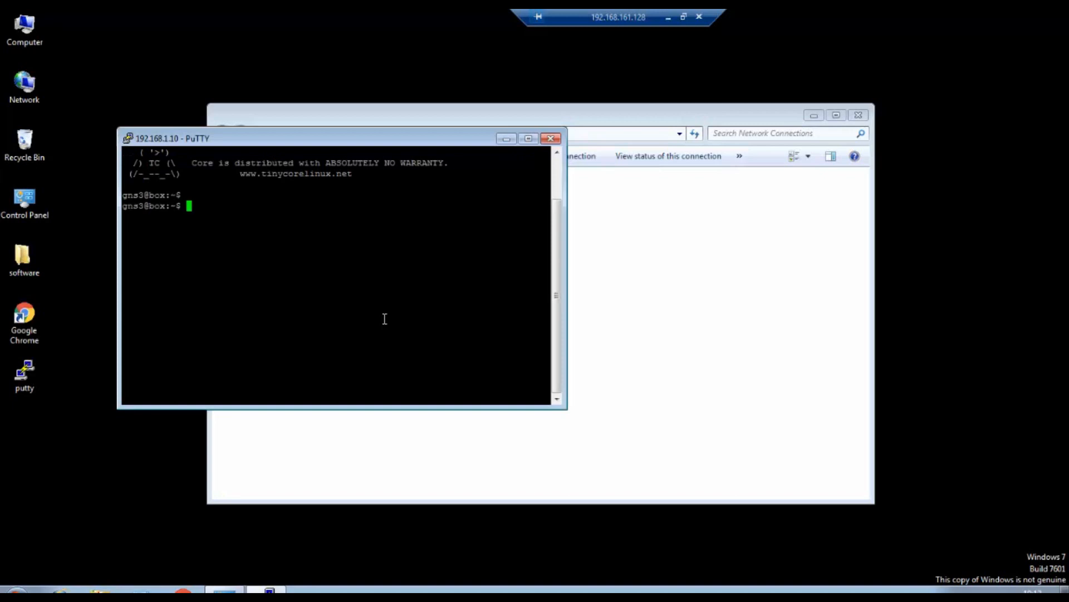
key(Return)
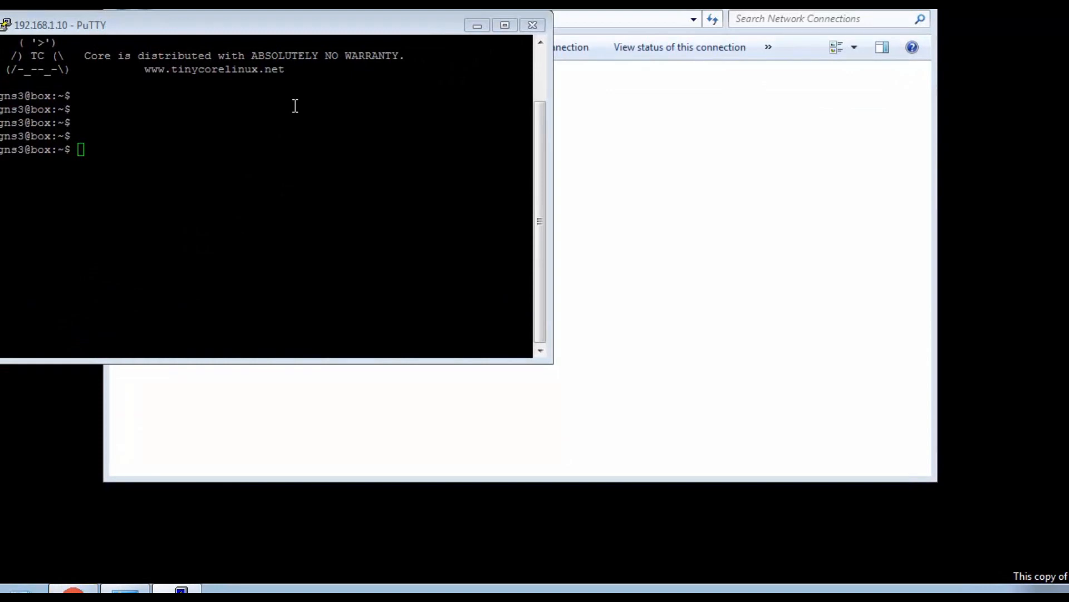
mouse_move(297, 112)
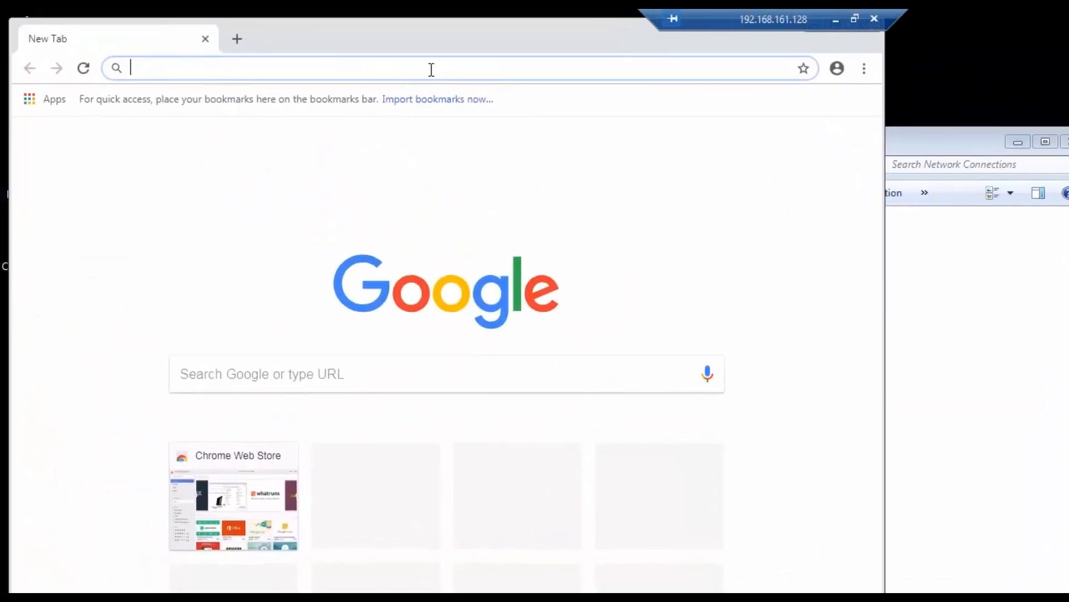
- Browse to 192.168.1.10 in Chrome and select the 'Linux Webserver' page text
text(192.168.1.10)
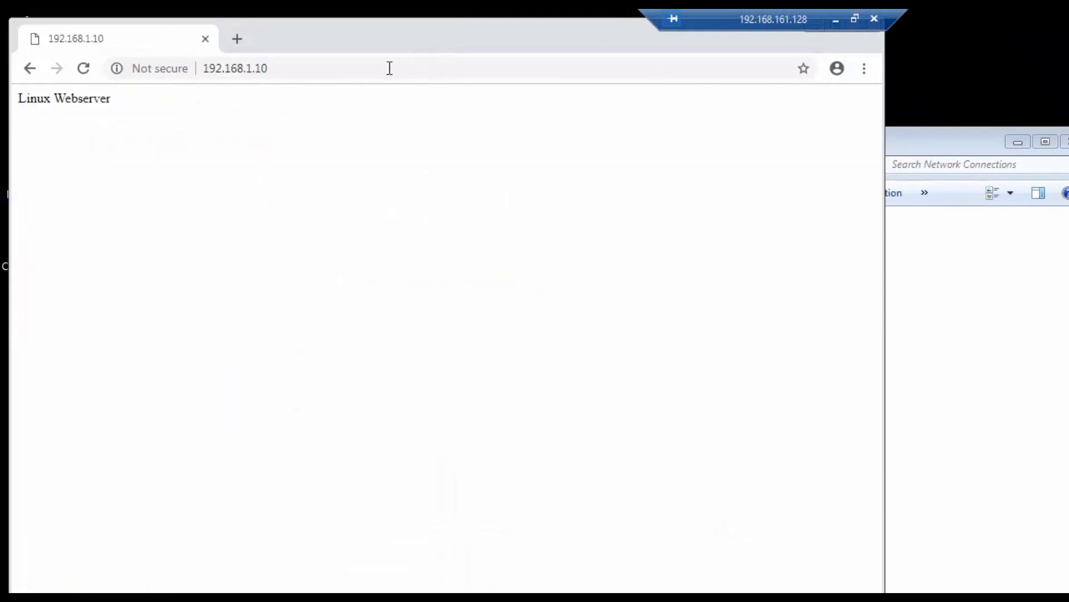
double_click(64, 98)
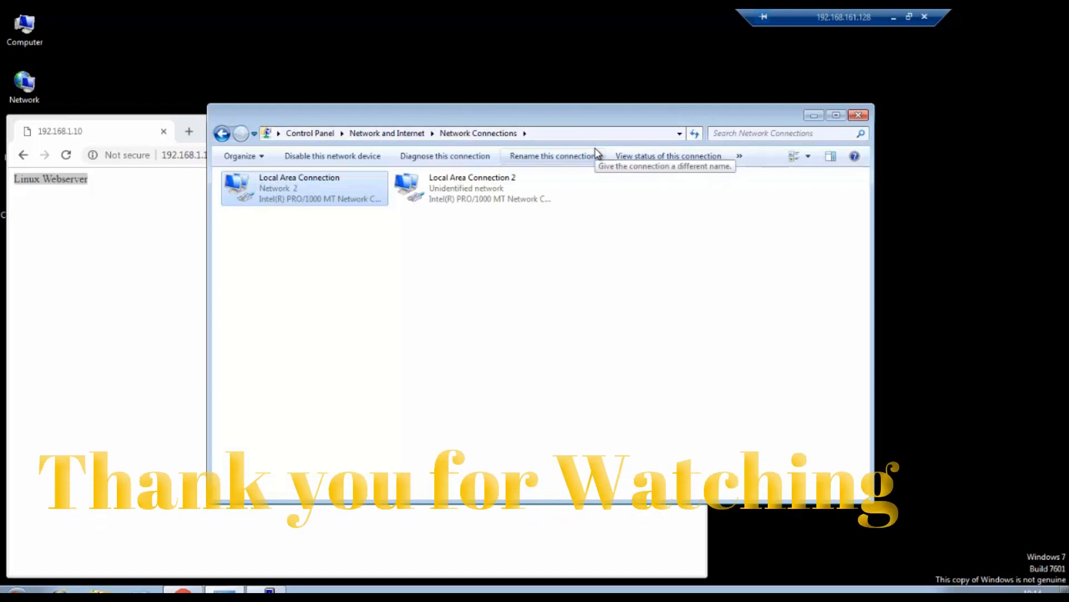
mouse_move(820, 46)
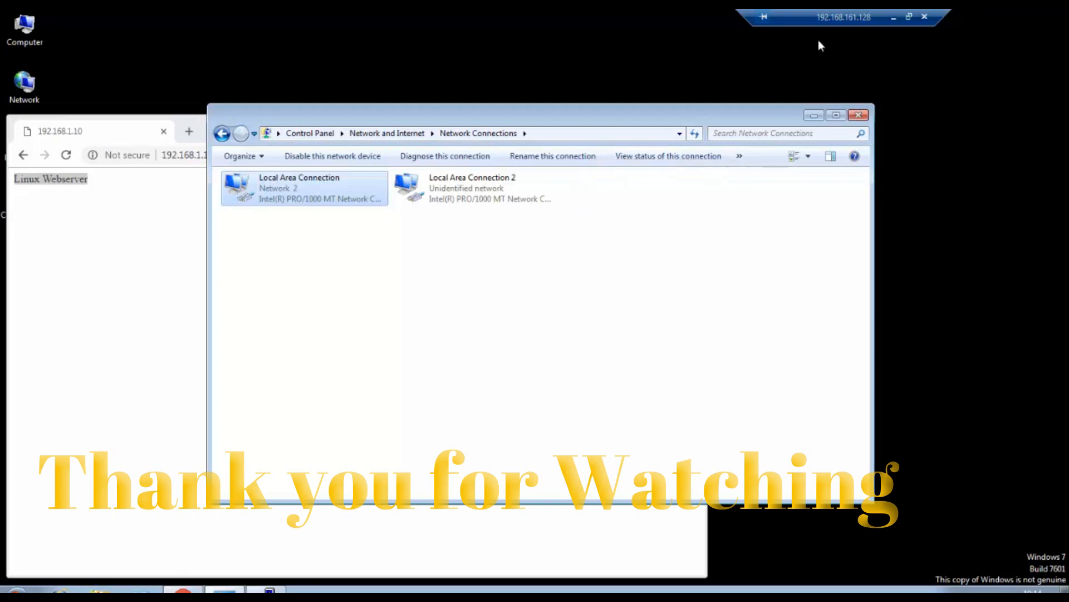